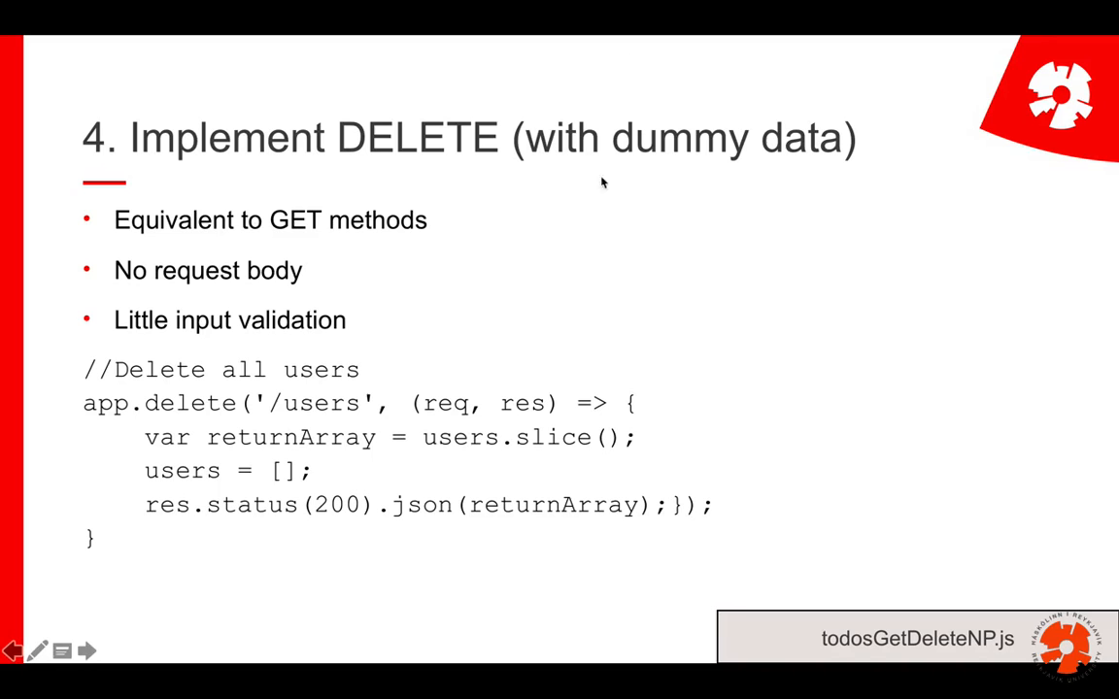
Step: Advance the slideshow to slide 5 on implementing POST and PUT/PATCH
click(86, 653)
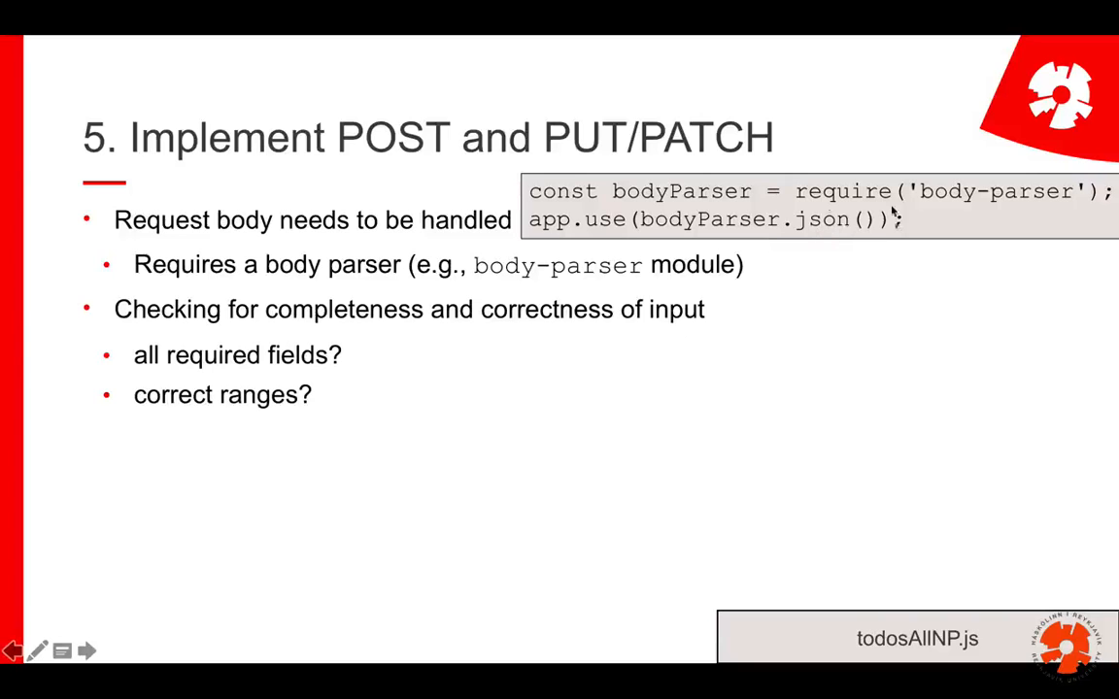
click(13, 650)
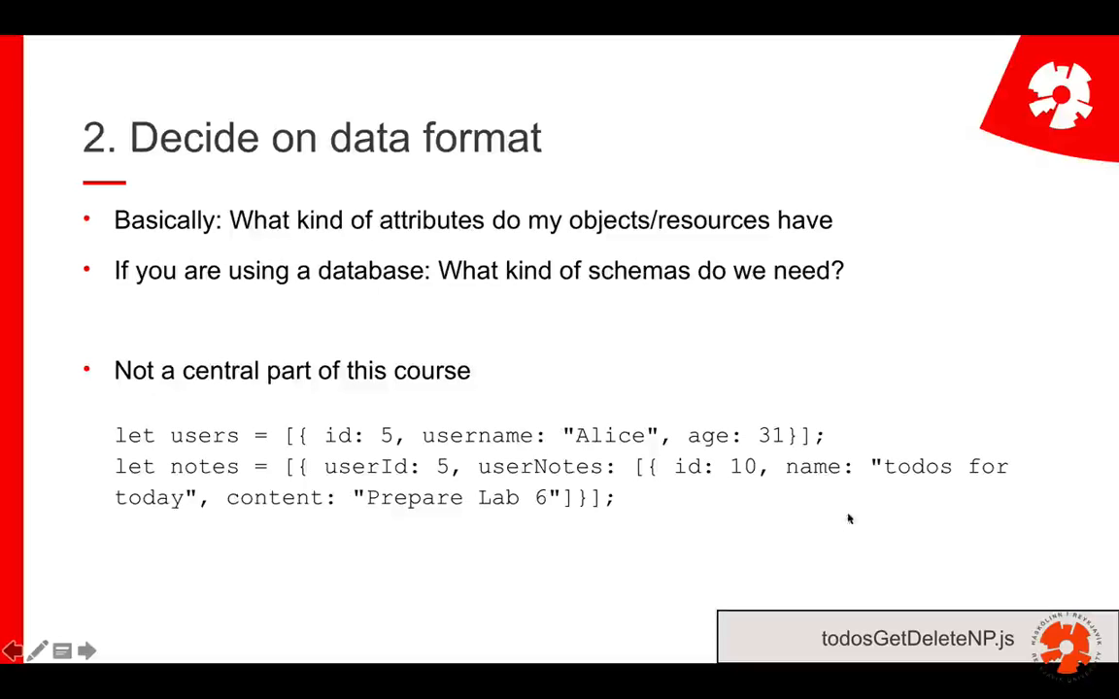
mouse_move(834, 497)
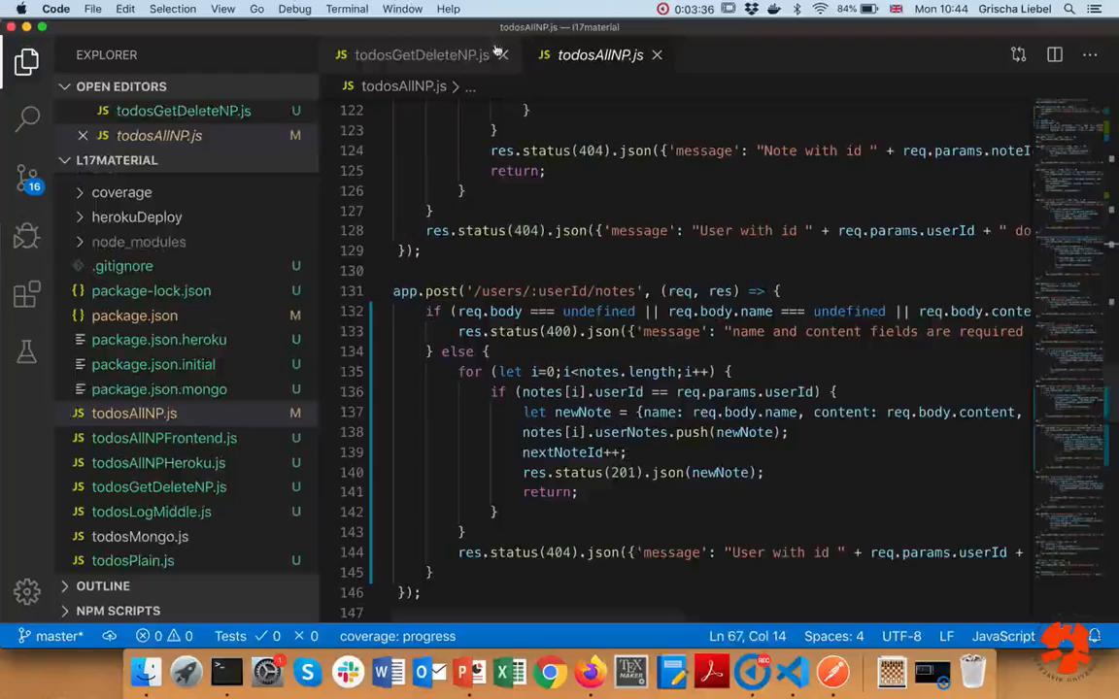
click(499, 55)
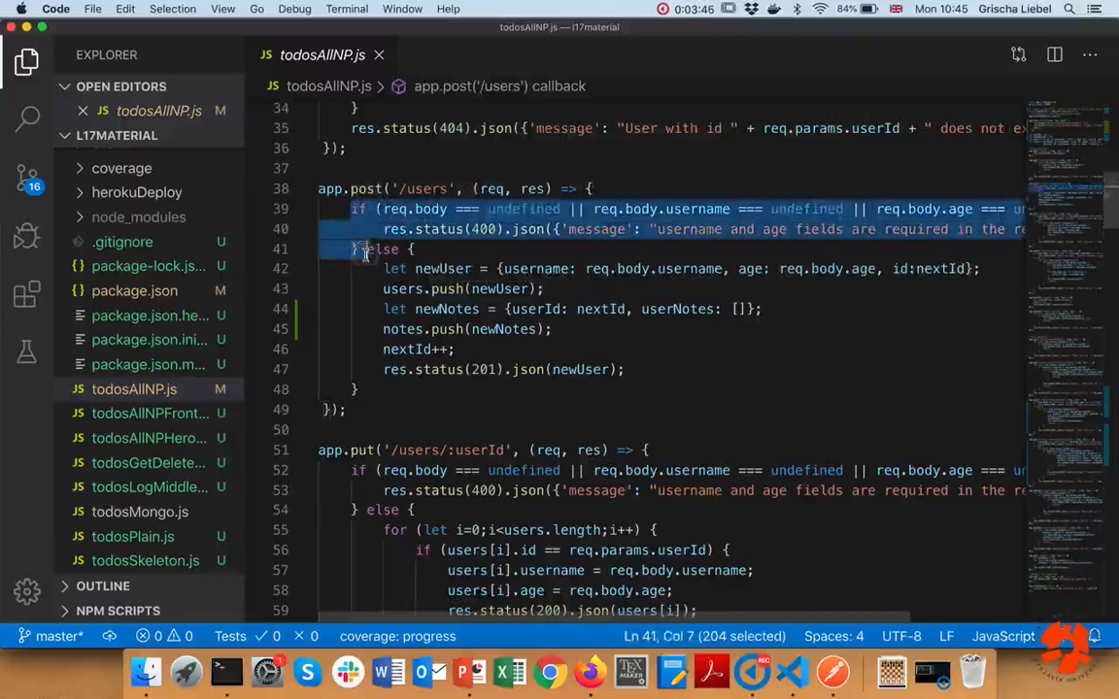
click(417, 209)
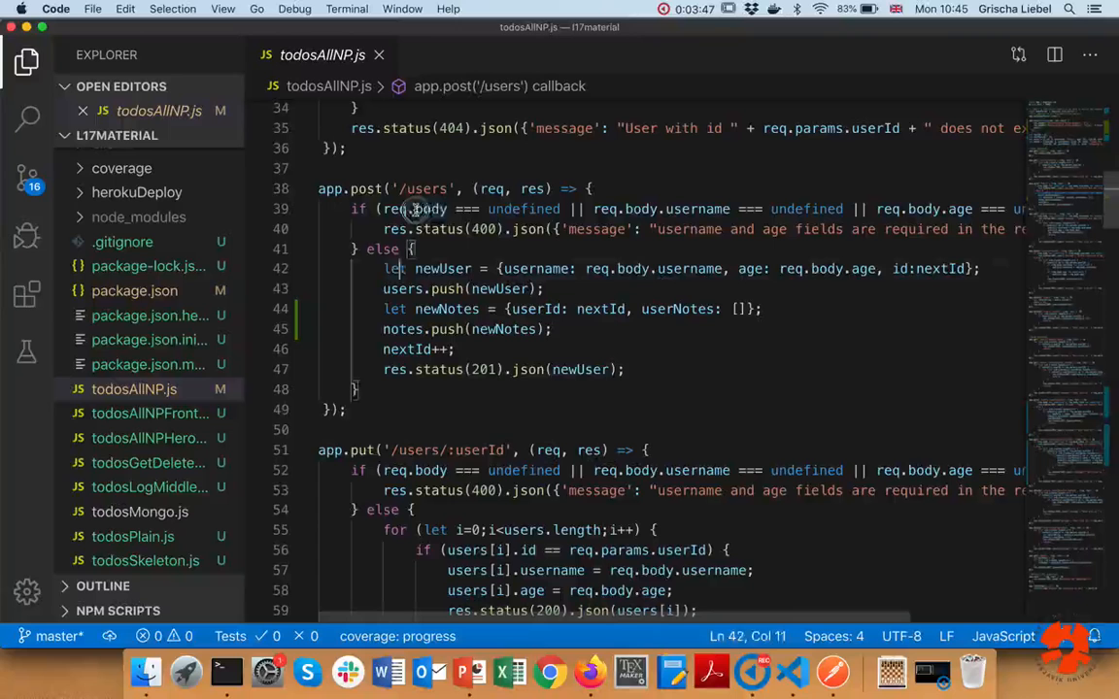
double_click(525, 210)
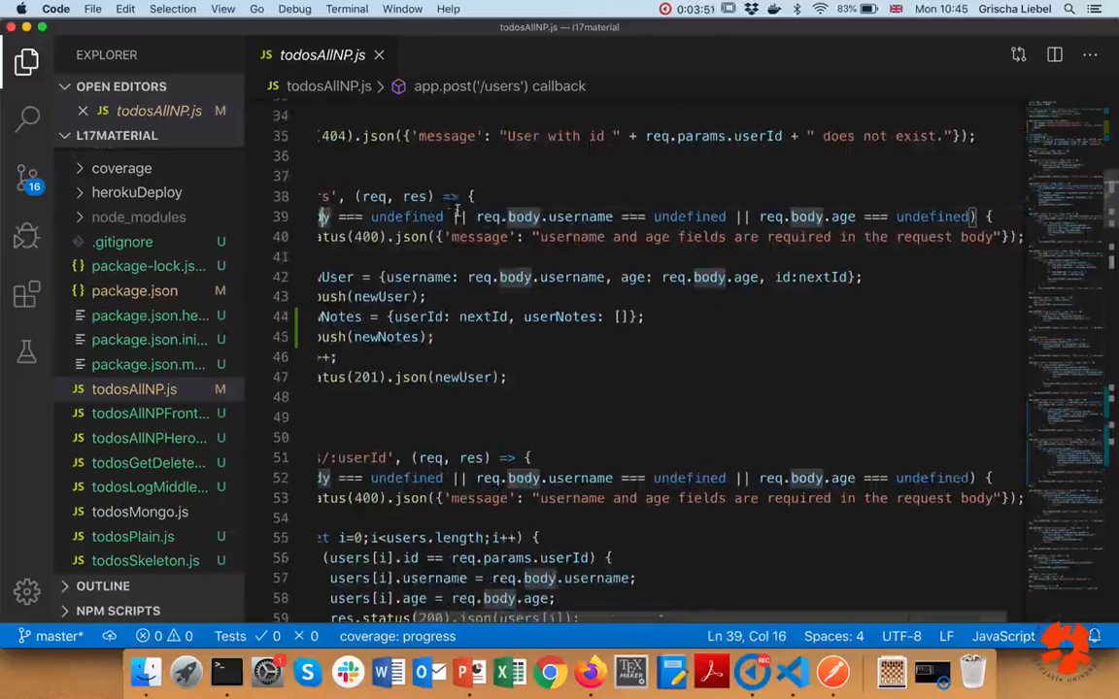
double_click(578, 217)
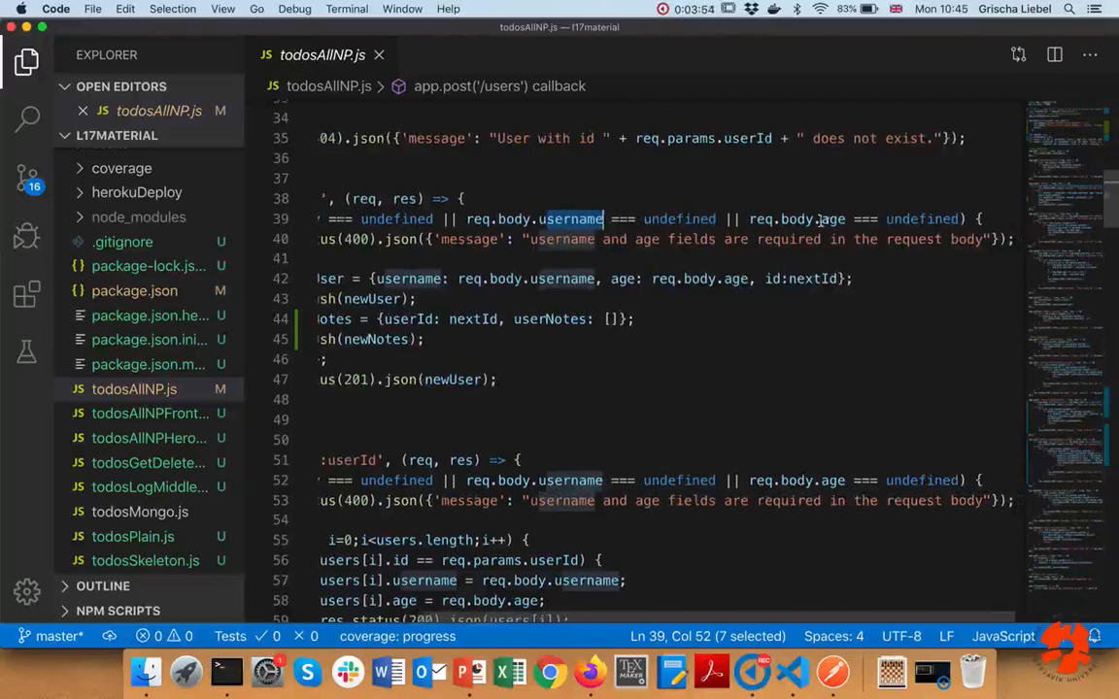
double_click(823, 221)
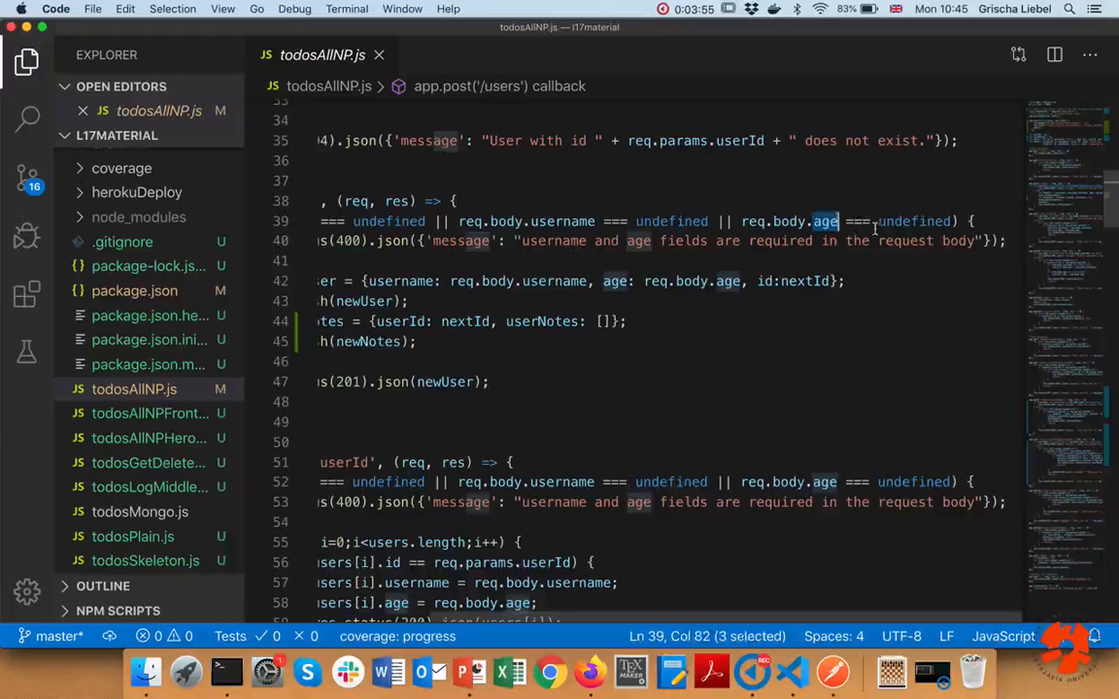
double_click(912, 221)
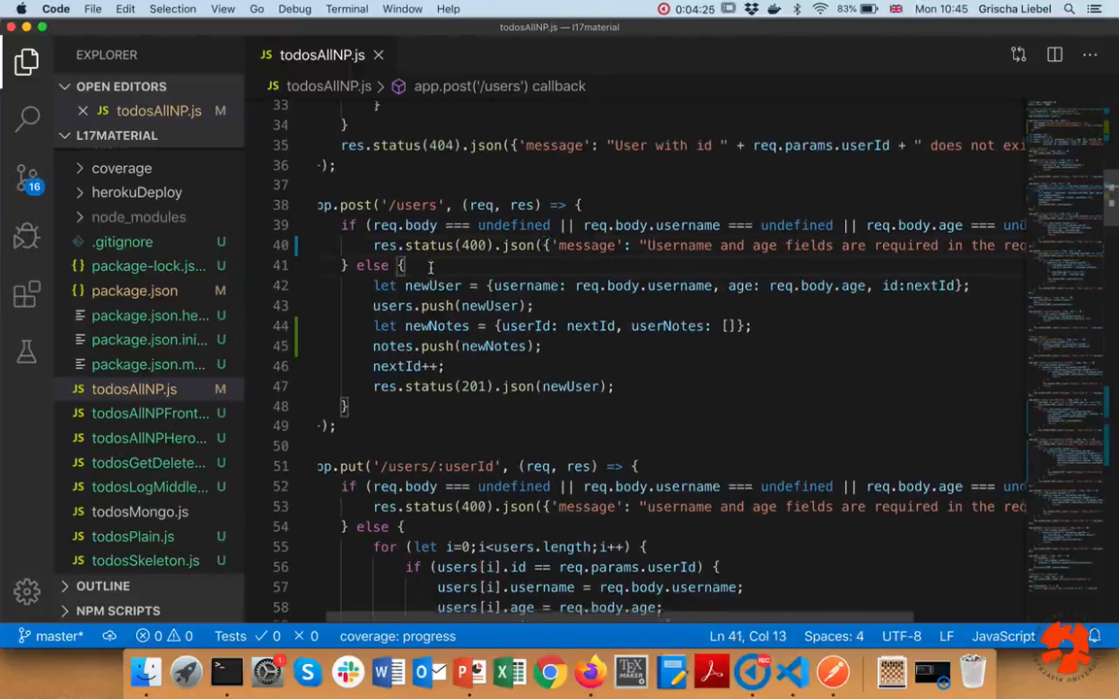
drag(377, 276, 617, 377)
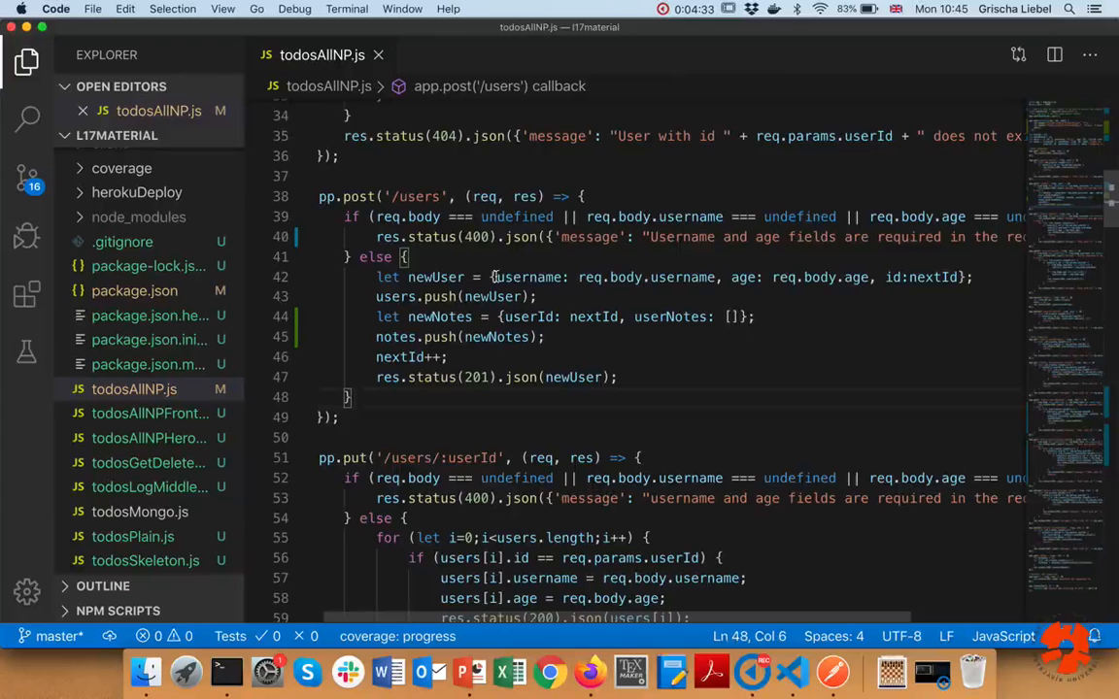
double_click(528, 276)
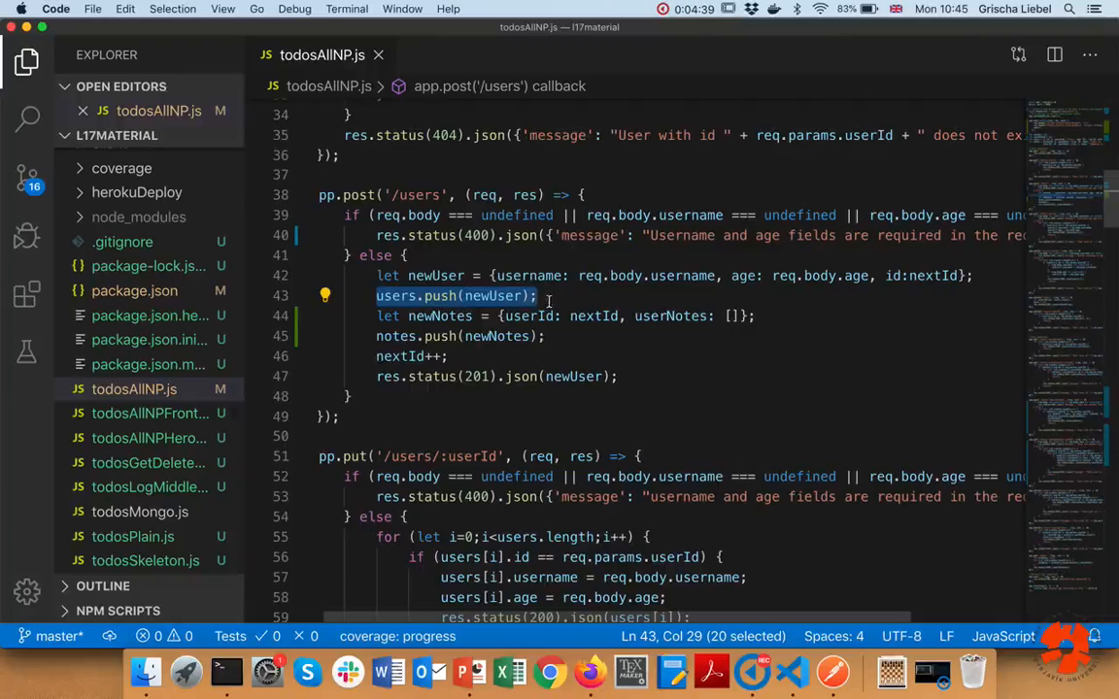
click(412, 355)
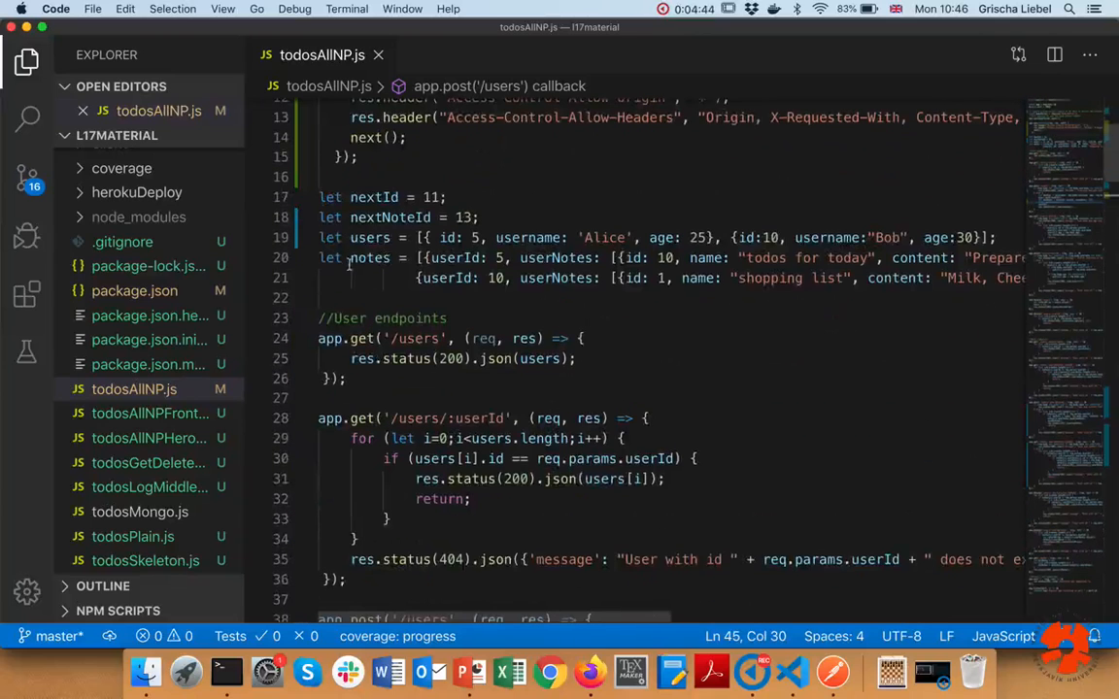
Step: Review the notes data entry, then start a blank line in the POST /users else branch
double_click(369, 256)
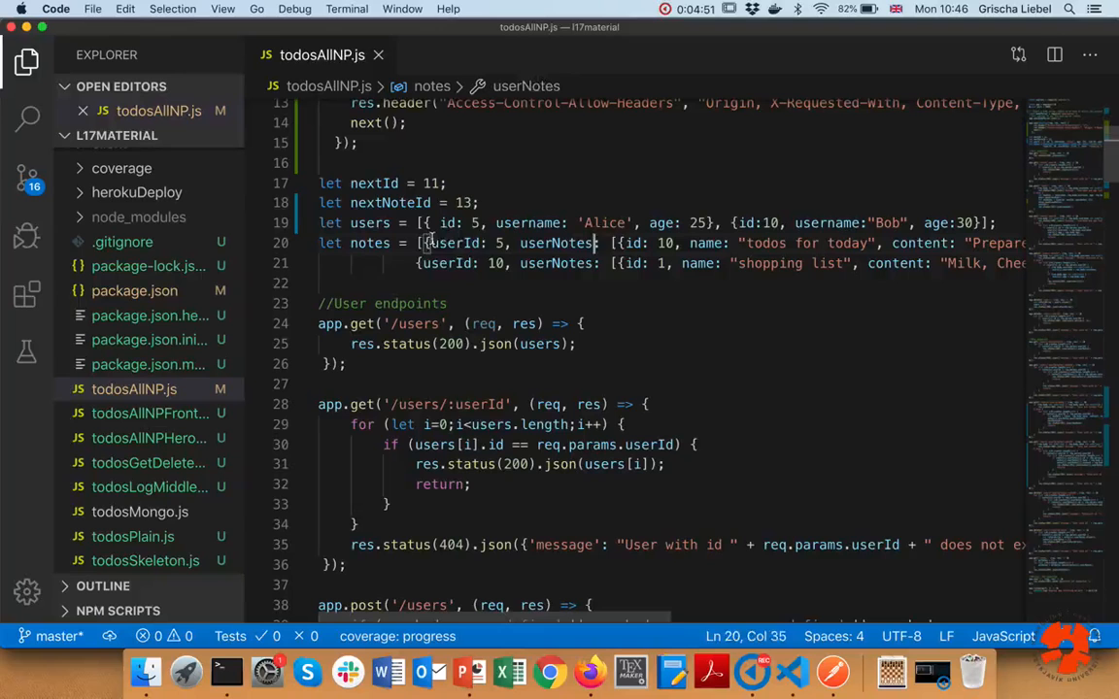
click(426, 182)
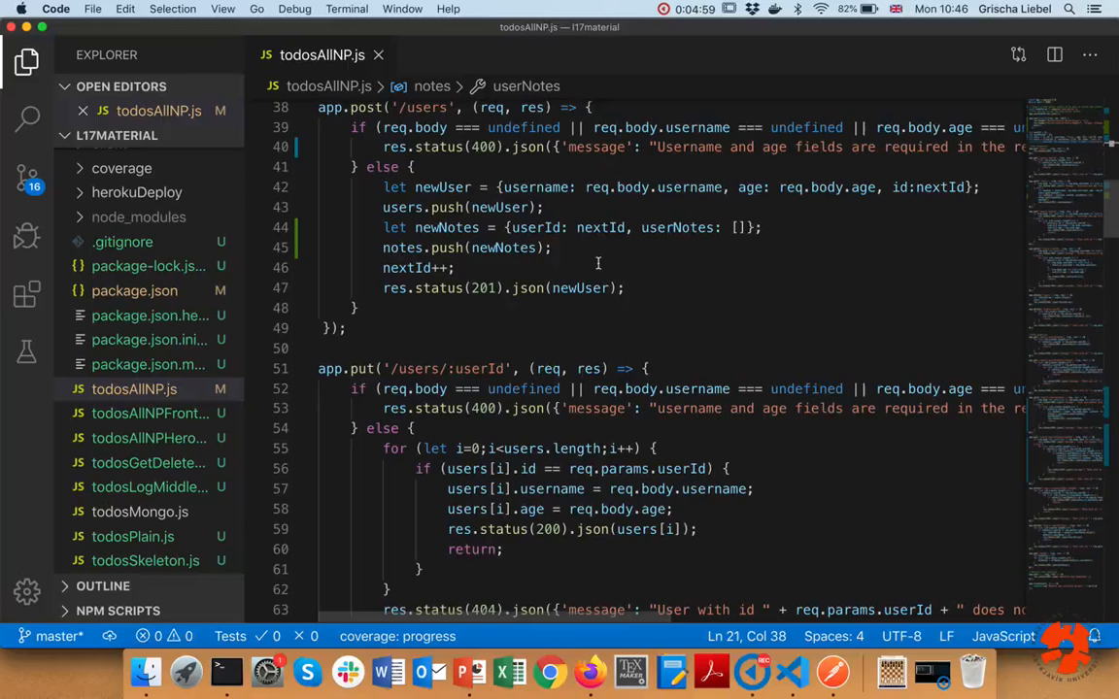
drag(383, 227, 549, 248)
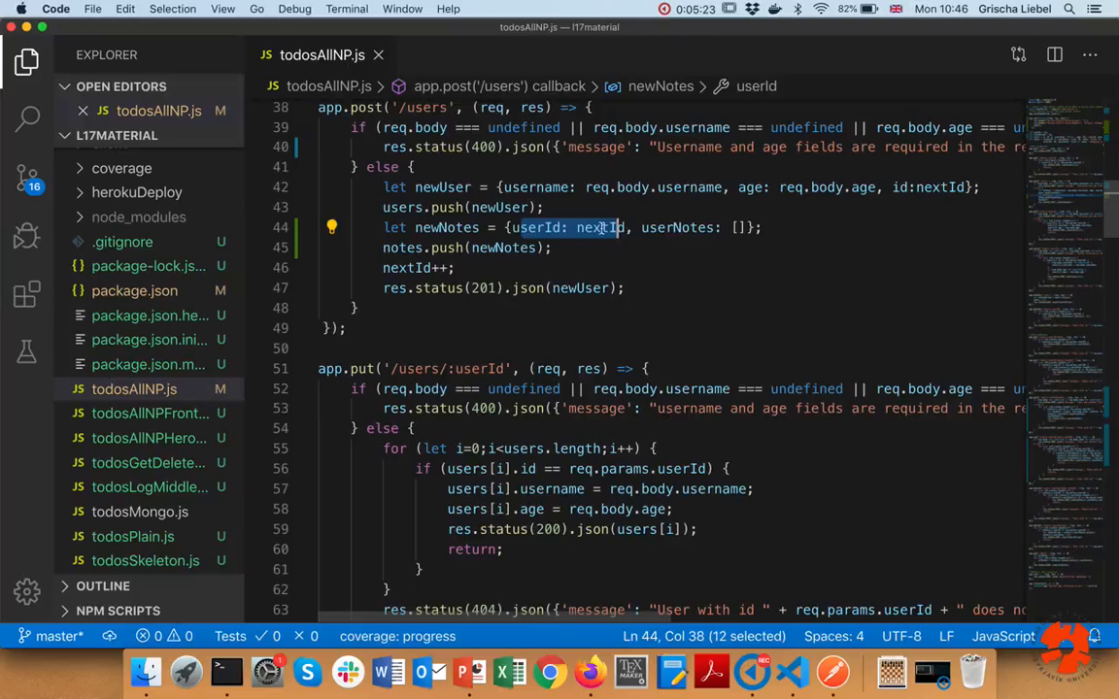
double_click(676, 227)
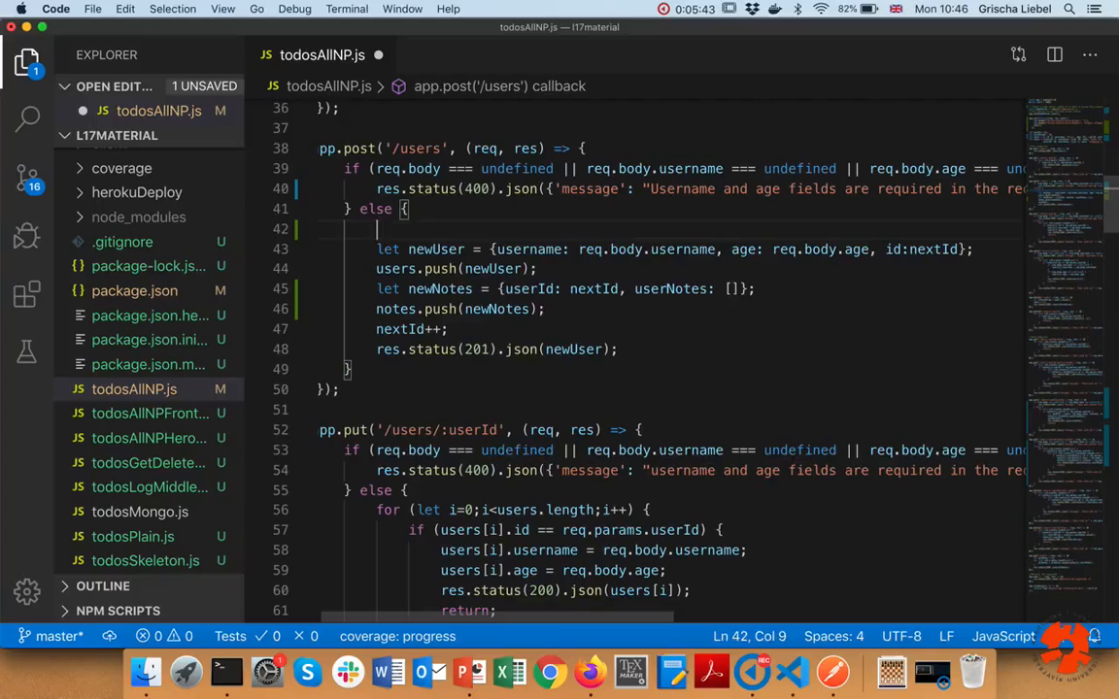
Step: Add an isNaN(Number(req.body.age)) || Number(req.body.age) < 0 check returning 400 'Age has to be a positive number.'
text(if (req.body.age)
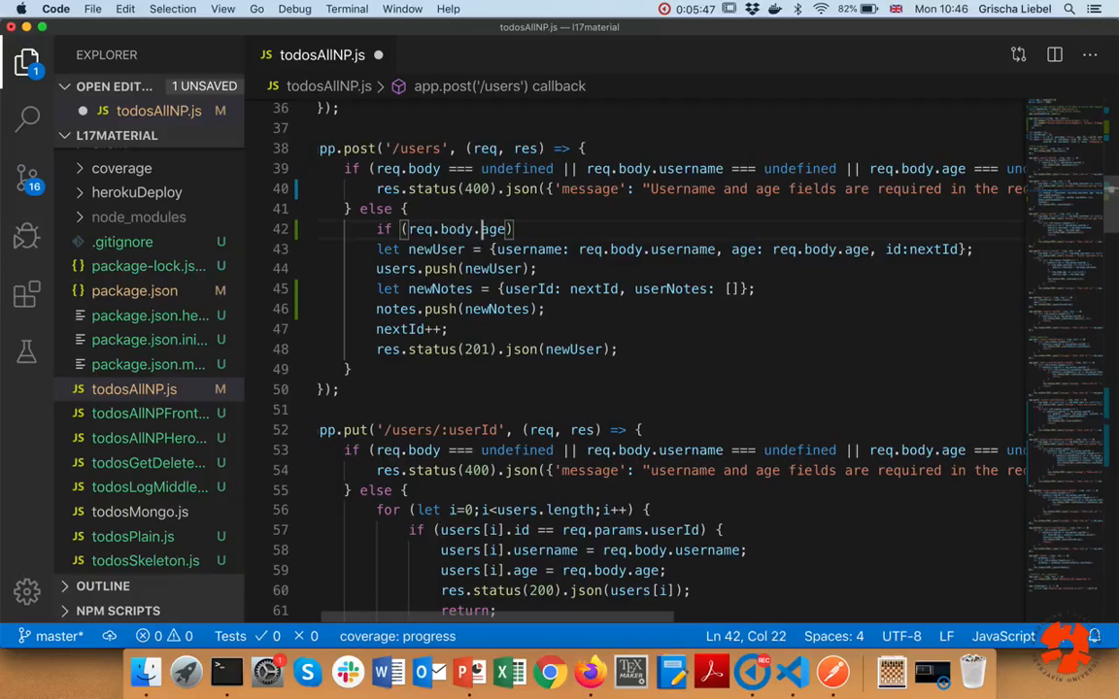
text(Number()
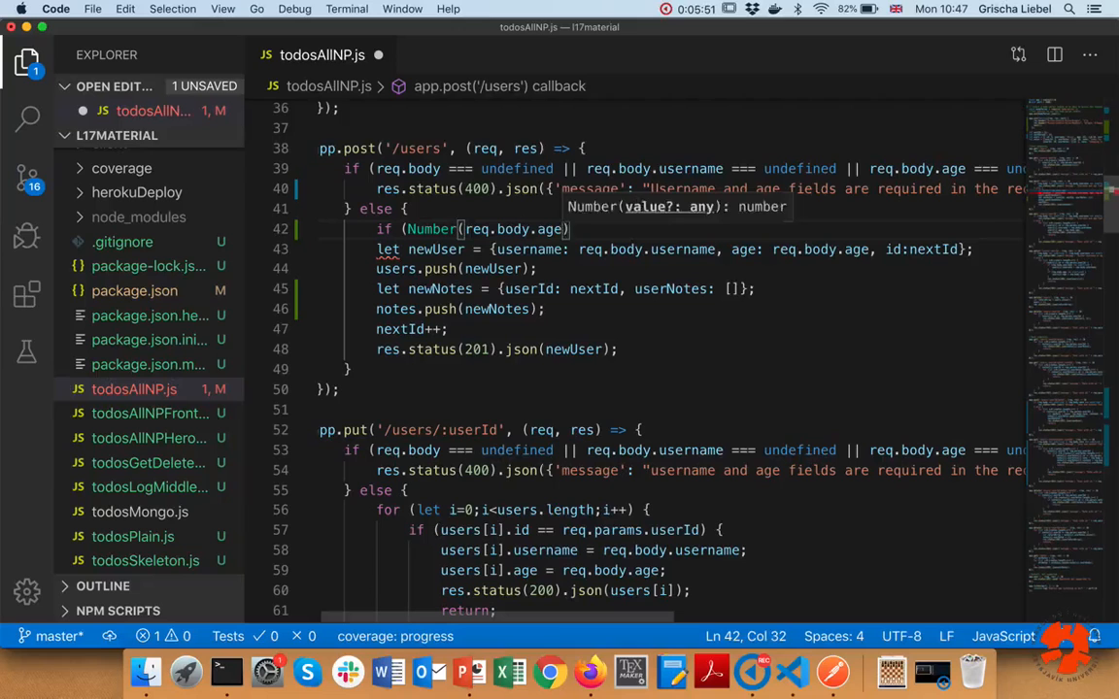
click(490, 230)
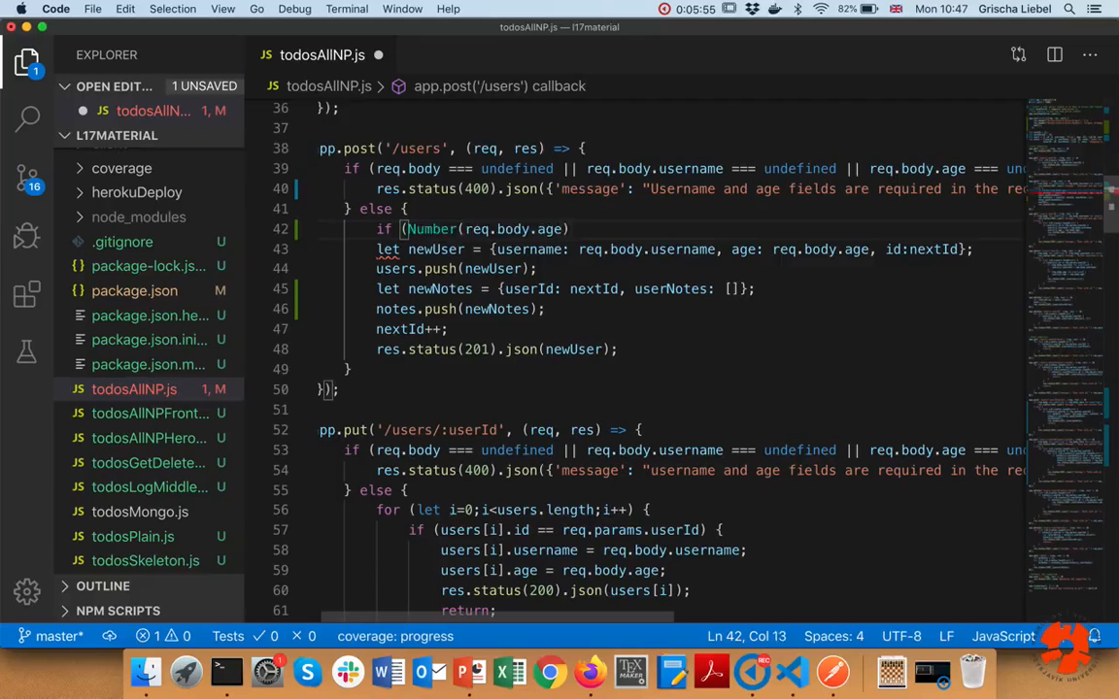
text(isNaN()
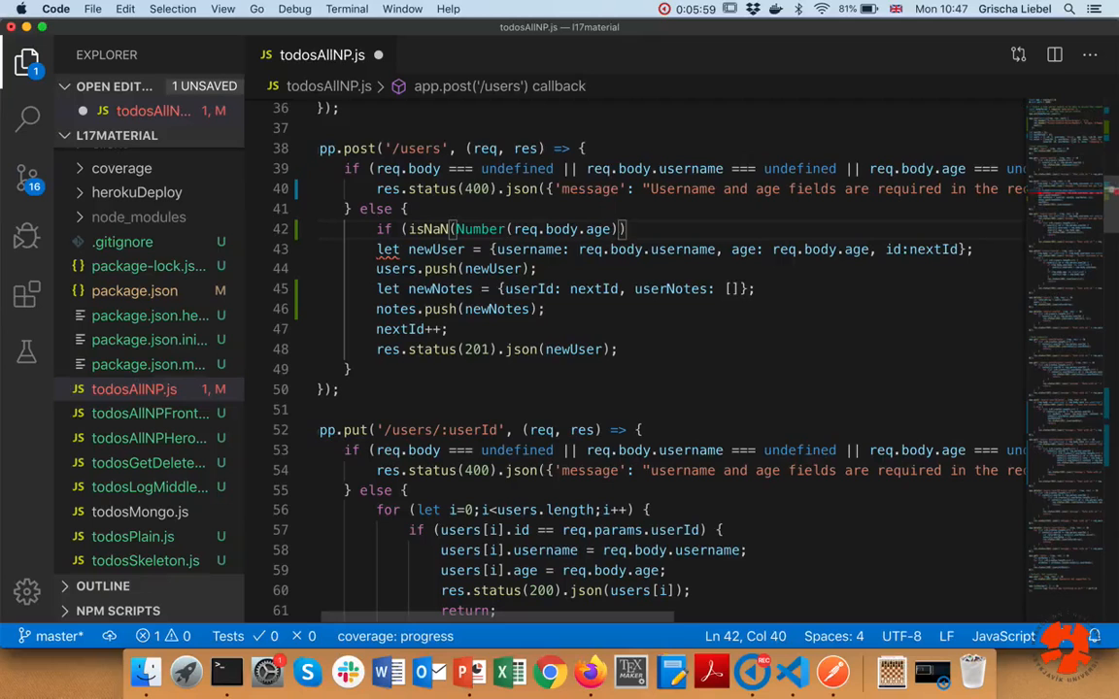
text(||)
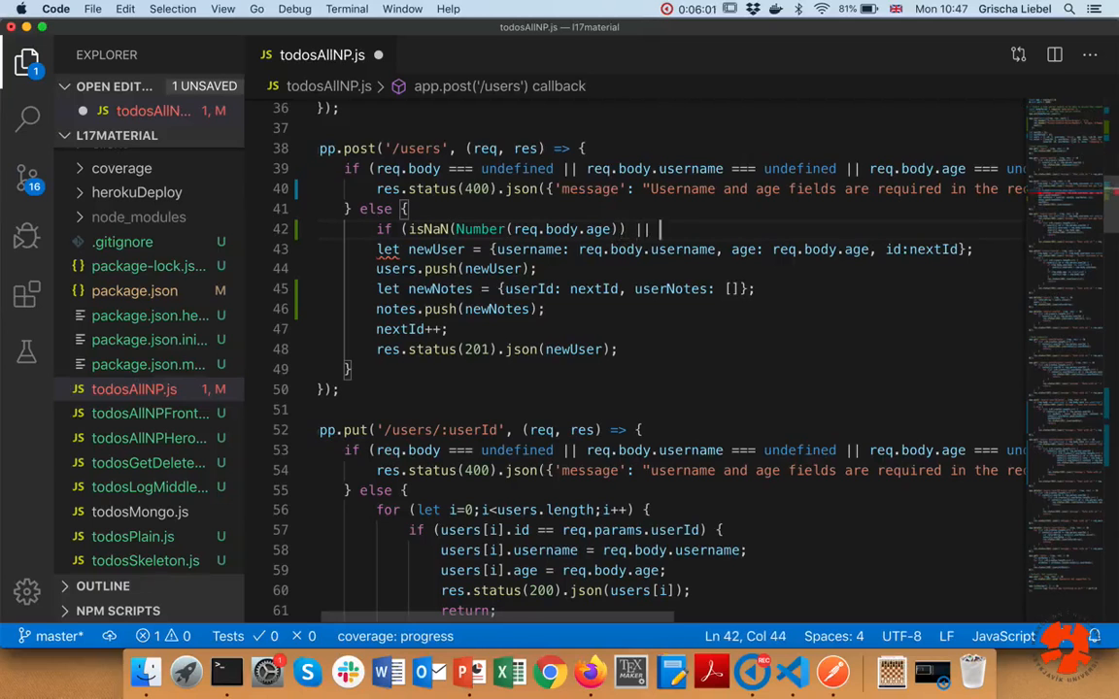
text(Number(req.body.age)
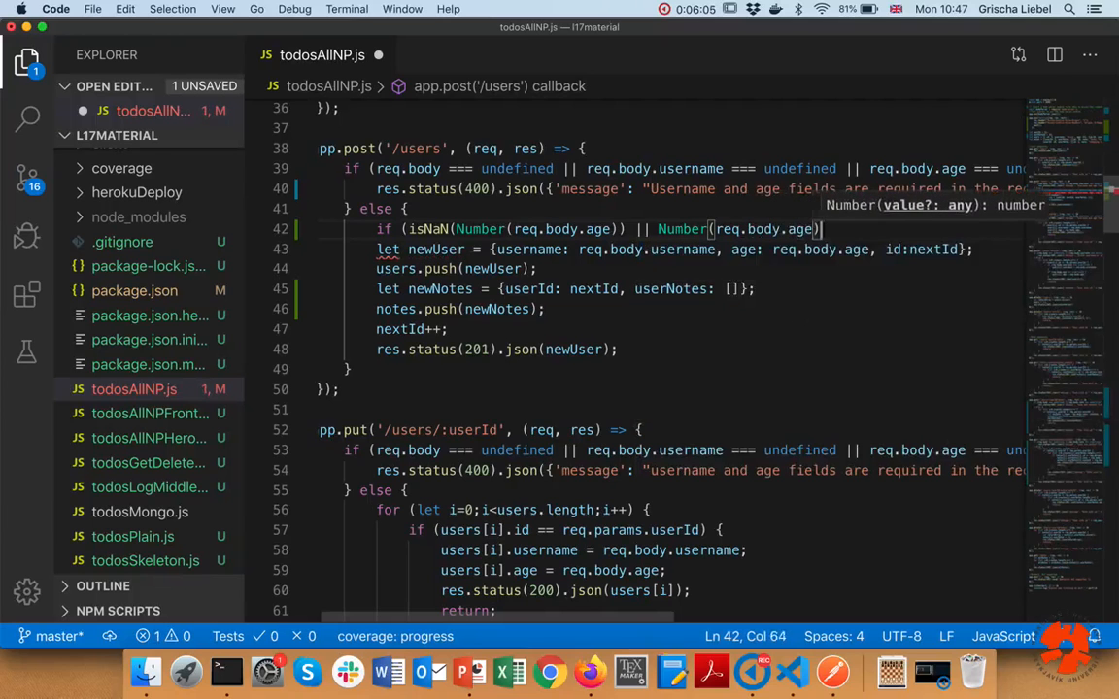
text(< 0) {)
text(res.status(400).json({'message': "Age has to be a"});)
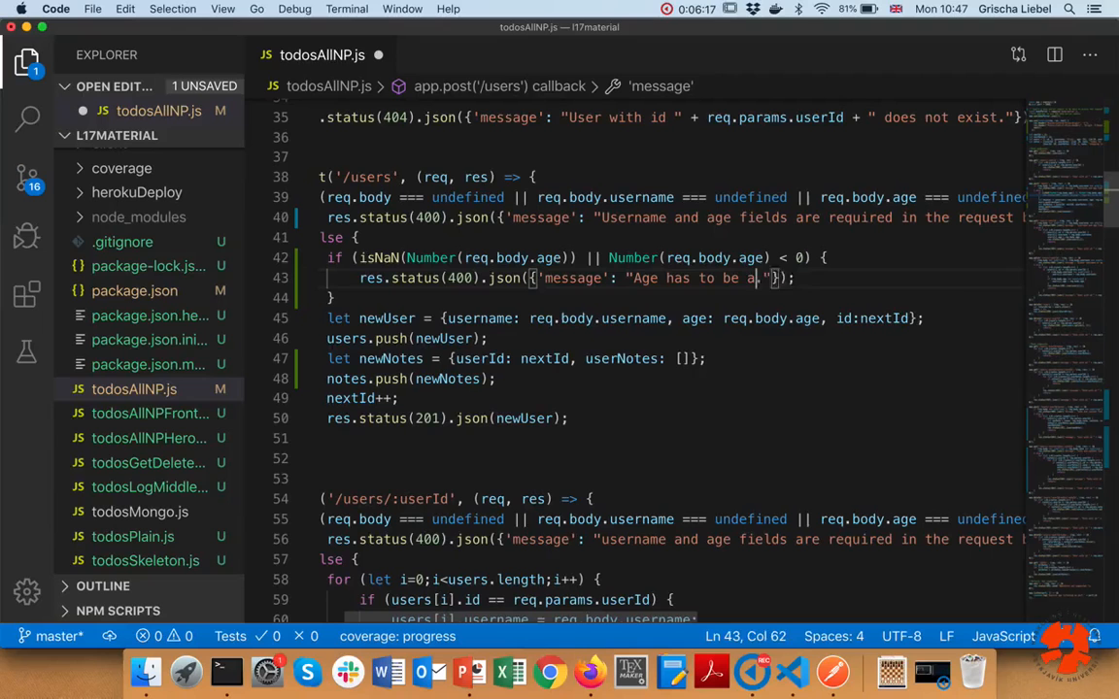
text(positive number.)
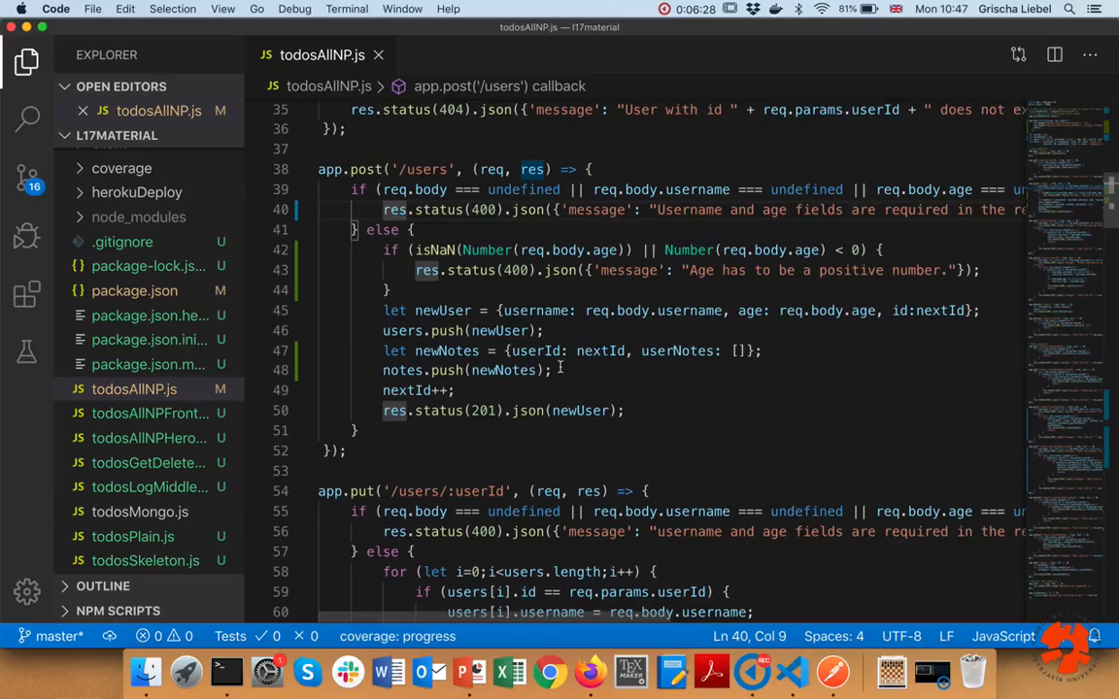
text(return)
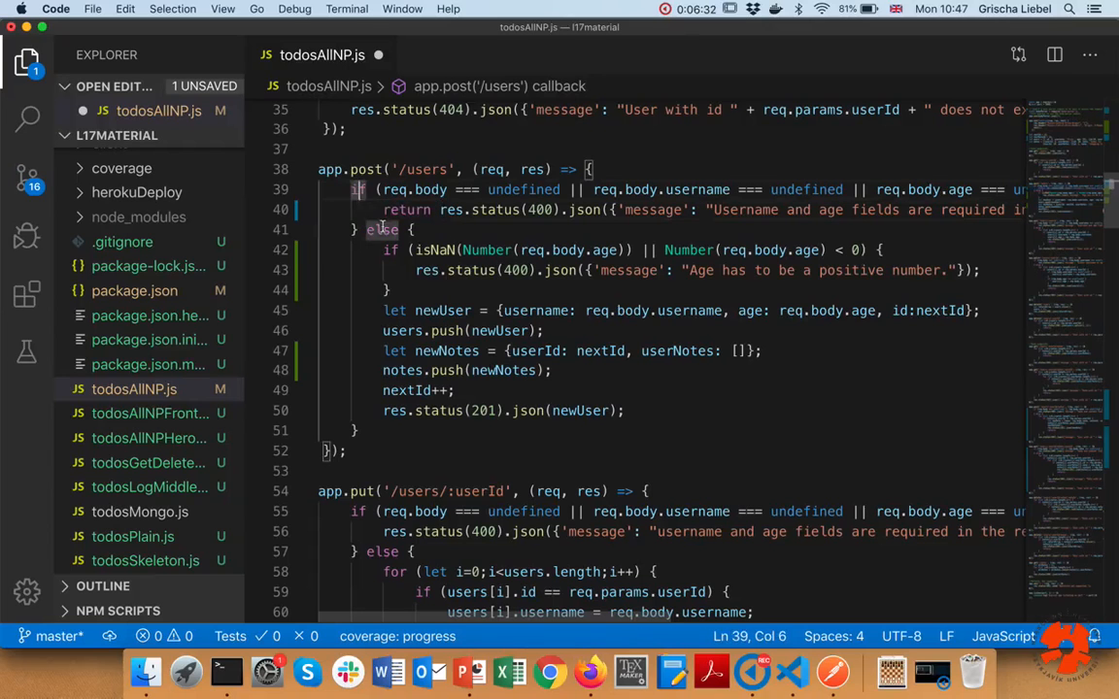
drag(389, 248, 407, 410)
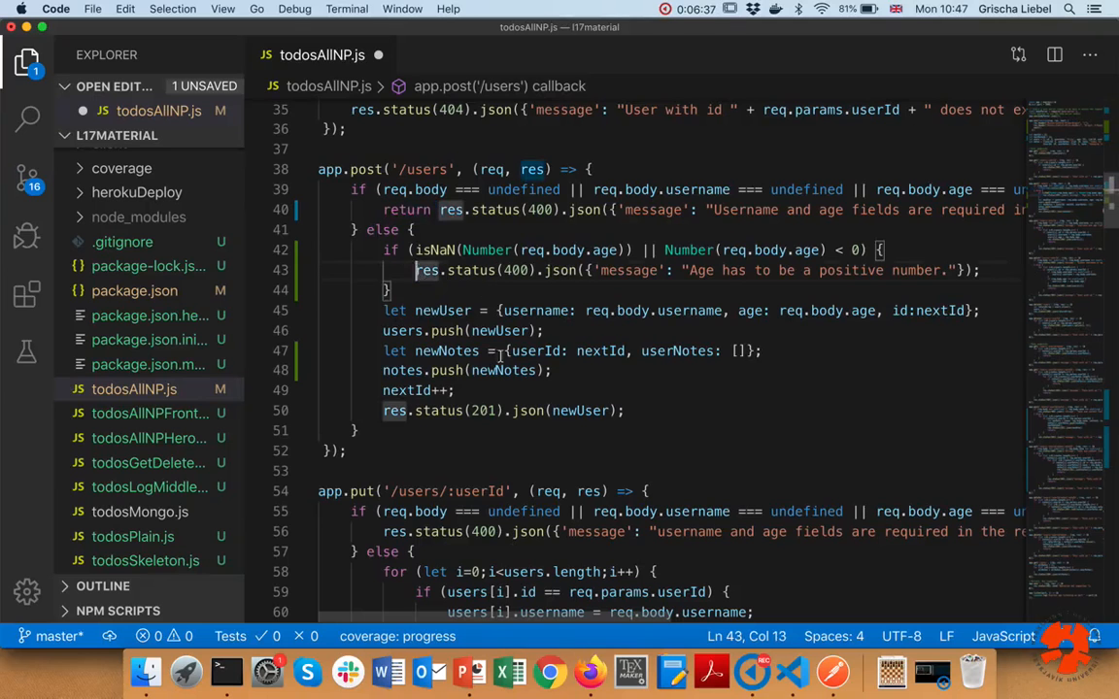
text(return)
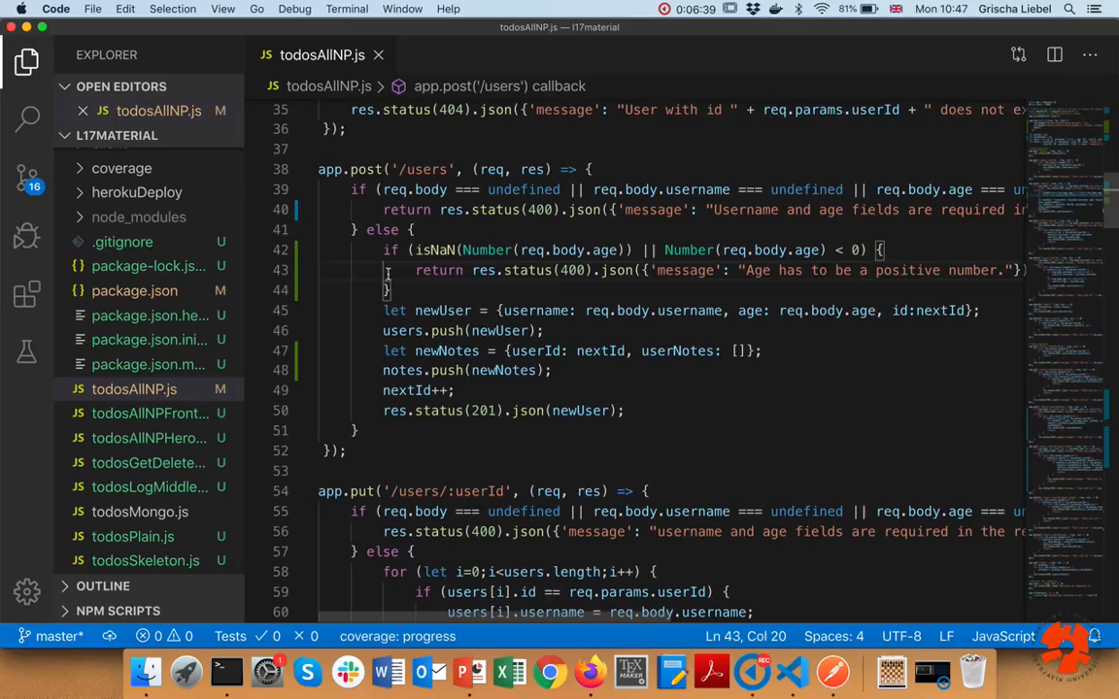
double_click(439, 270)
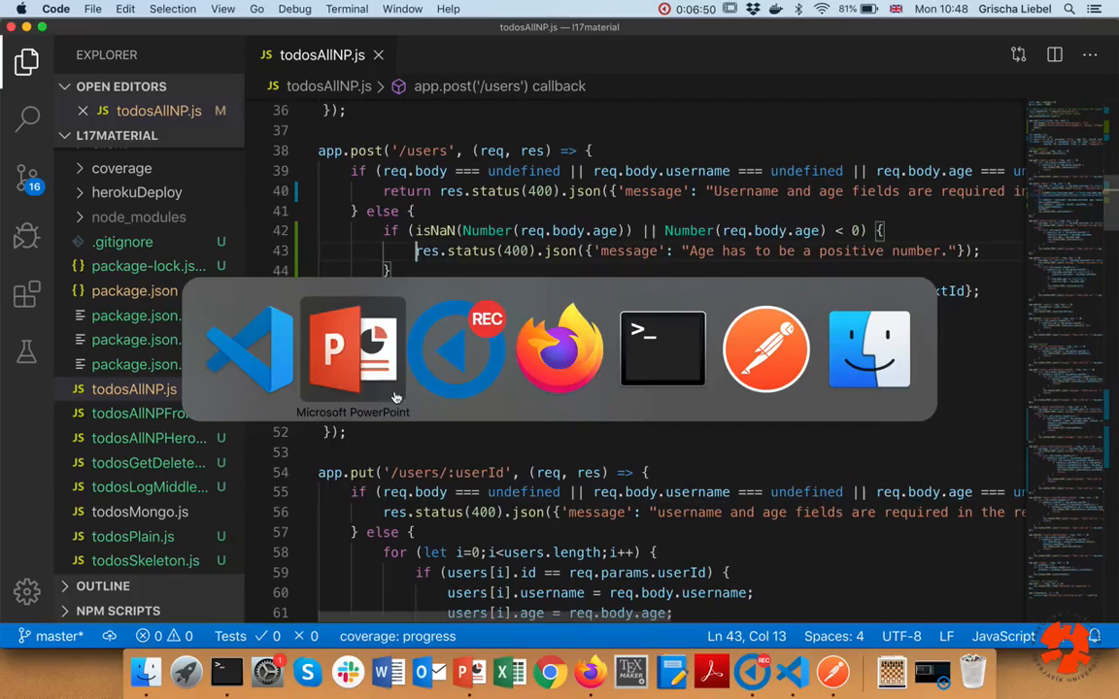
Step: Send the testPost POST to localhost:3000/users with no body and get the 400 missing-fields error
click(663, 348)
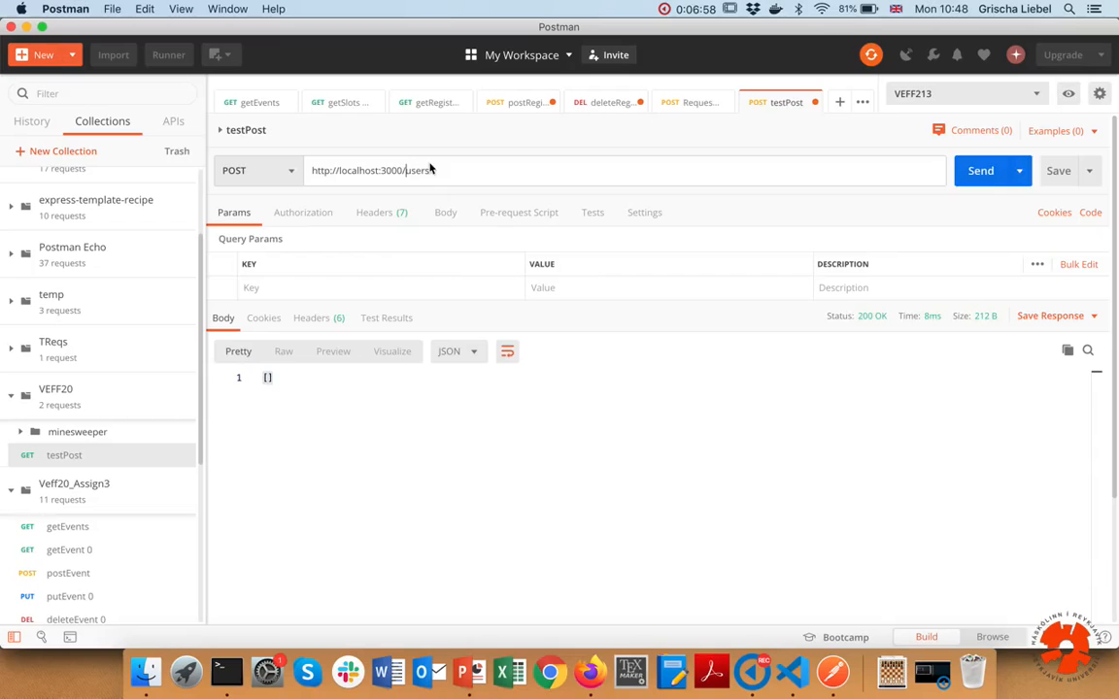
click(979, 171)
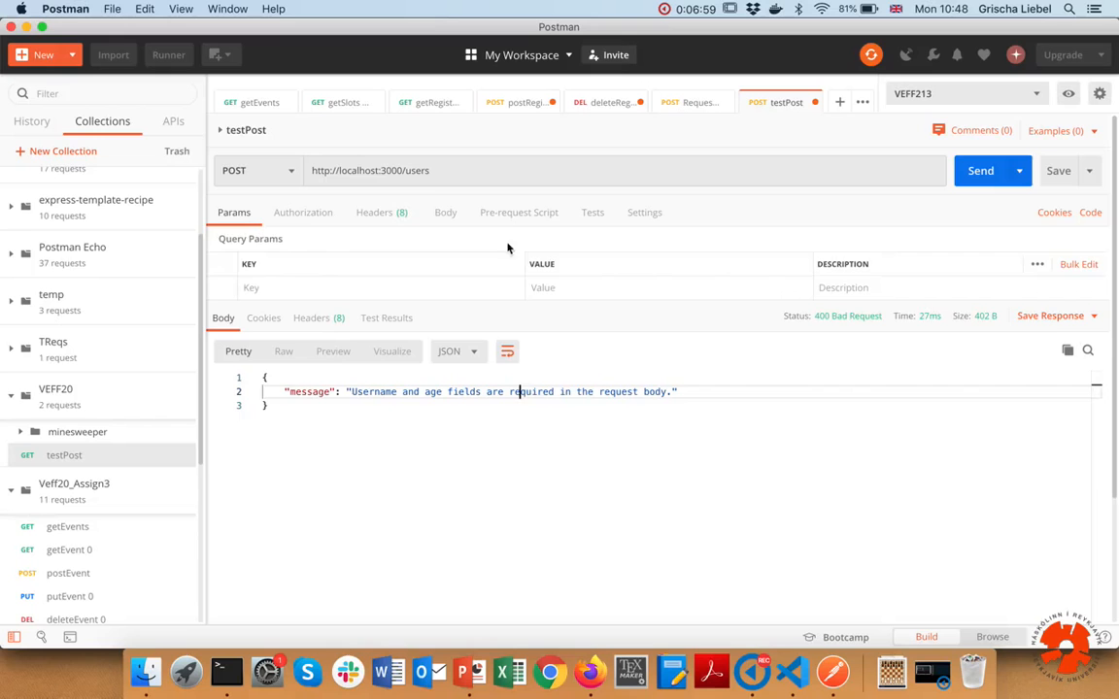
click(445, 212)
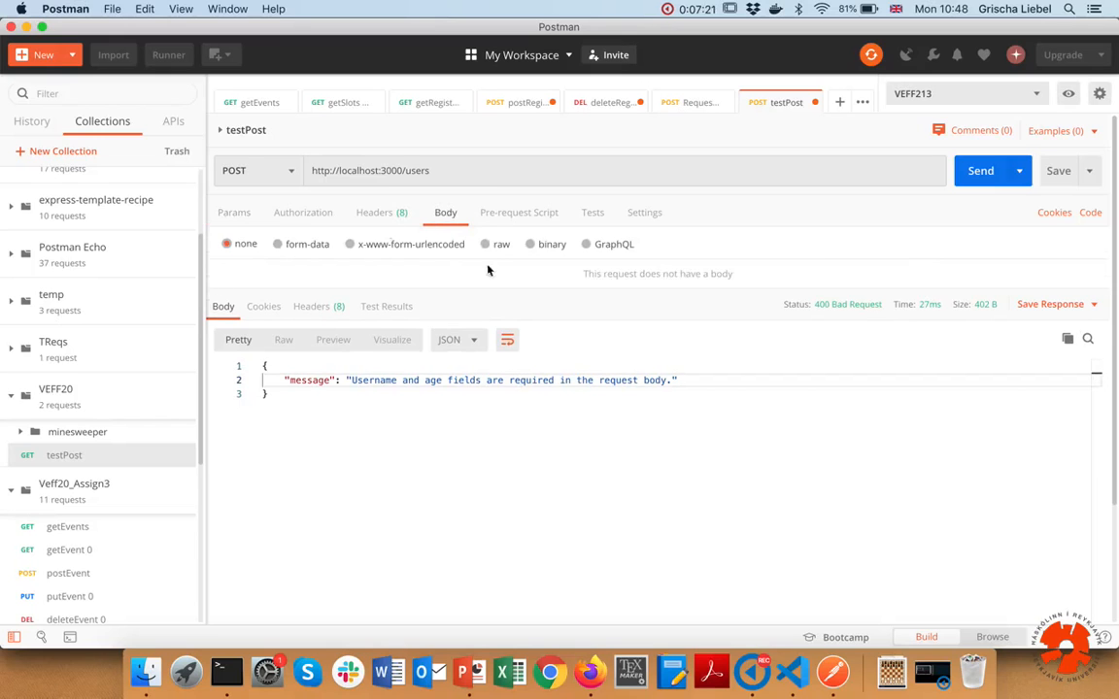
Step: Write a raw JSON body {"username": "Grischa", "age": 55} and send the POST request
click(501, 244)
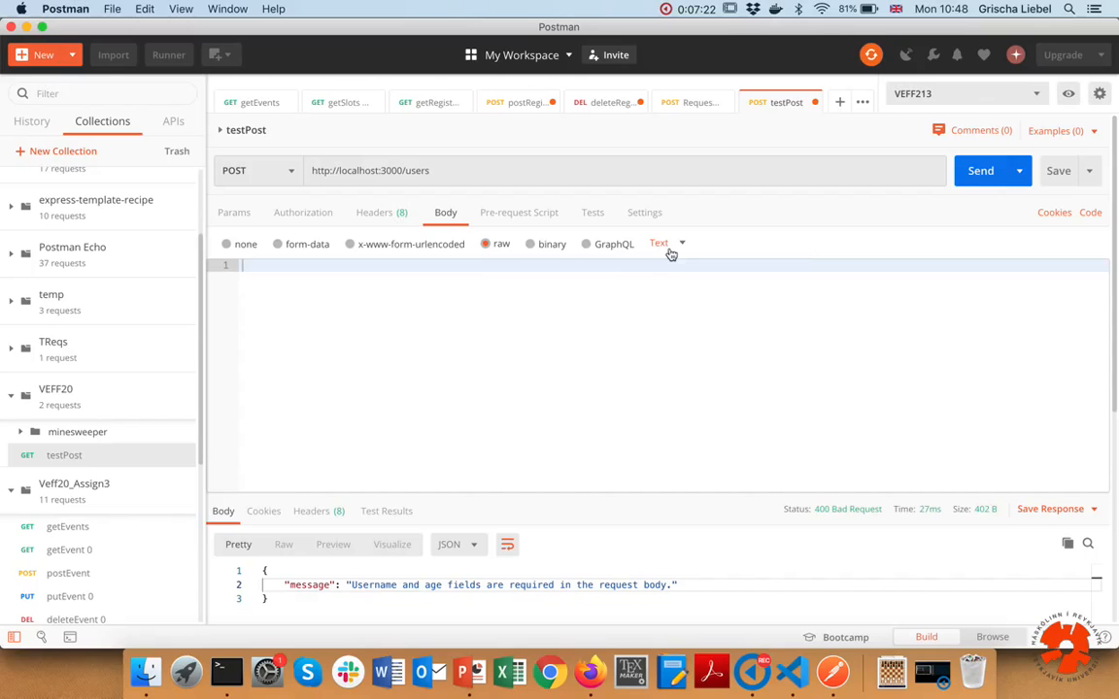
click(661, 245)
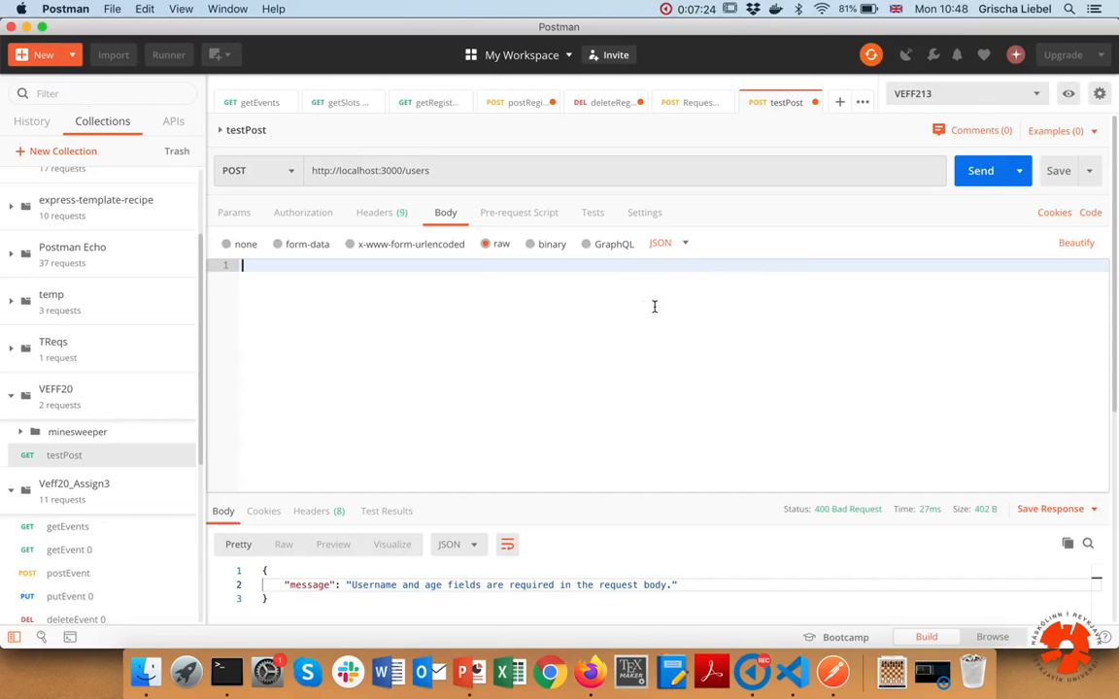
text({)
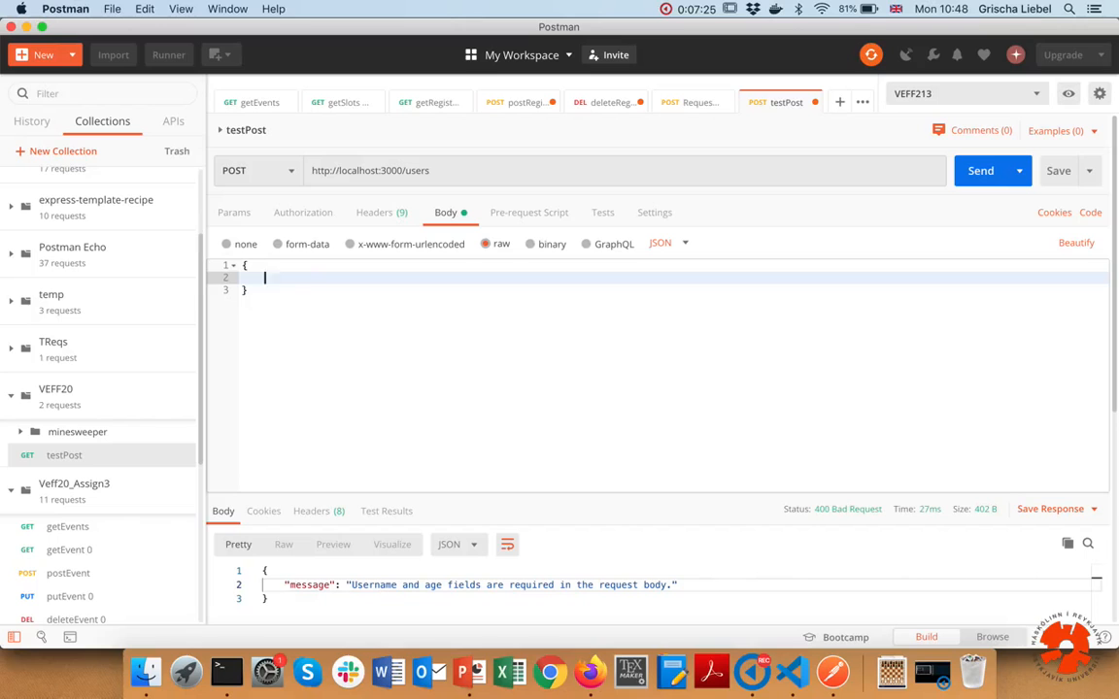
text("username":)
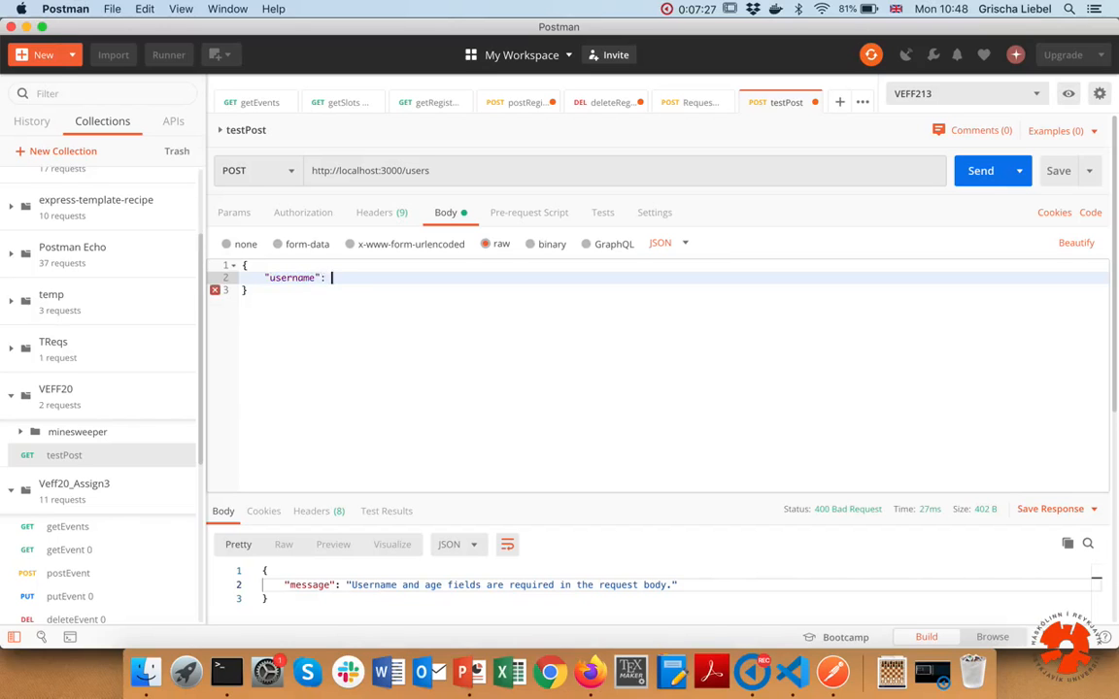
text("Grischa",)
text("age:)
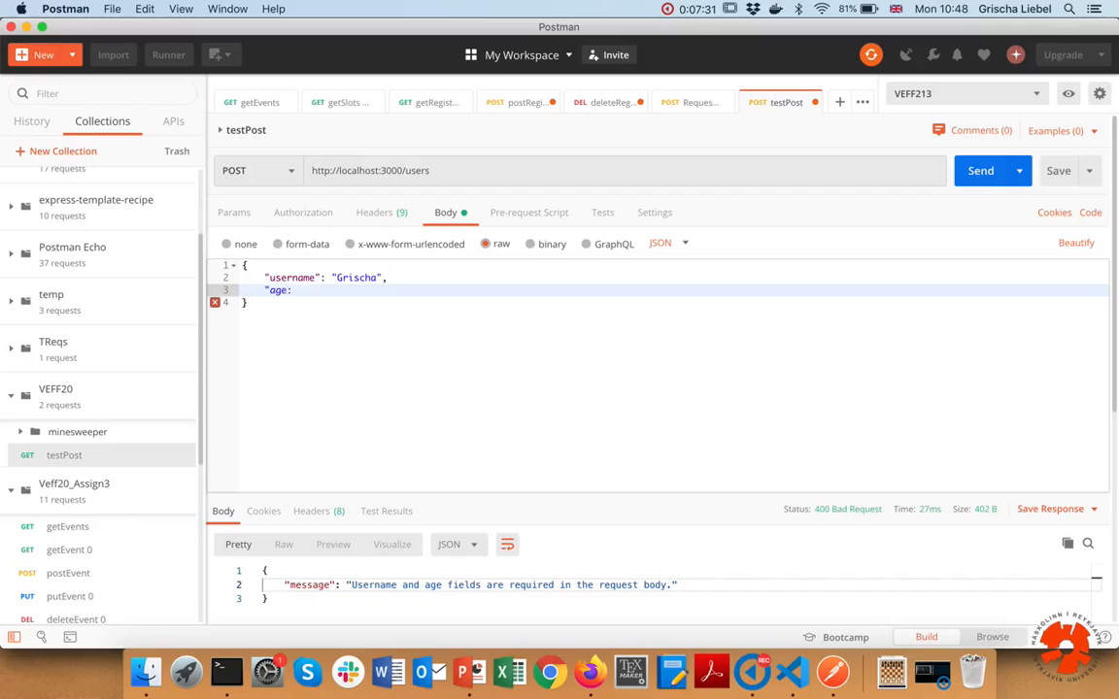
text(55)
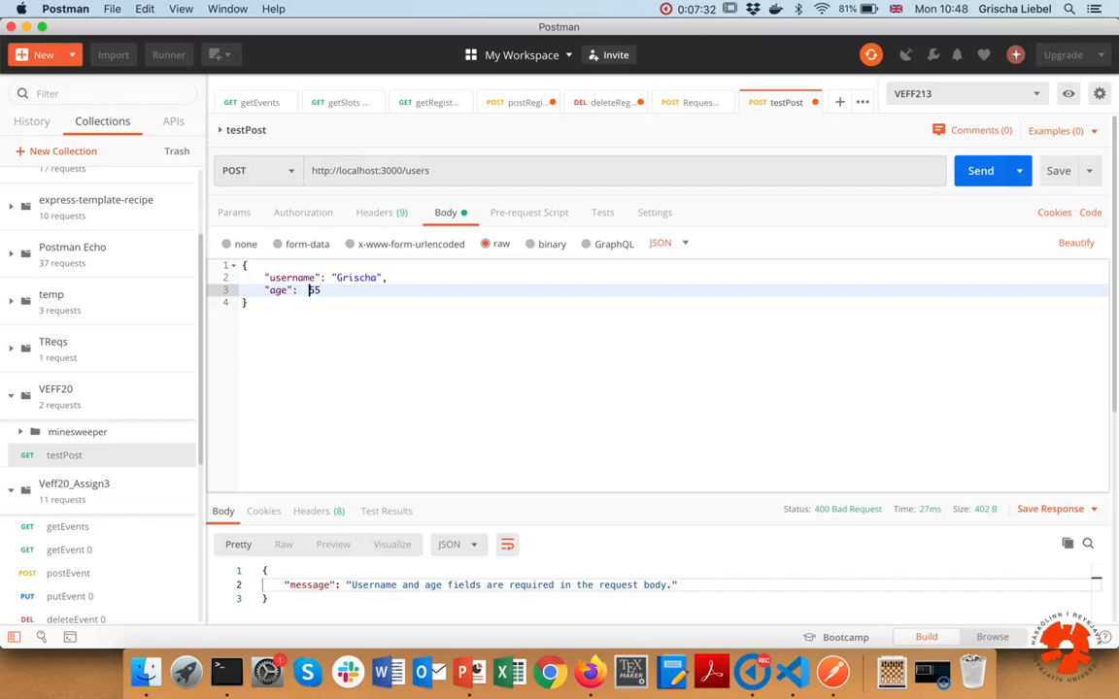
click(979, 171)
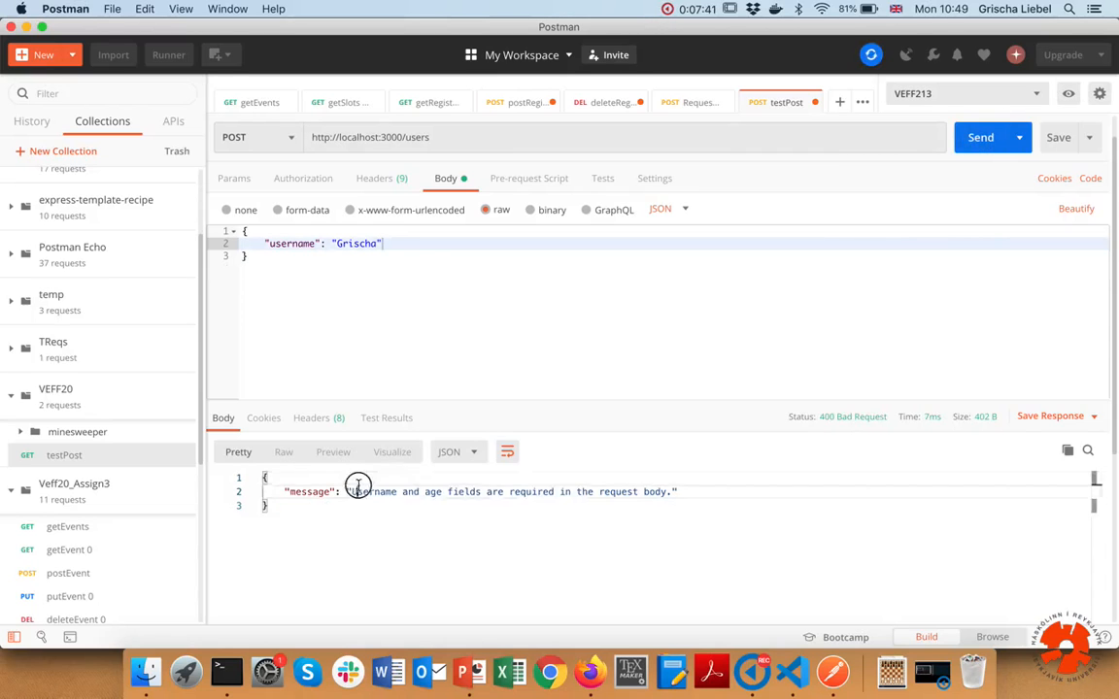
text(.)
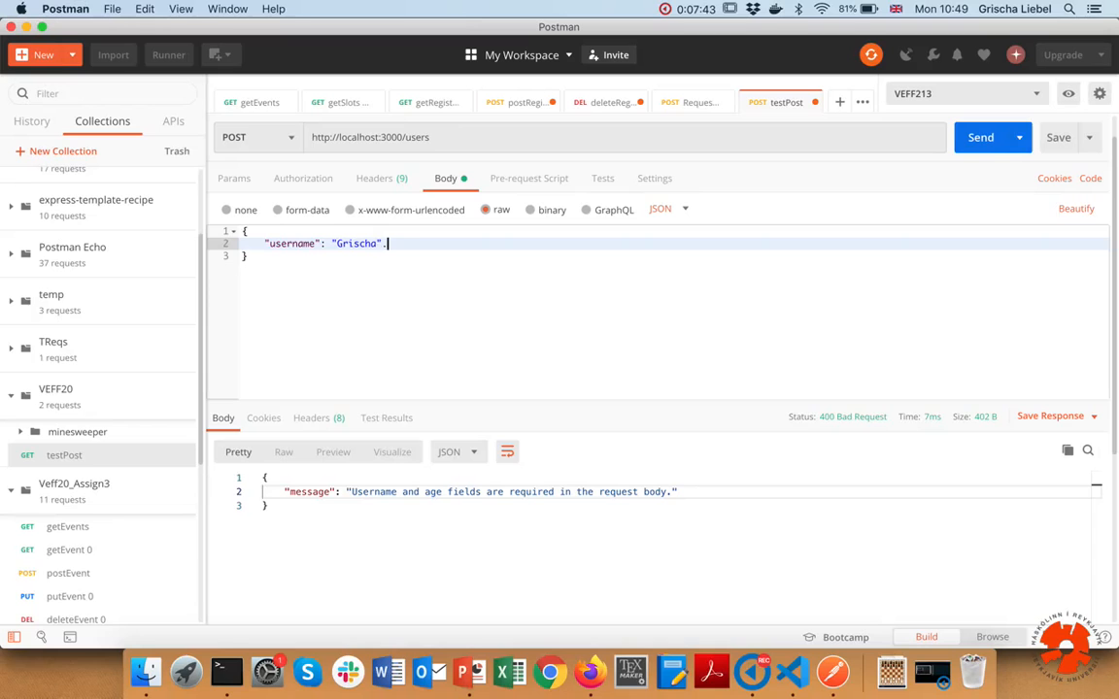
text(,)
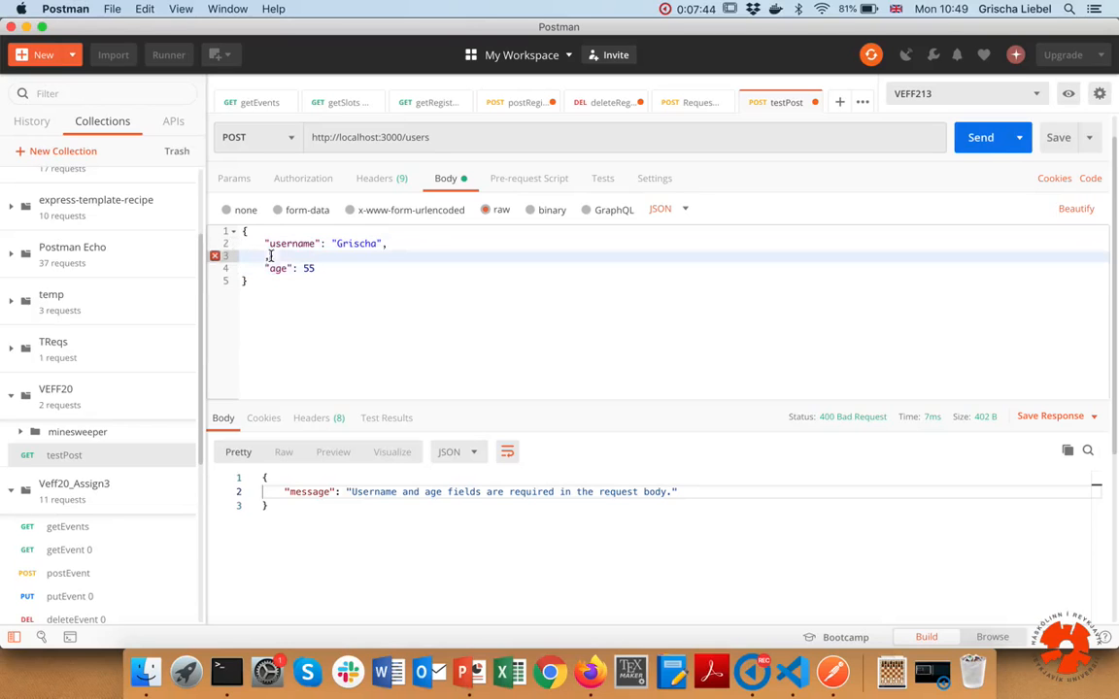
mouse_move(353, 349)
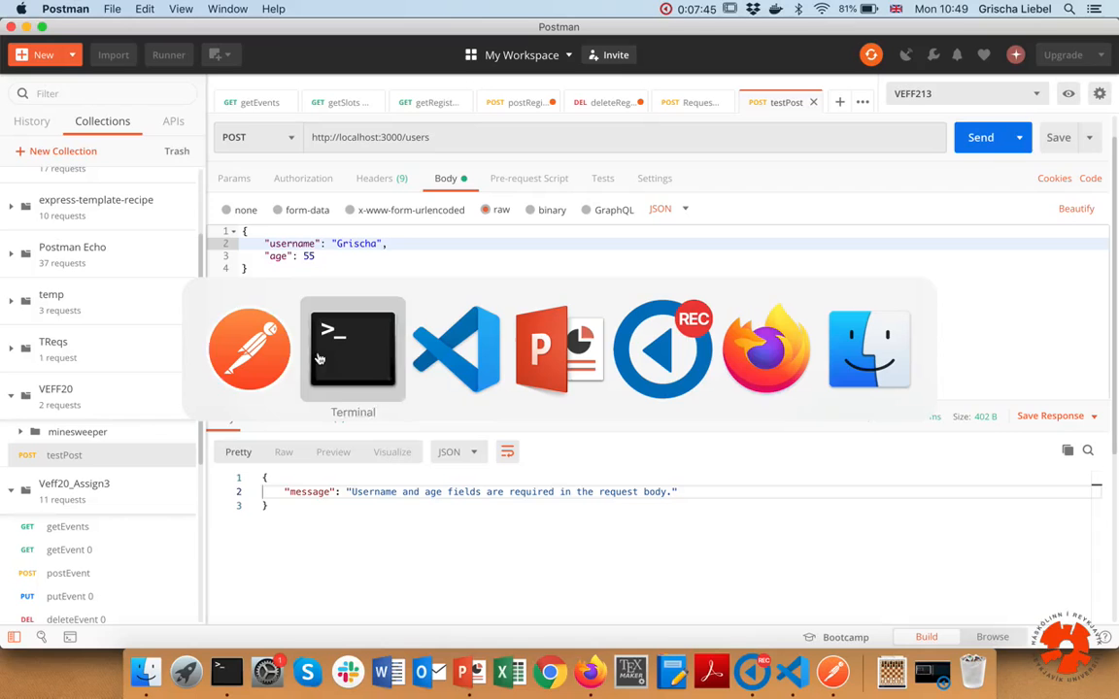
mouse_move(455, 348)
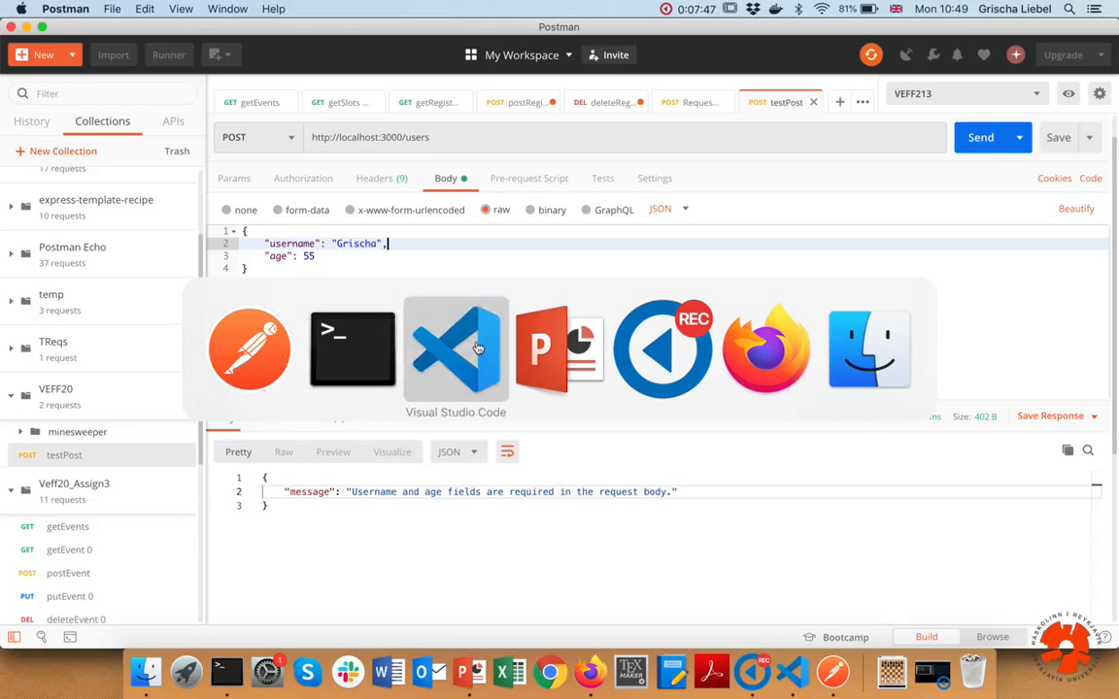
Step: Review the res.status(201) success response in the POST /users handler
click(454, 348)
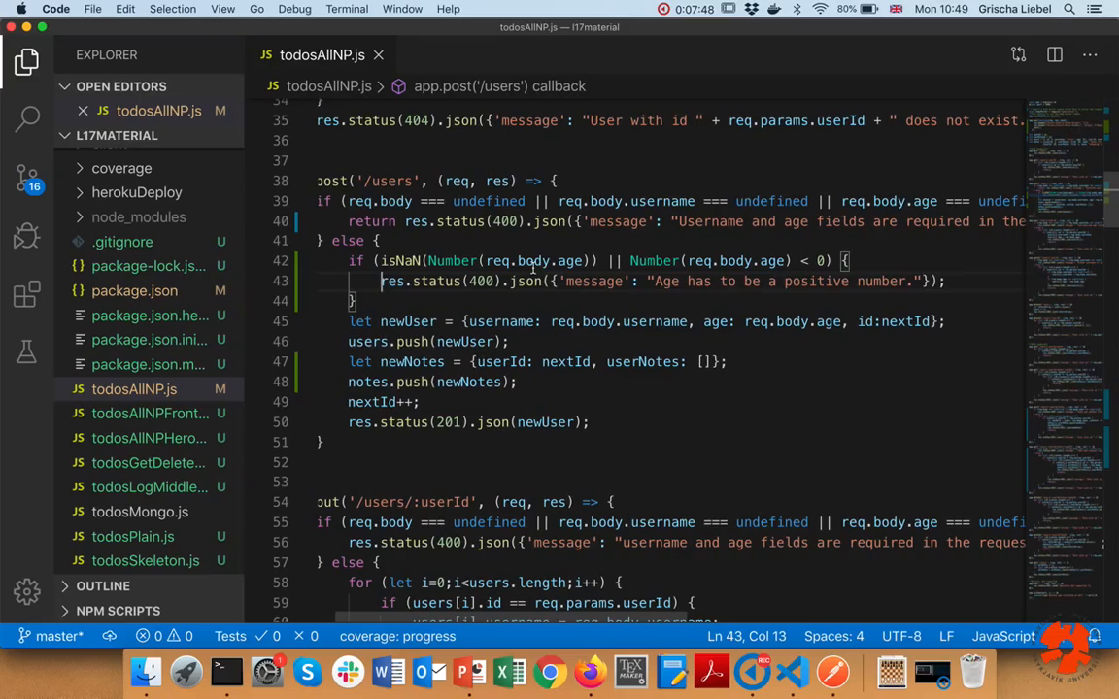
drag(658, 280, 901, 280)
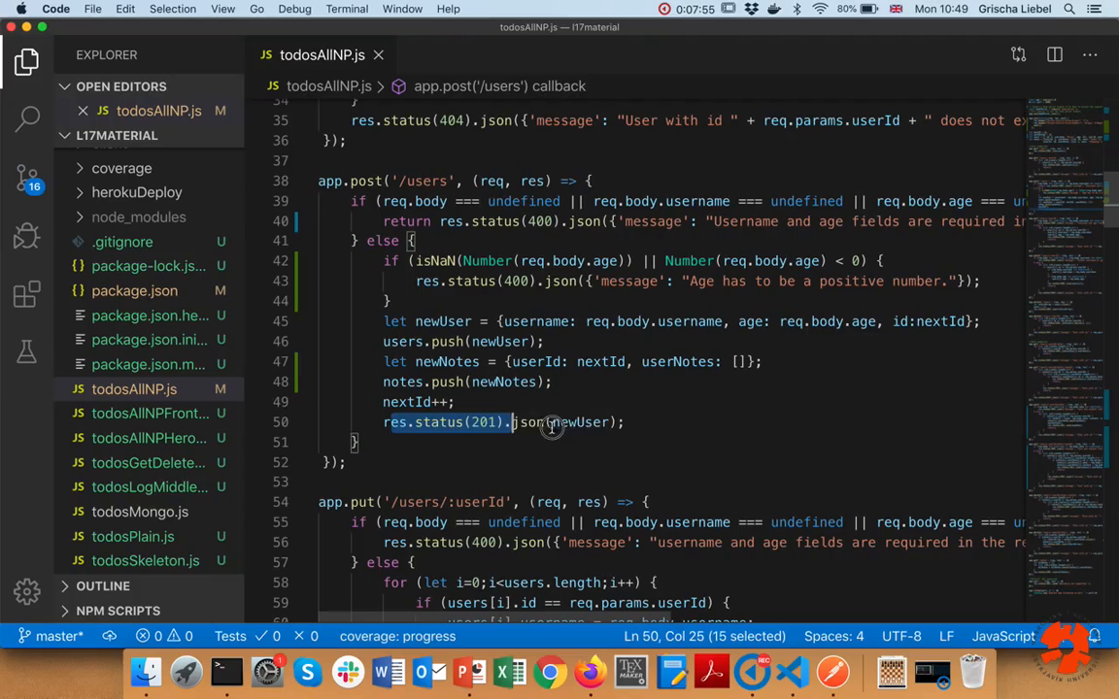
click(535, 421)
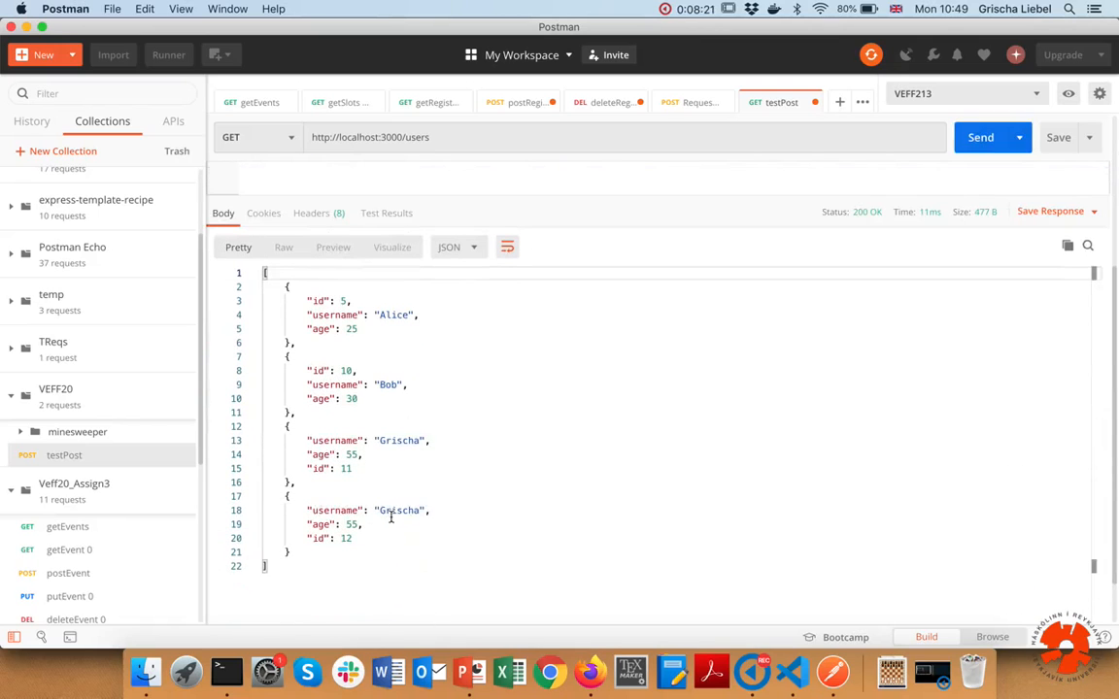
Step: POST a user with a non-numeric age and get the 400 'Age has to be a positive number.' reply
drag(307, 439, 353, 538)
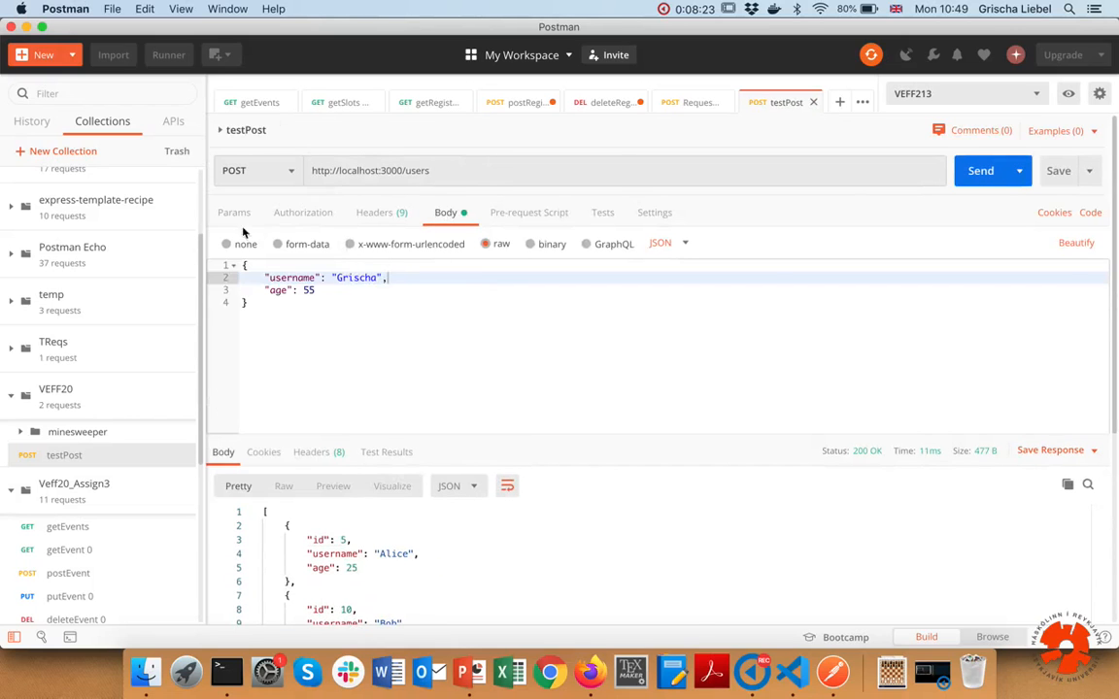
text(0-1)
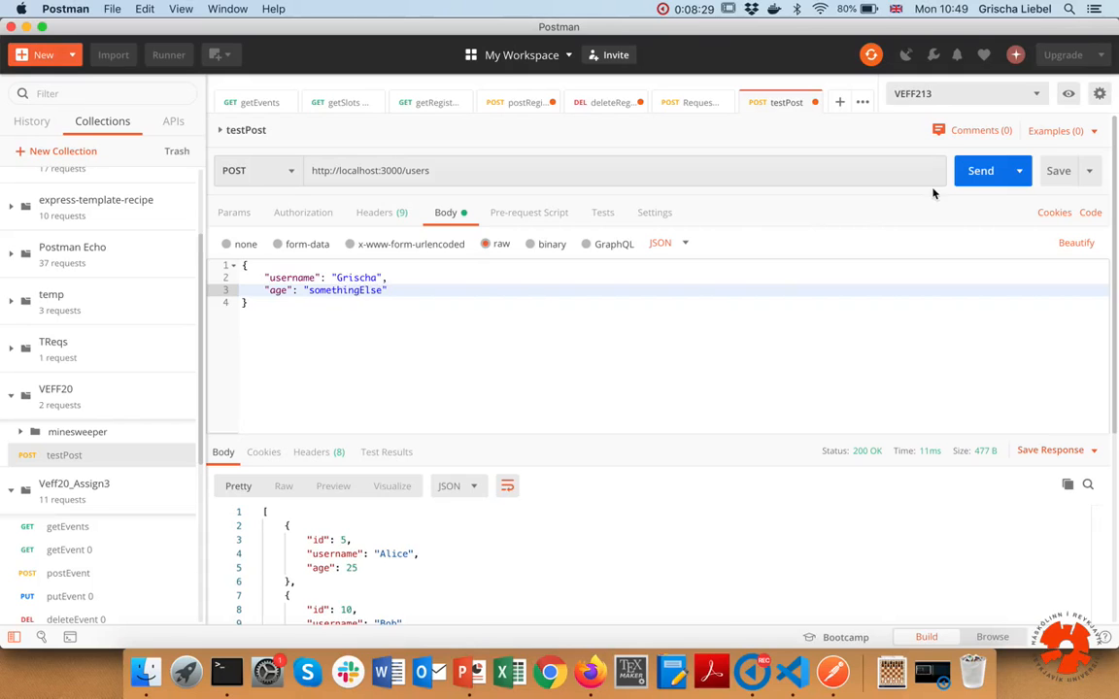
click(979, 171)
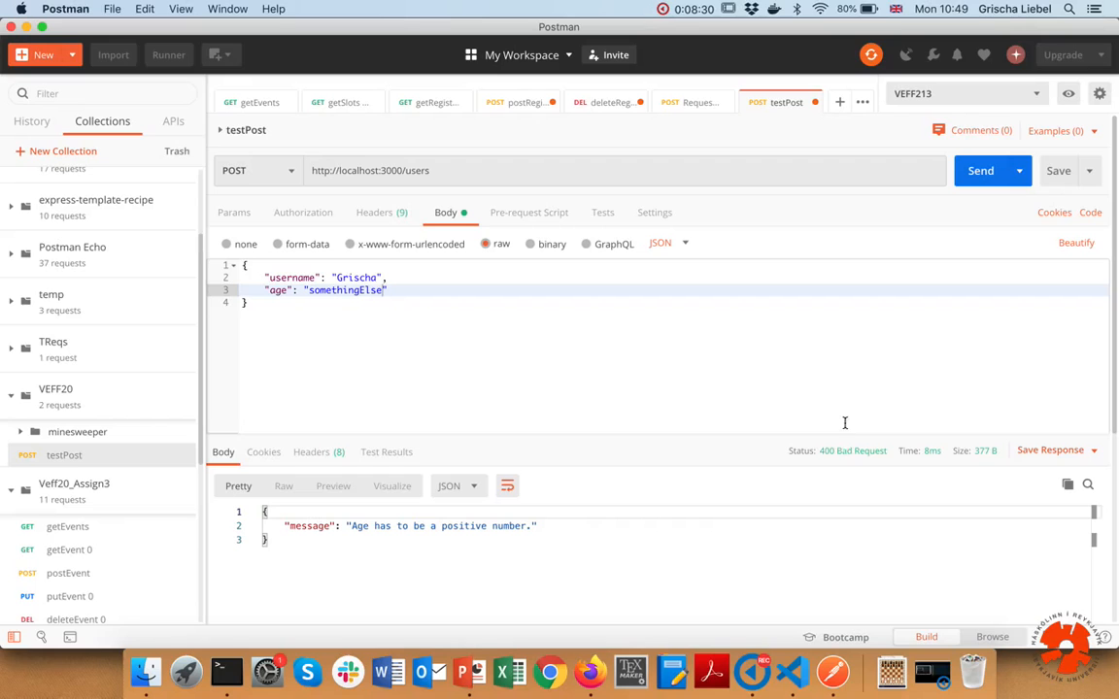
drag(373, 525, 503, 525)
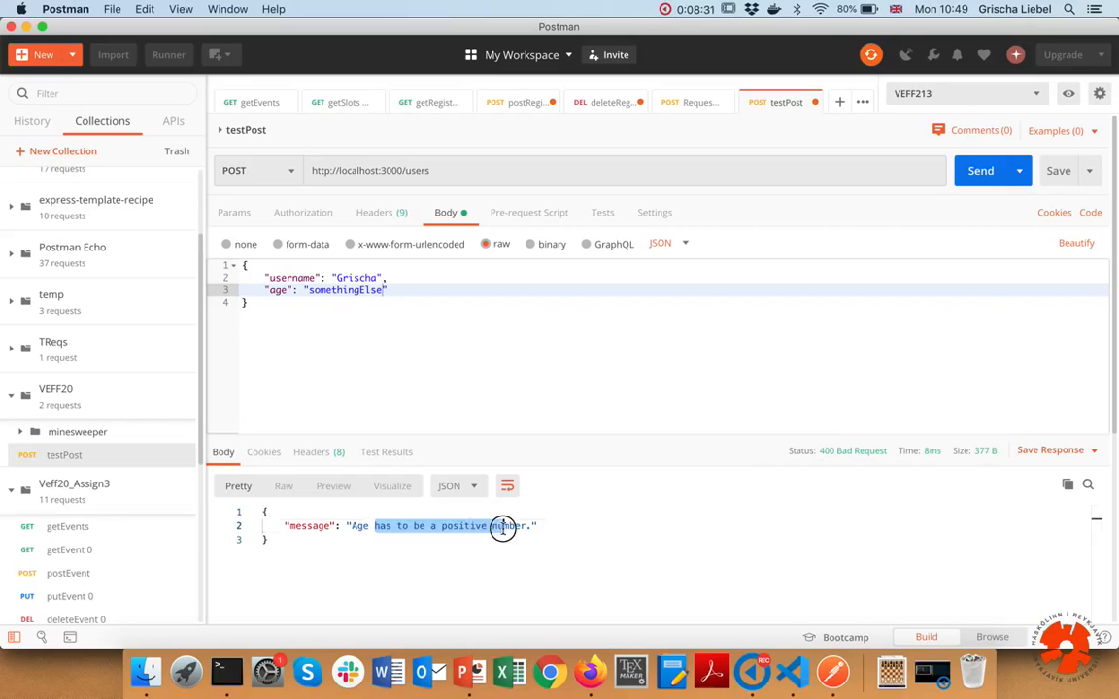
key(cmd+tab)
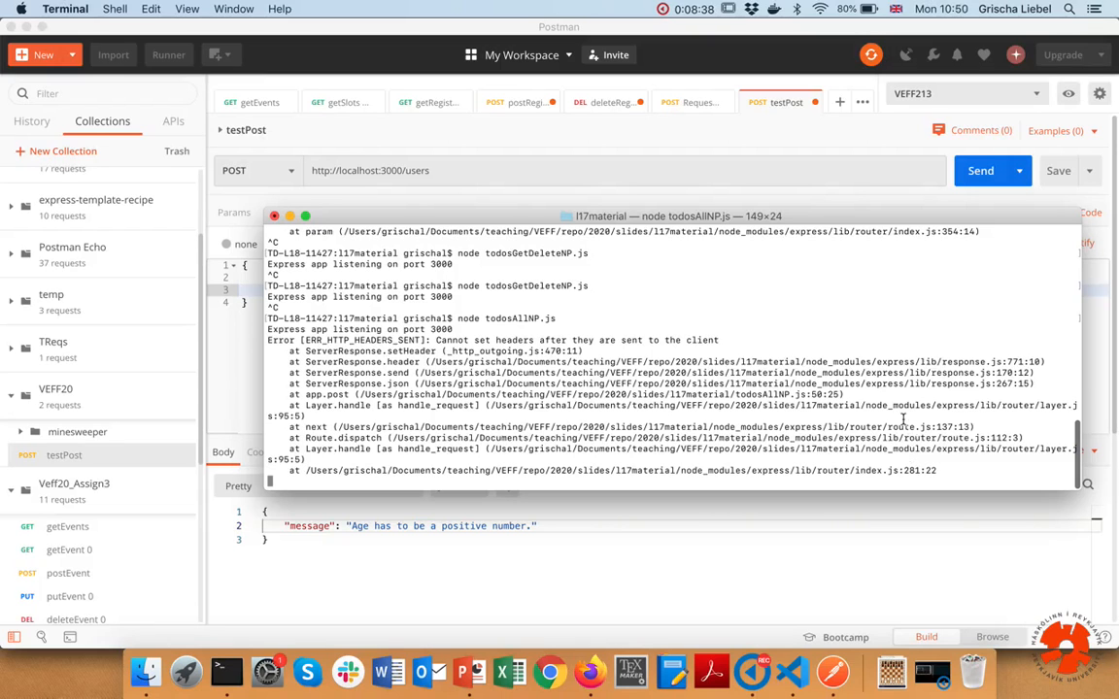
mouse_move(800, 670)
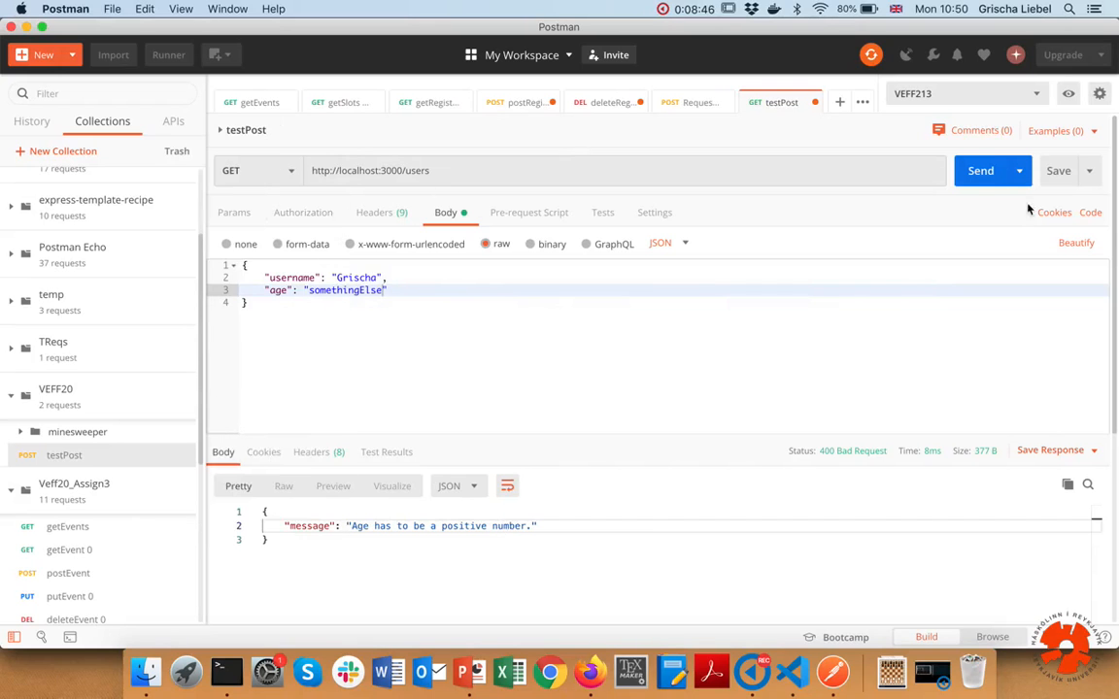
Step: Read the 'Cannot set headers after they are sent' error in the server output
click(979, 171)
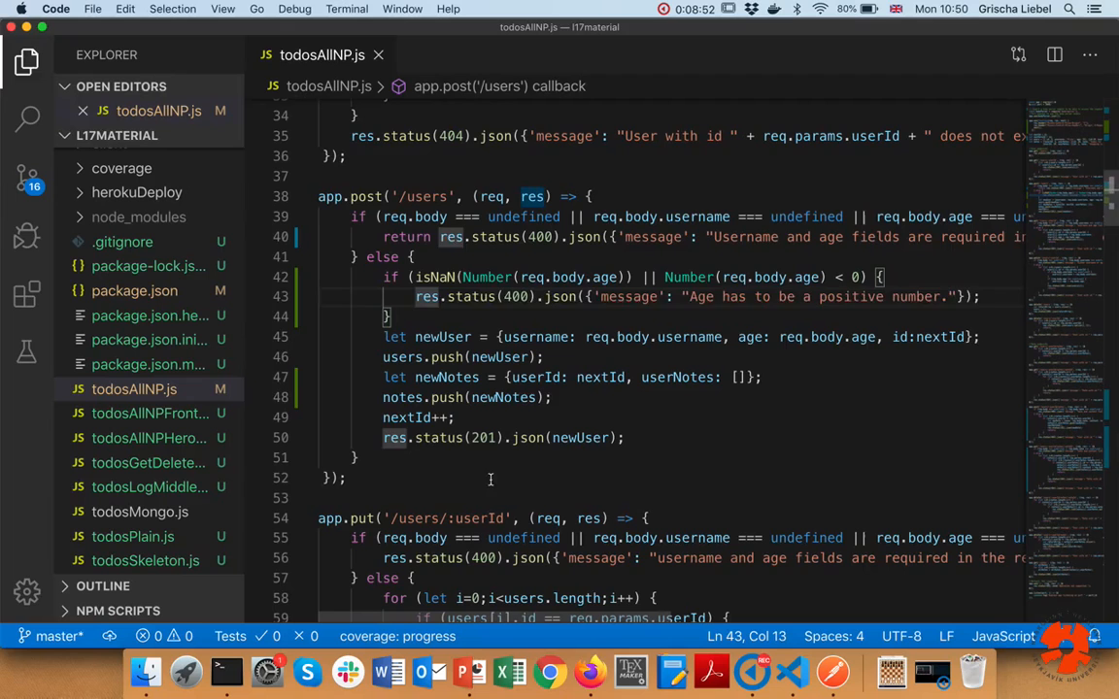
Step: Prefix the age check's res.status(400) with return so the handler stops after replying
text(return)
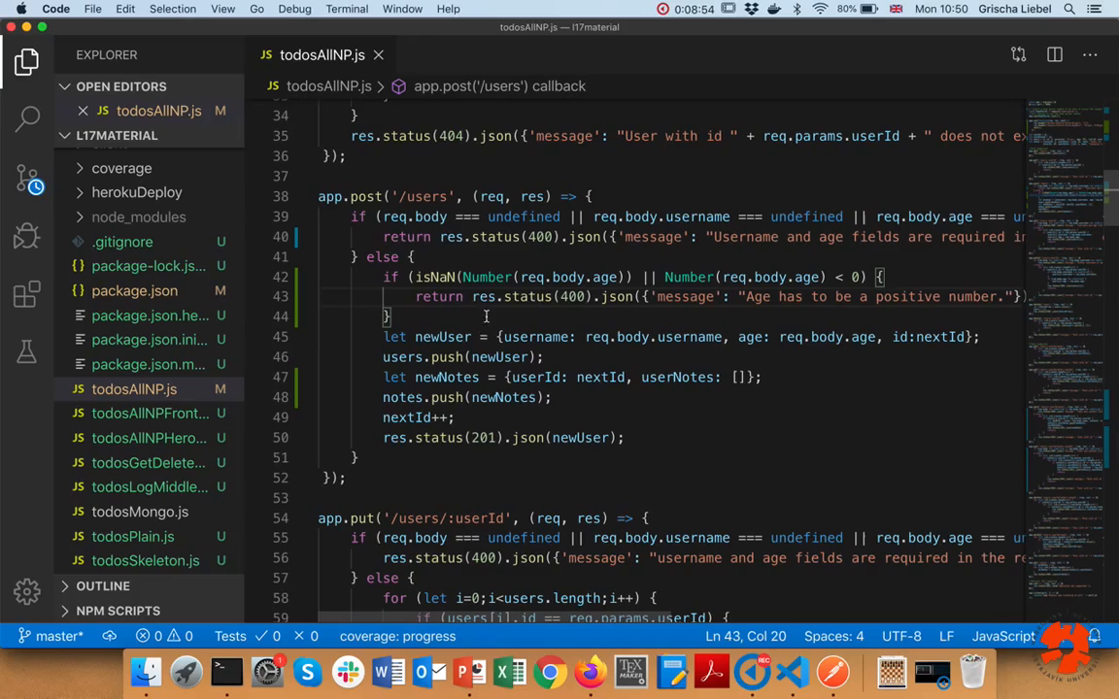
drag(382, 338, 443, 437)
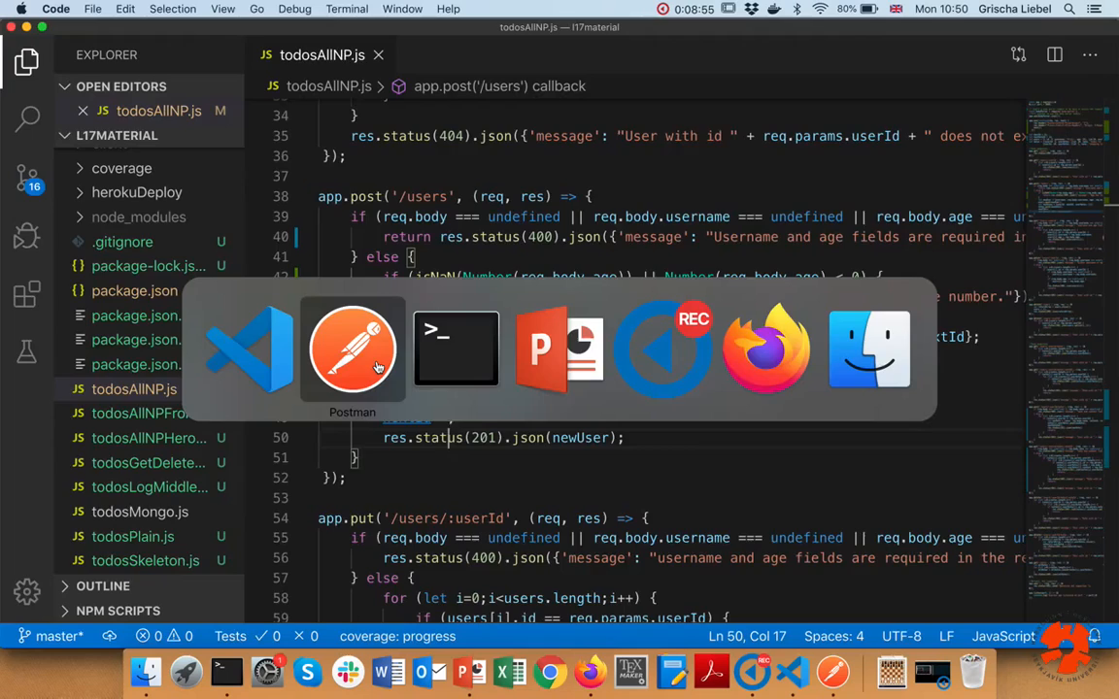
Step: Resend the non-numeric-age POST, confirm the 400 reply and a clean server log
click(351, 349)
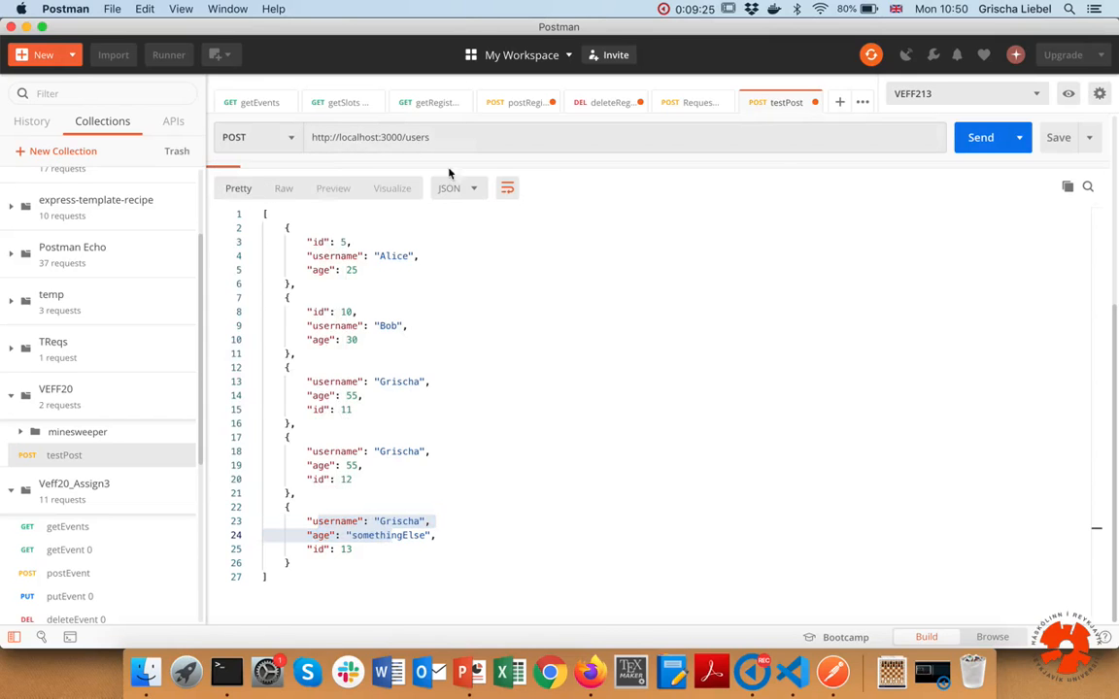
click(978, 171)
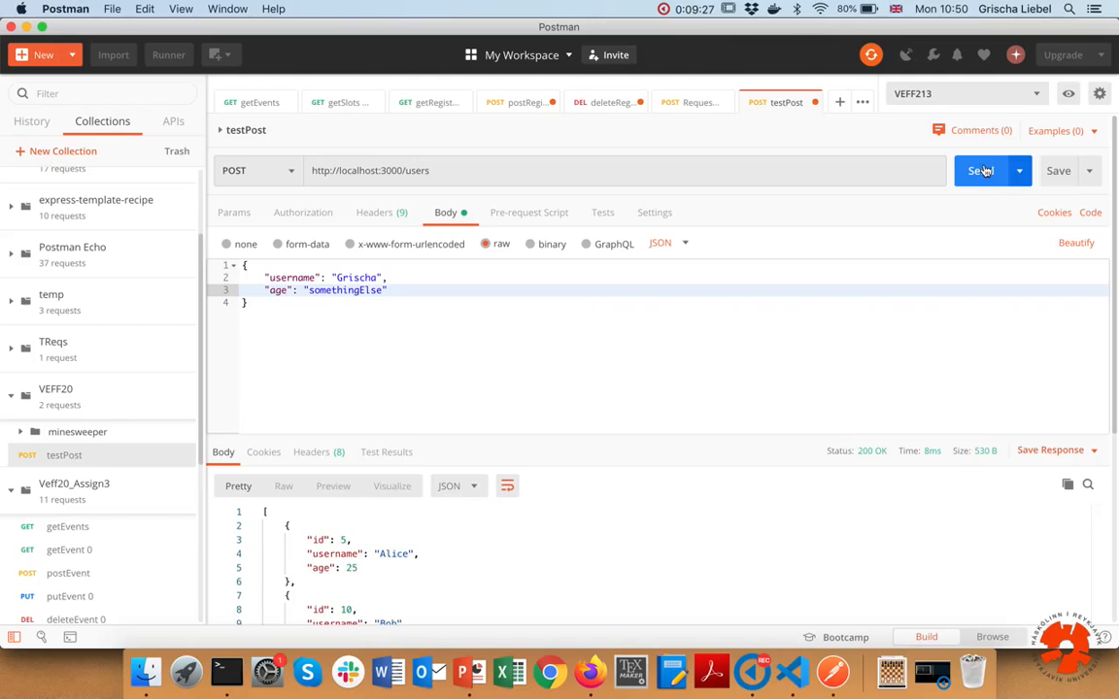
click(981, 171)
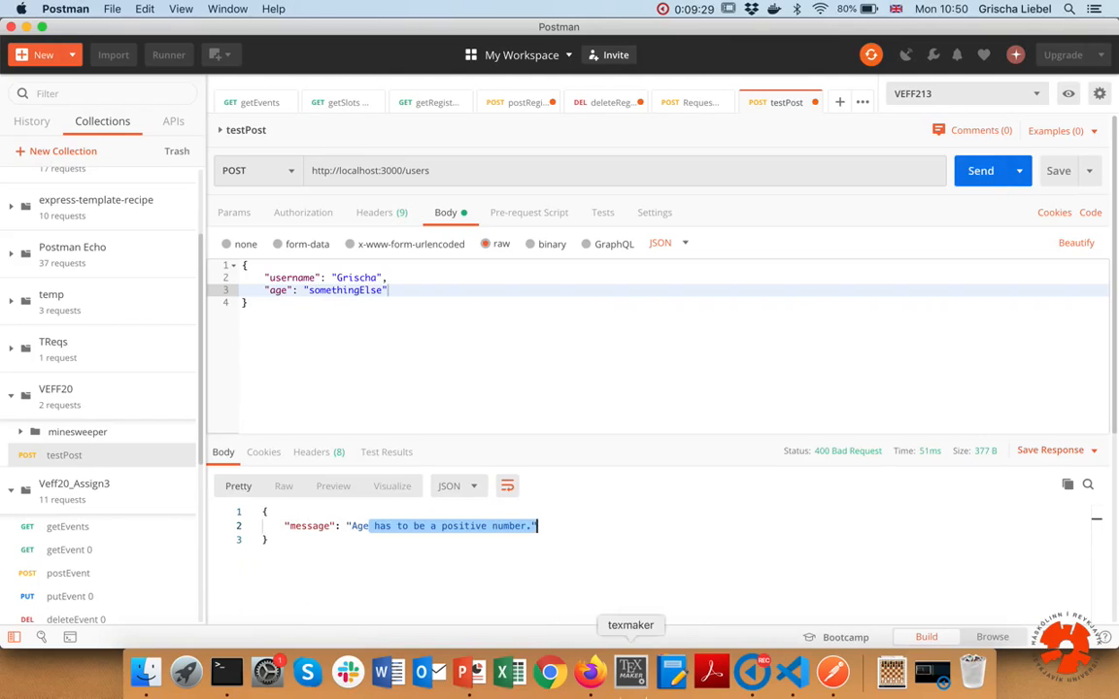
click(226, 672)
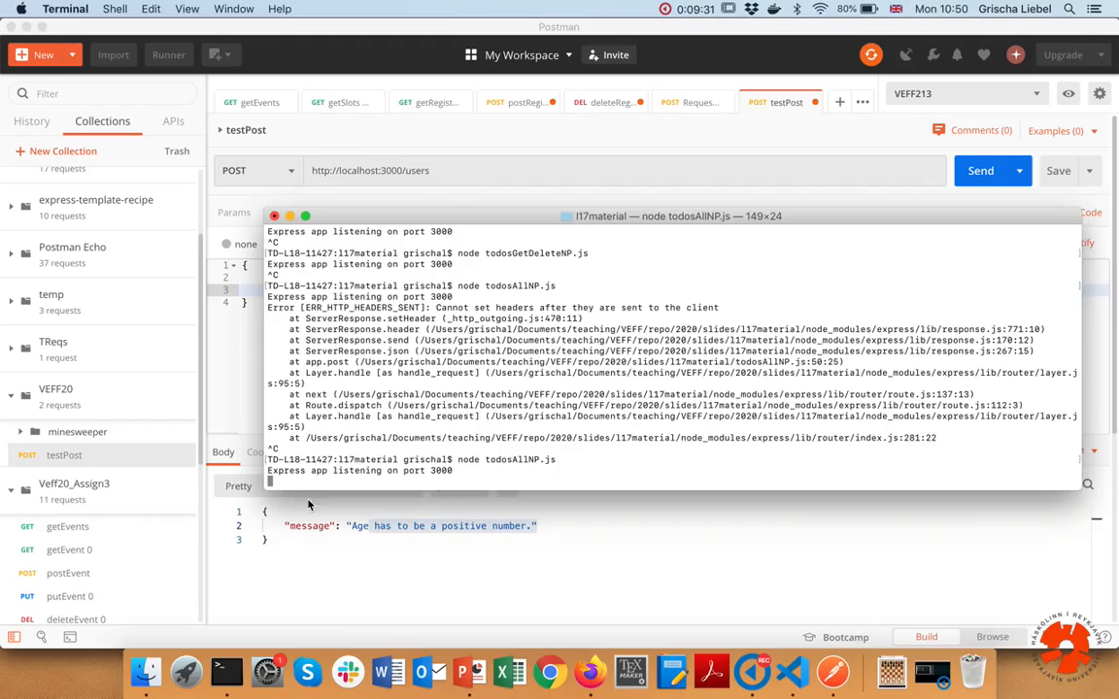
click(257, 171)
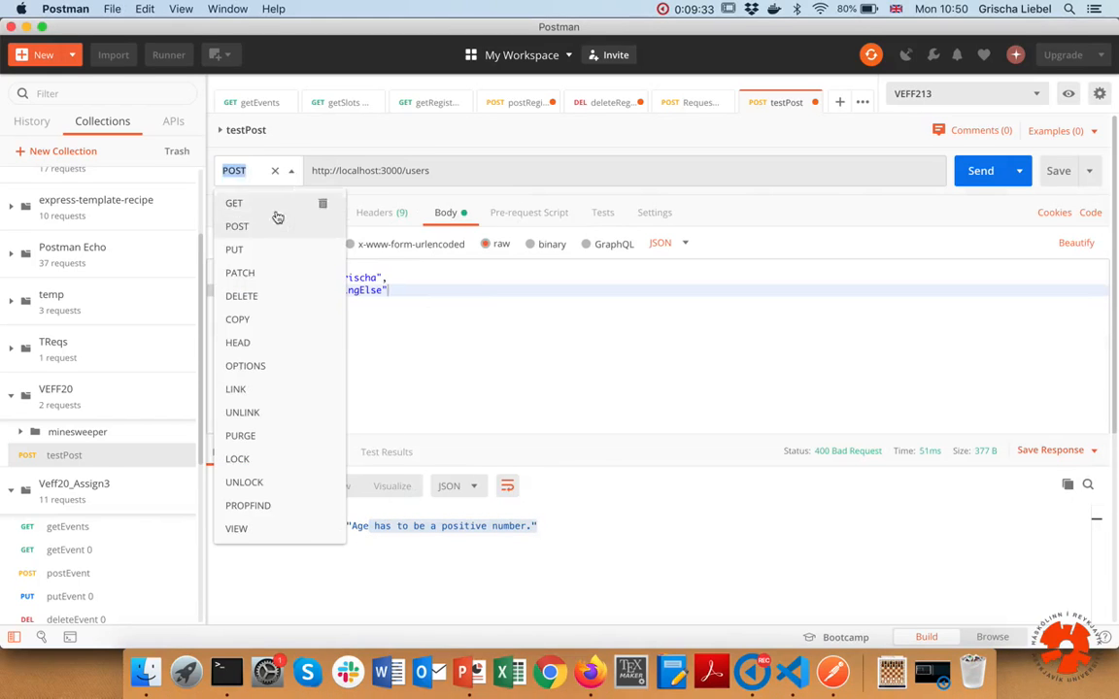
click(233, 204)
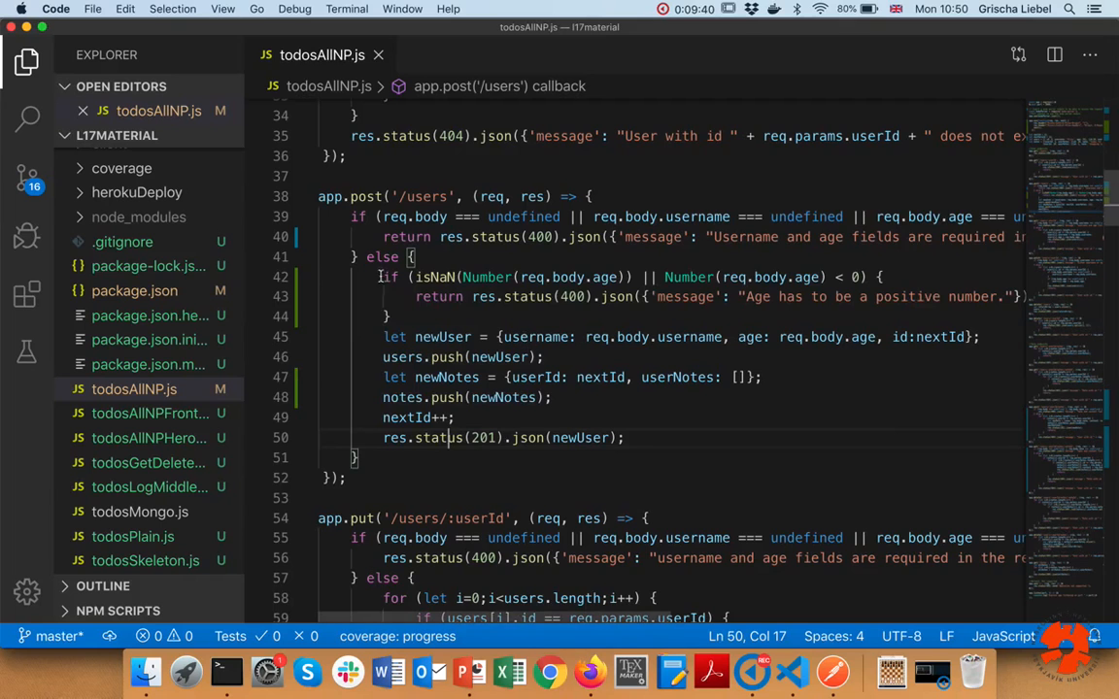
key(cmd+tab)
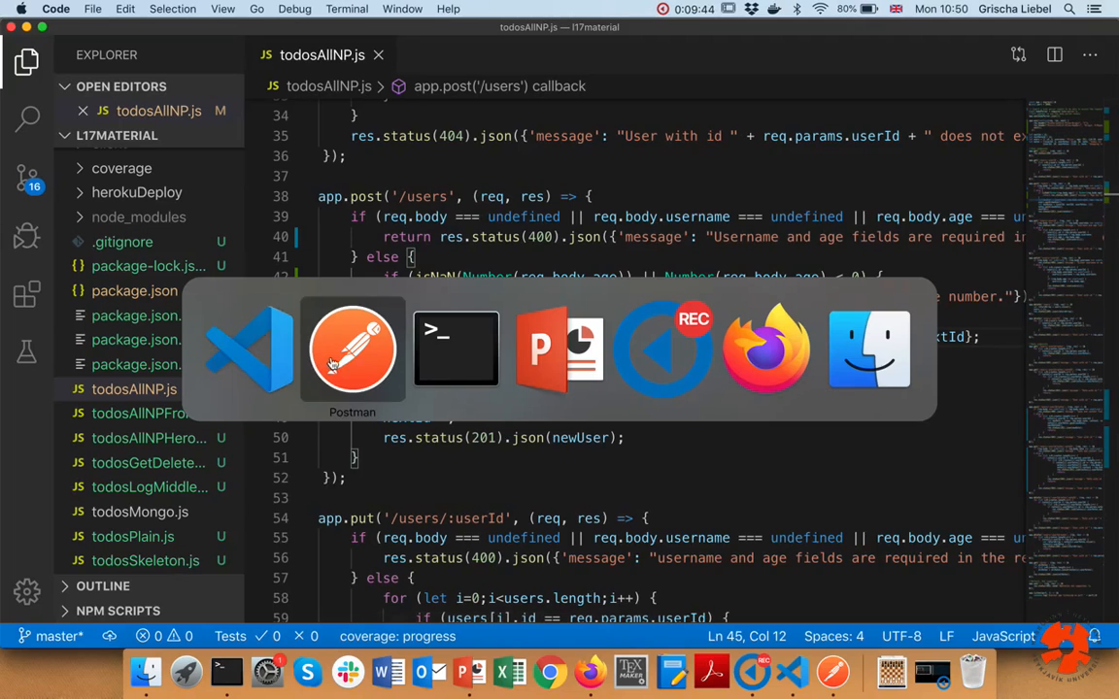
mouse_move(249, 350)
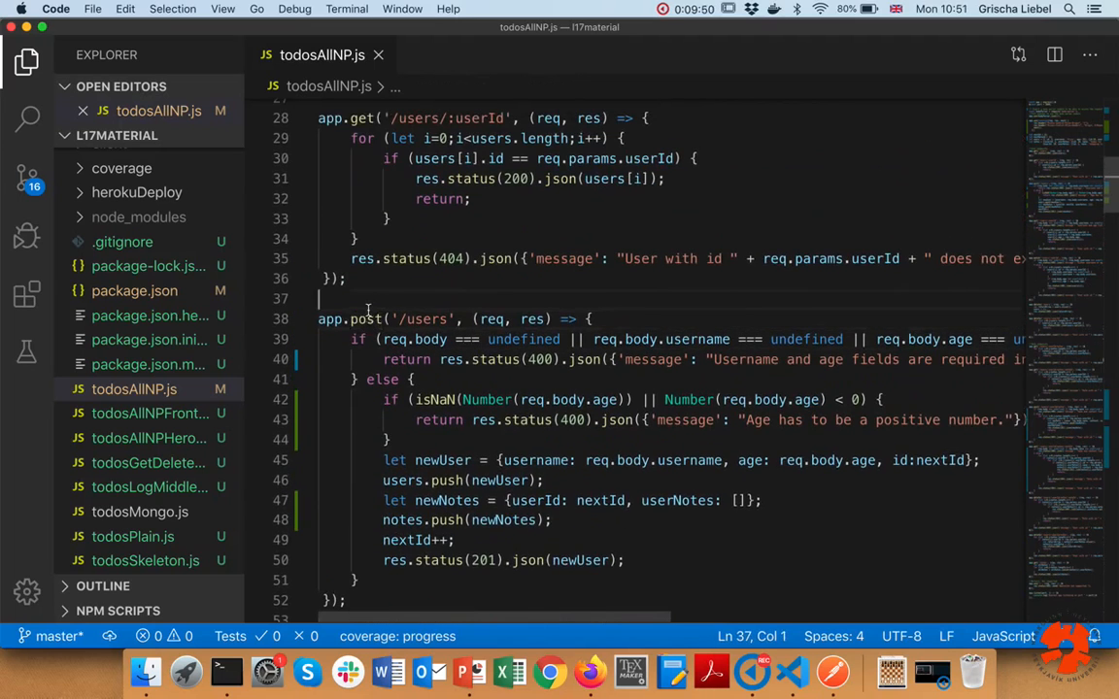
scroll(down, 3)
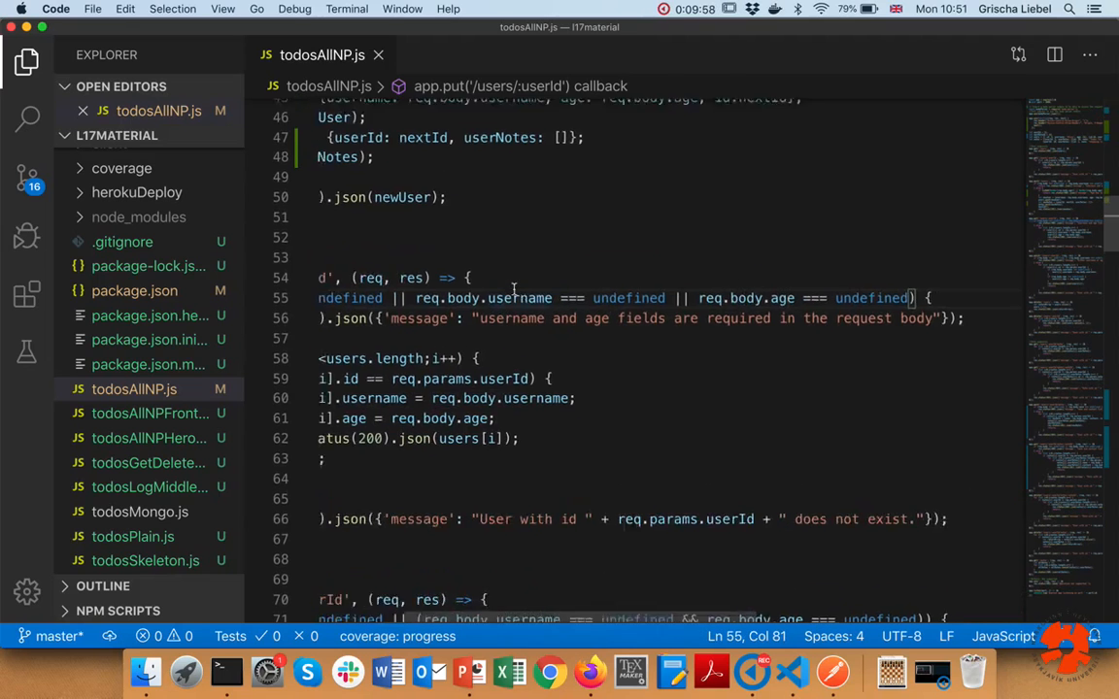
double_click(633, 324)
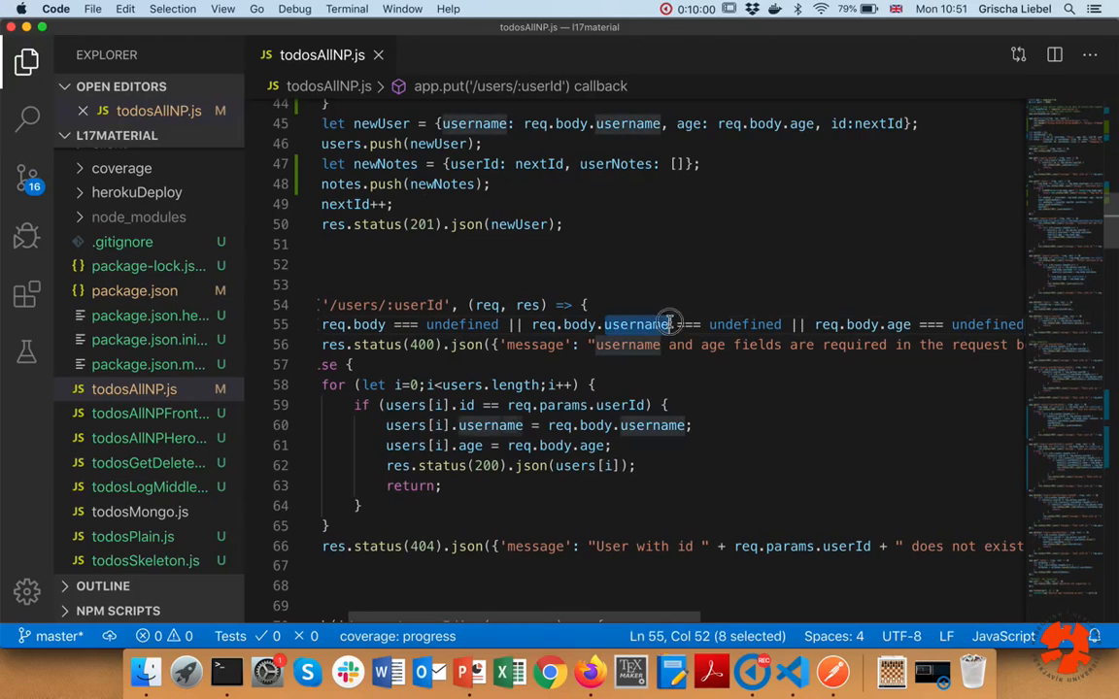
double_click(896, 324)
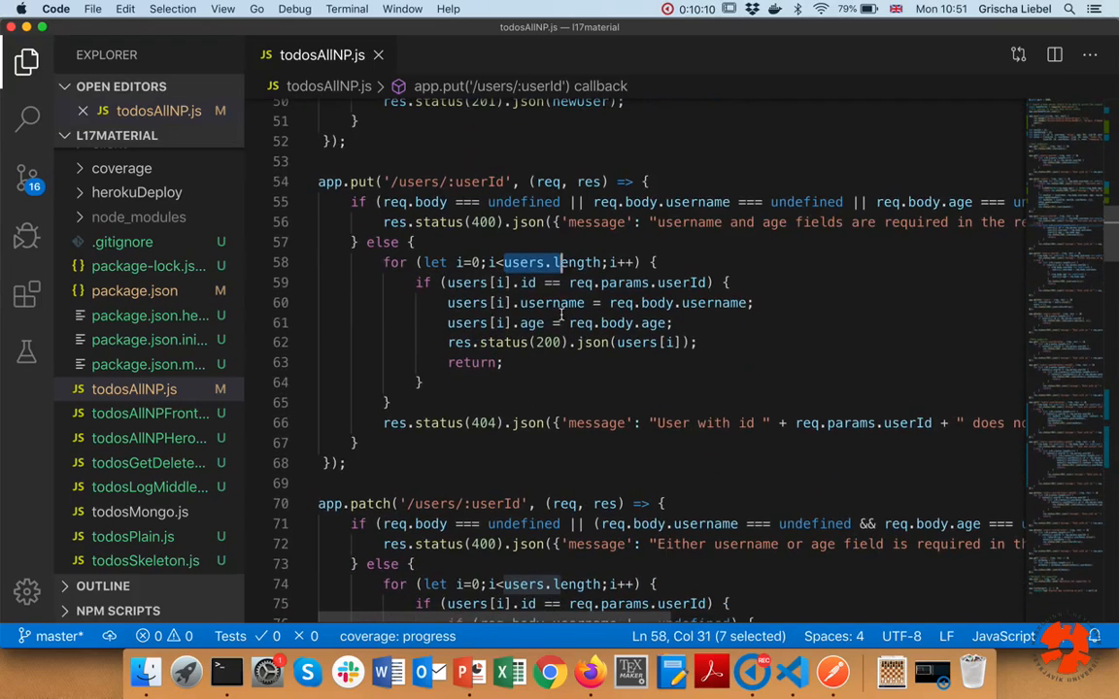
drag(520, 284, 703, 284)
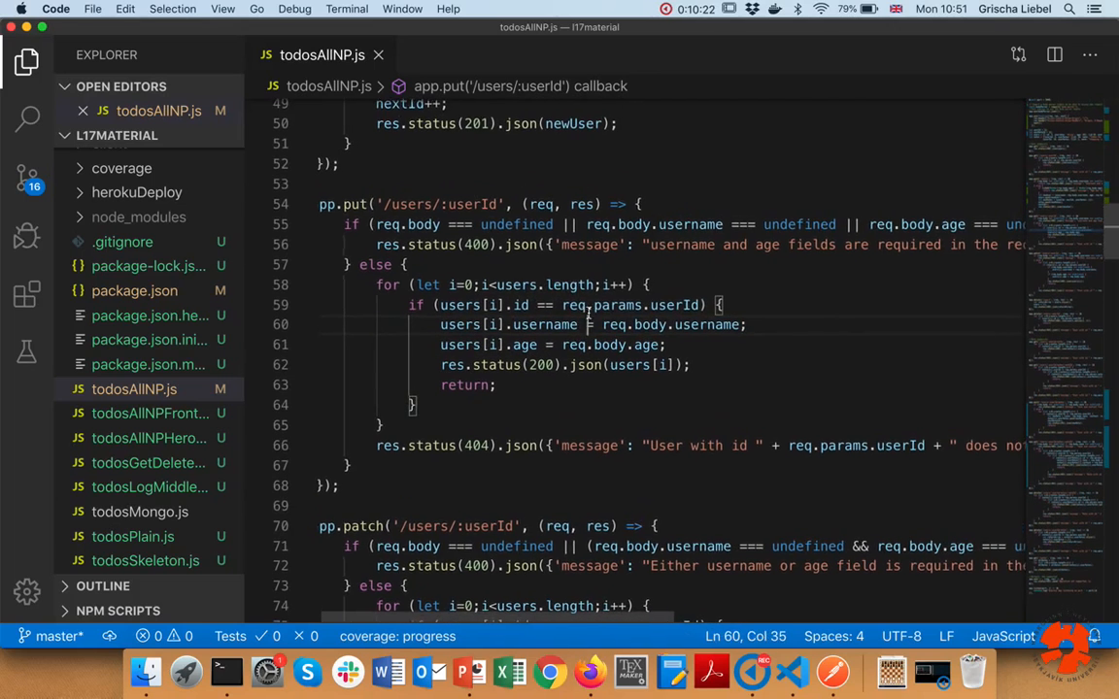
double_click(544, 325)
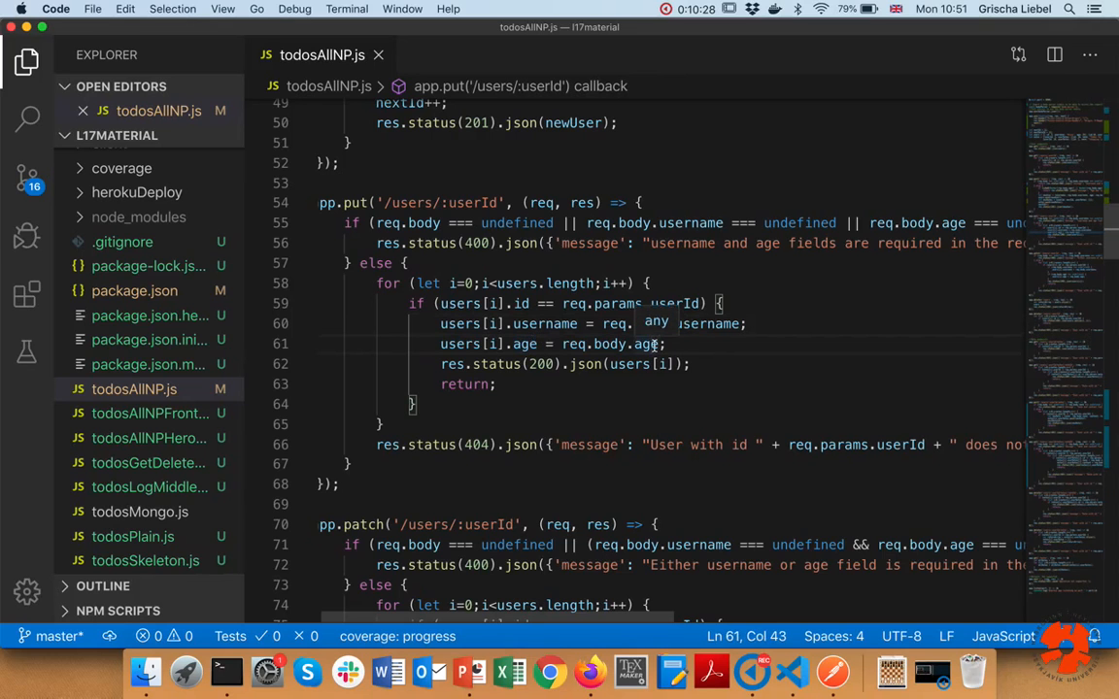
drag(422, 284, 513, 344)
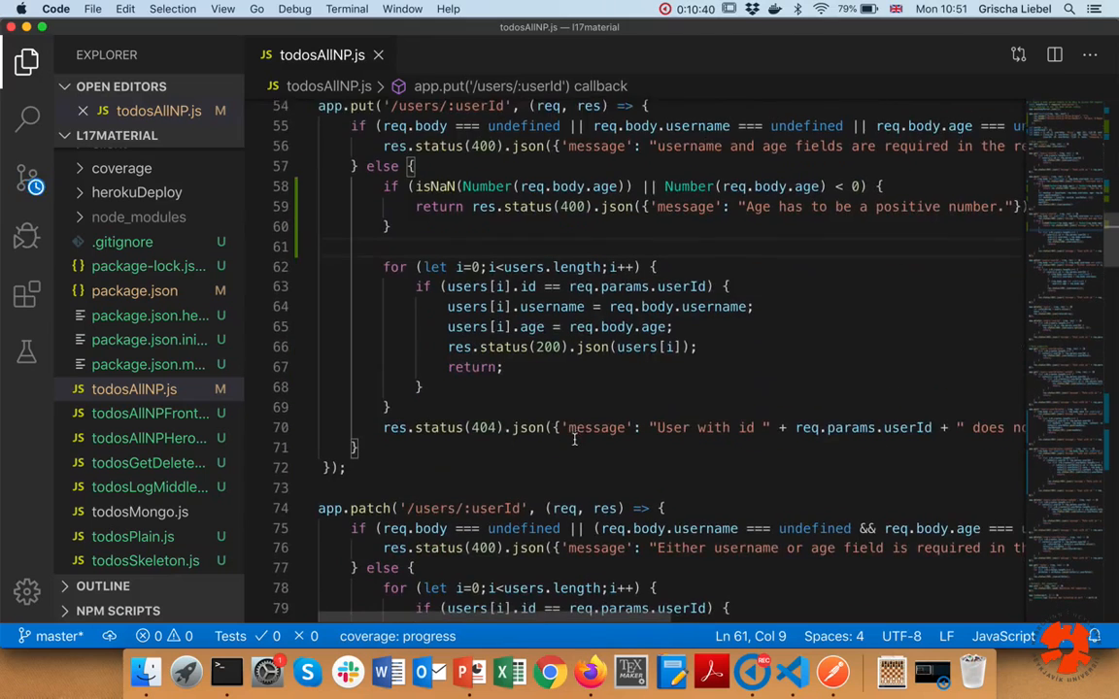
Step: Review the pasted age check in the PUT /users/:userId handler above its update loop
scroll(down, 3)
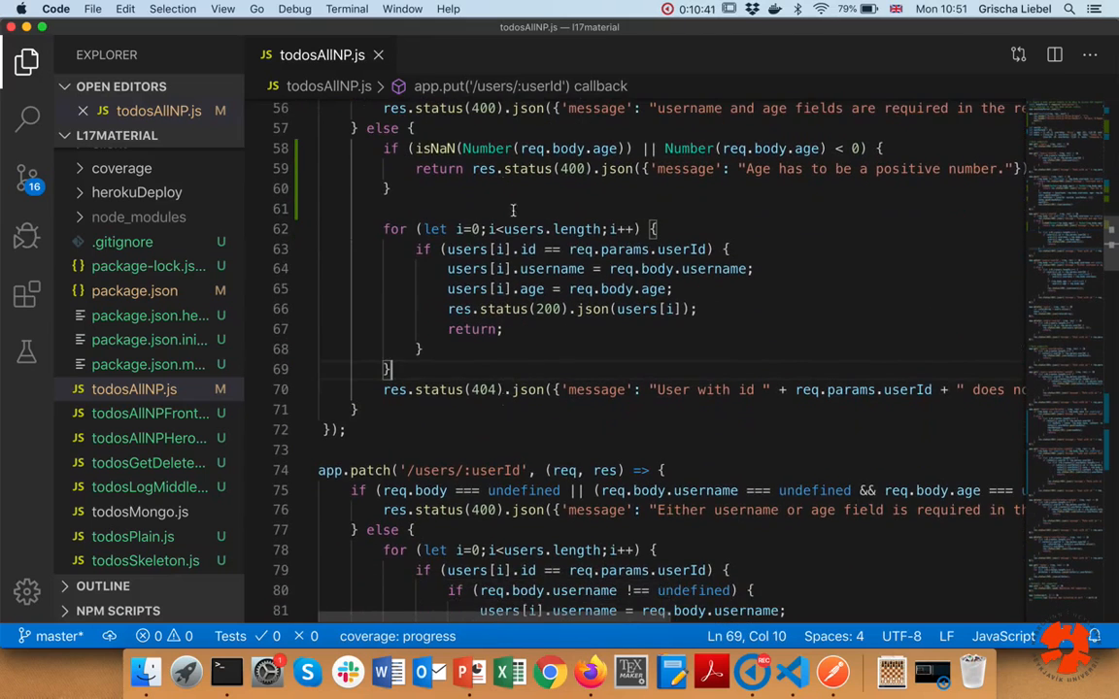
scroll(up, 3)
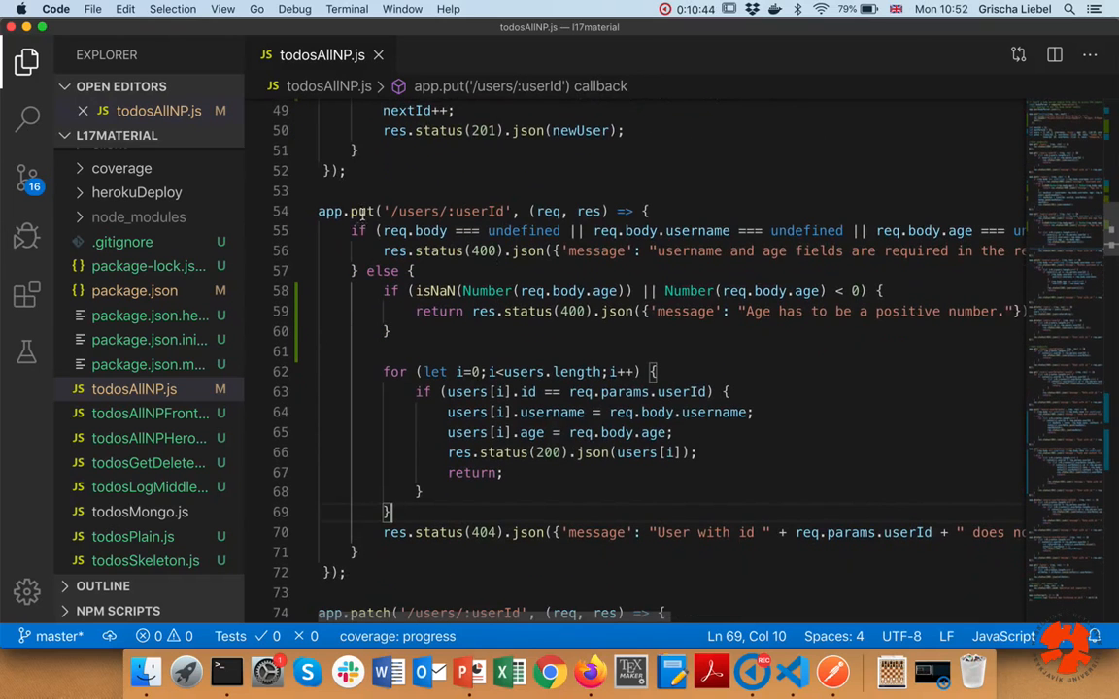
Step: Highlight the either-field condition and the separate username/age updates in the PATCH handler
scroll(down, 3)
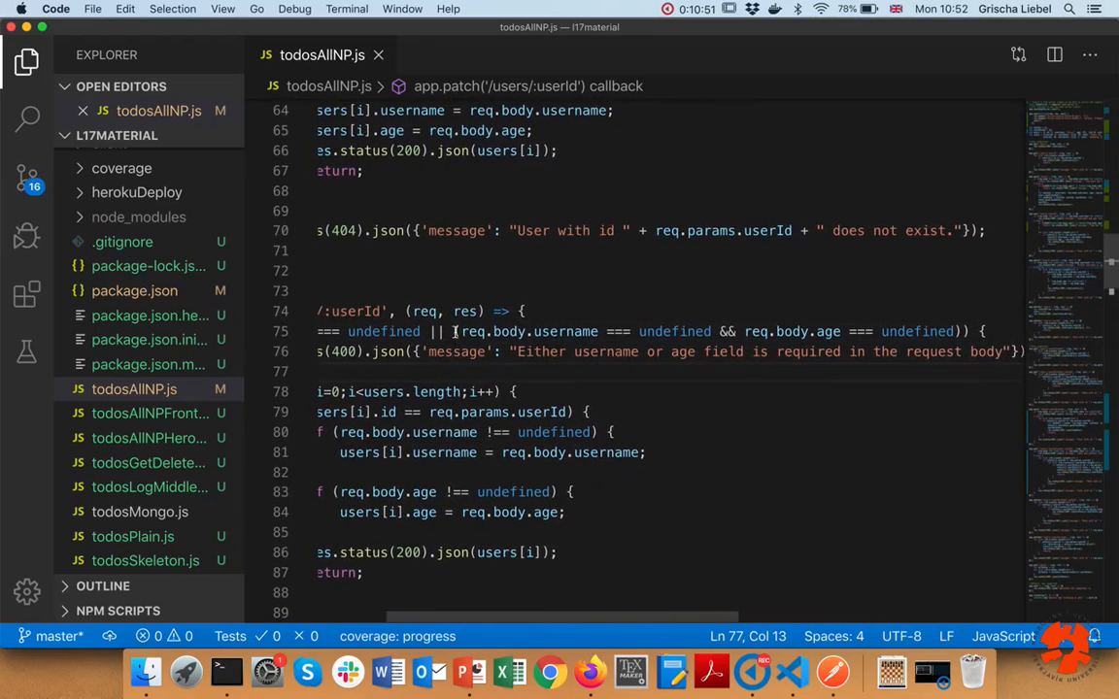
drag(454, 330, 962, 331)
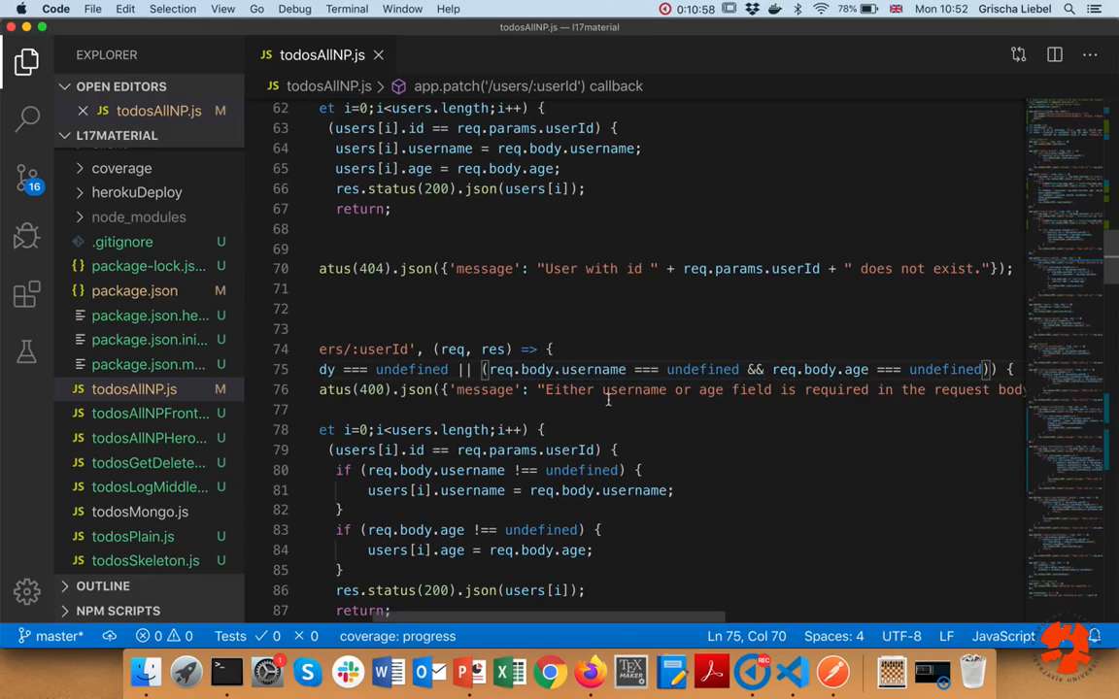
double_click(856, 369)
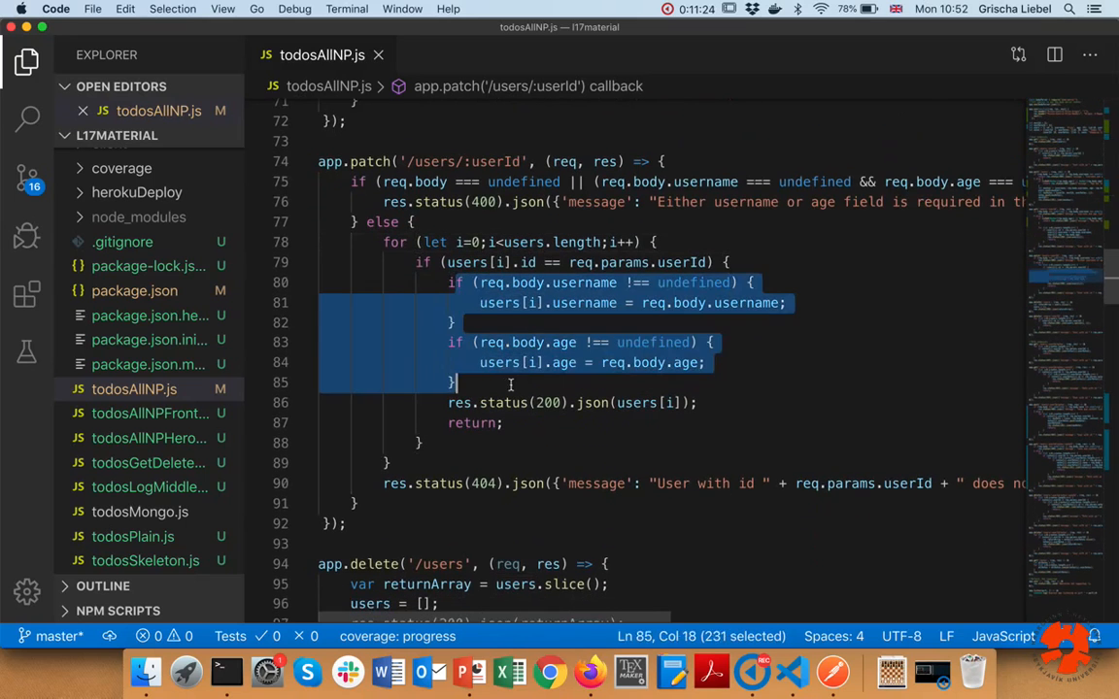
double_click(583, 284)
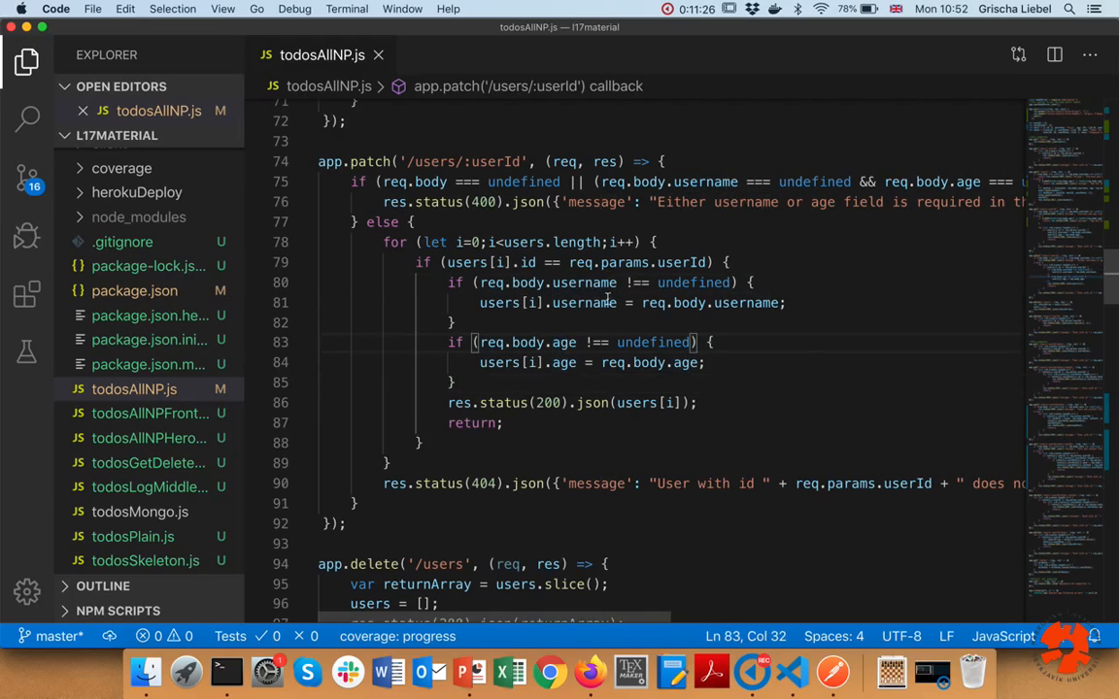
Step: Mark the username and age checks in the PATCH loop where the age validation goes
double_click(742, 303)
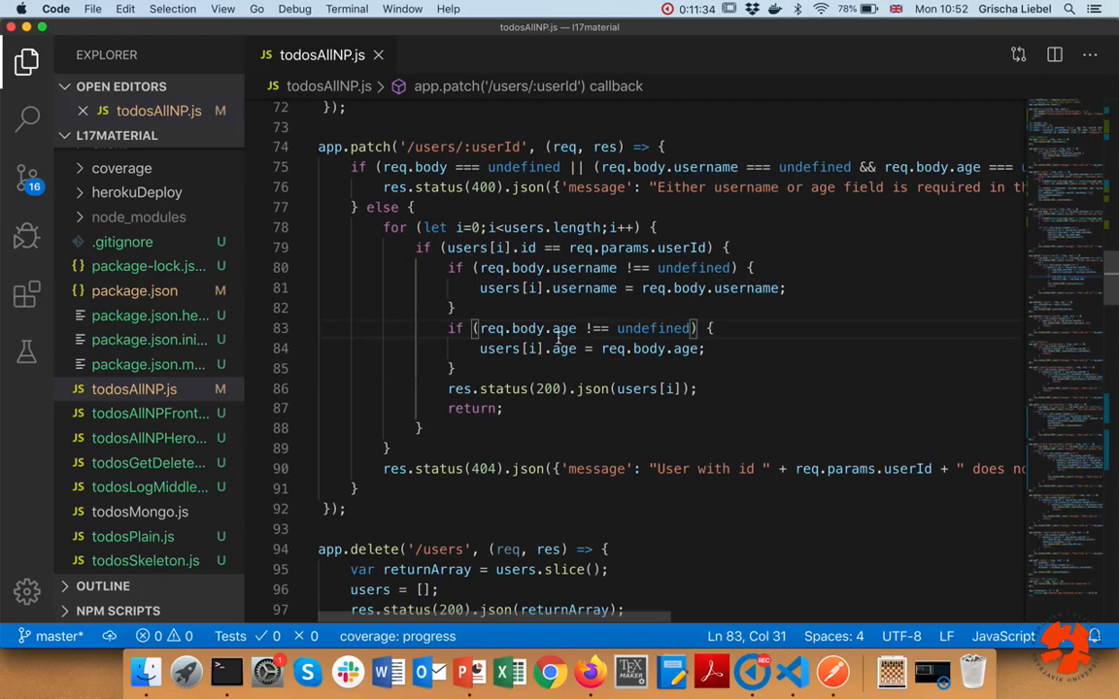
drag(447, 389, 532, 388)
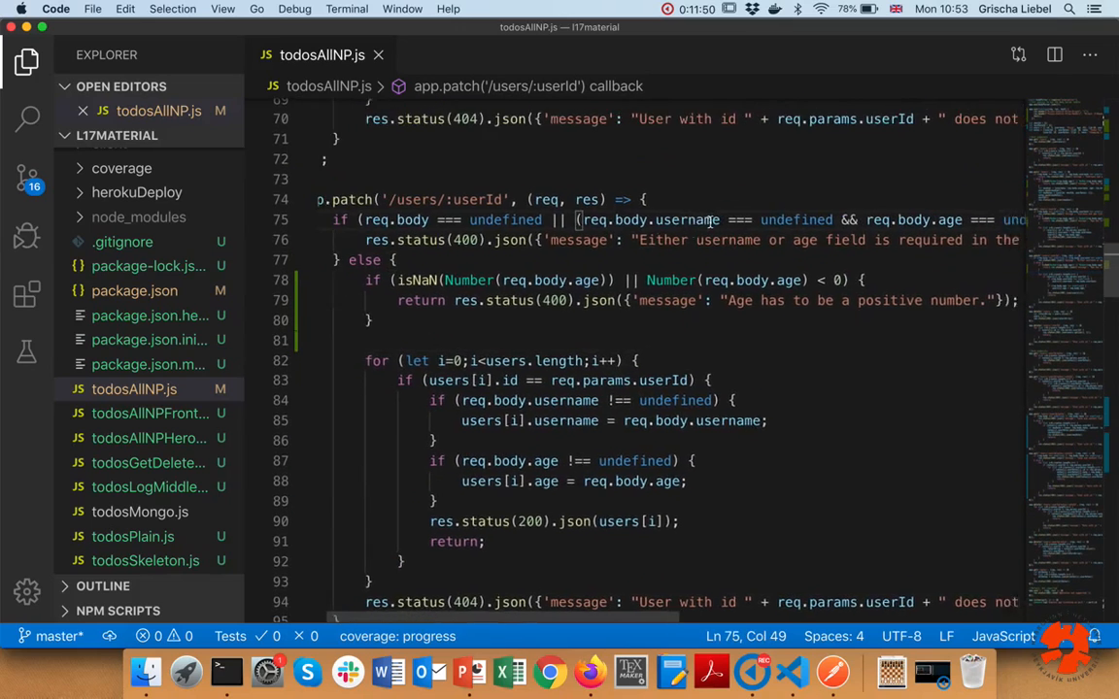
scroll(right, 3)
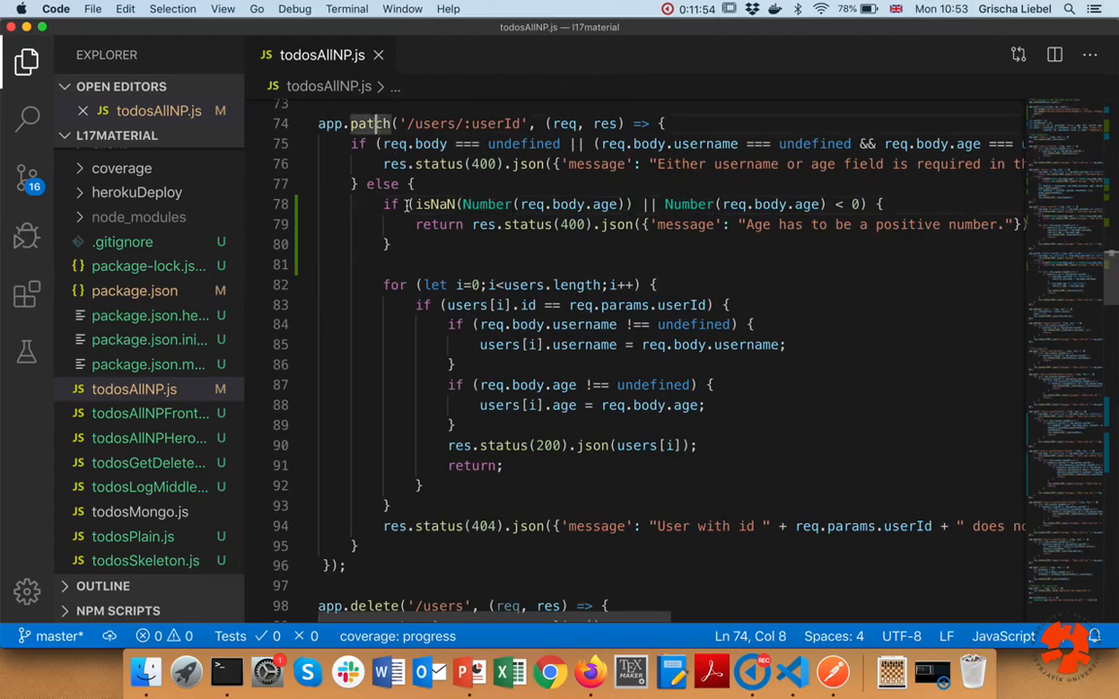
scroll(down, 3)
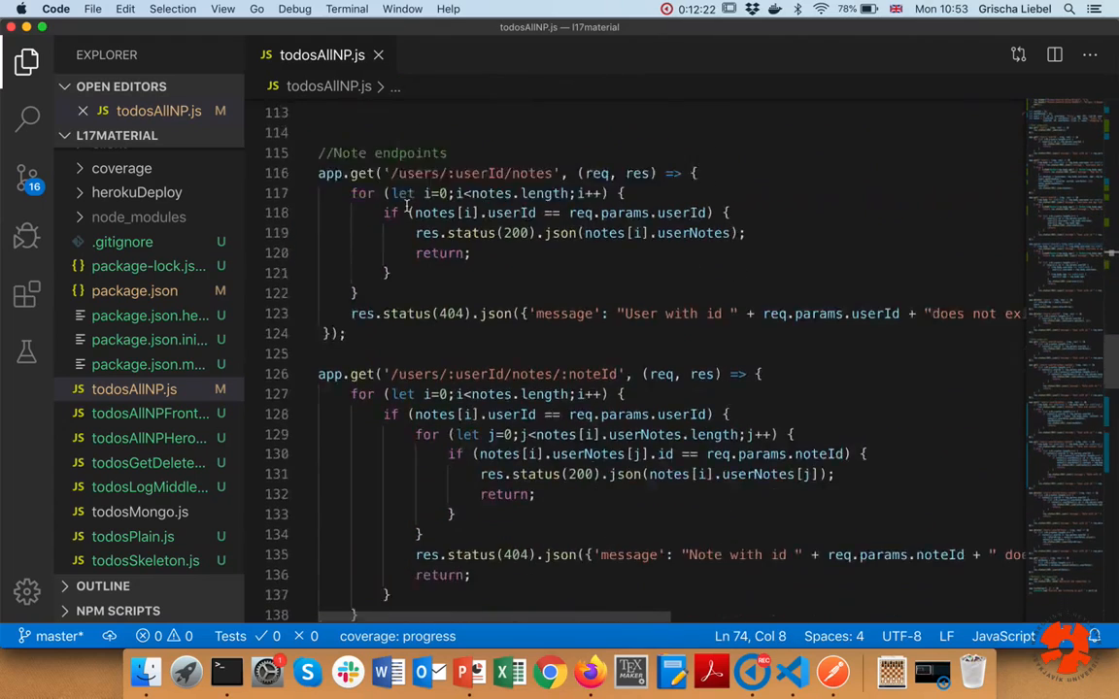
Step: Point out the newNote fields and where the note gets stored in POST /users/:userId/notes
scroll(down, 3)
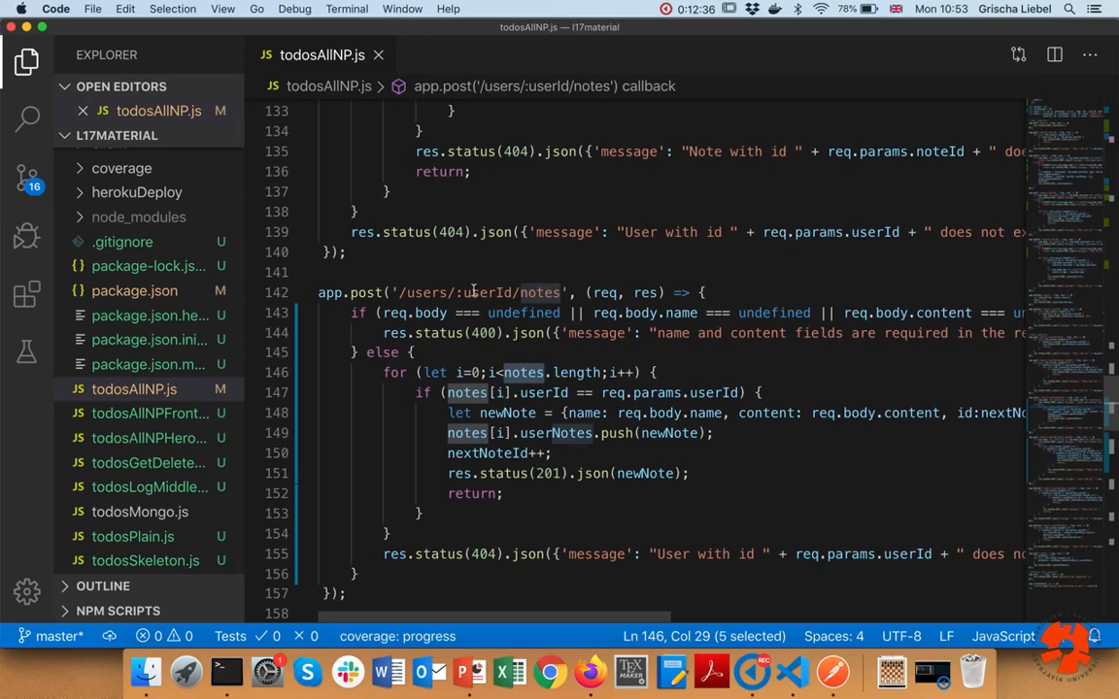
mouse_move(529, 398)
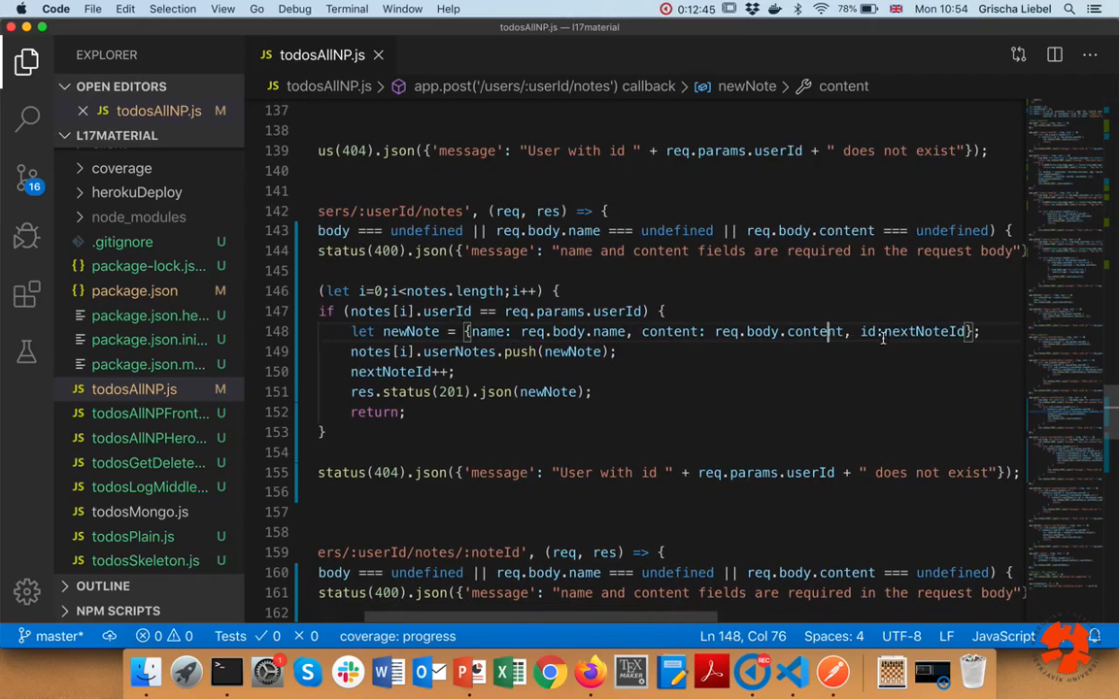
double_click(913, 330)
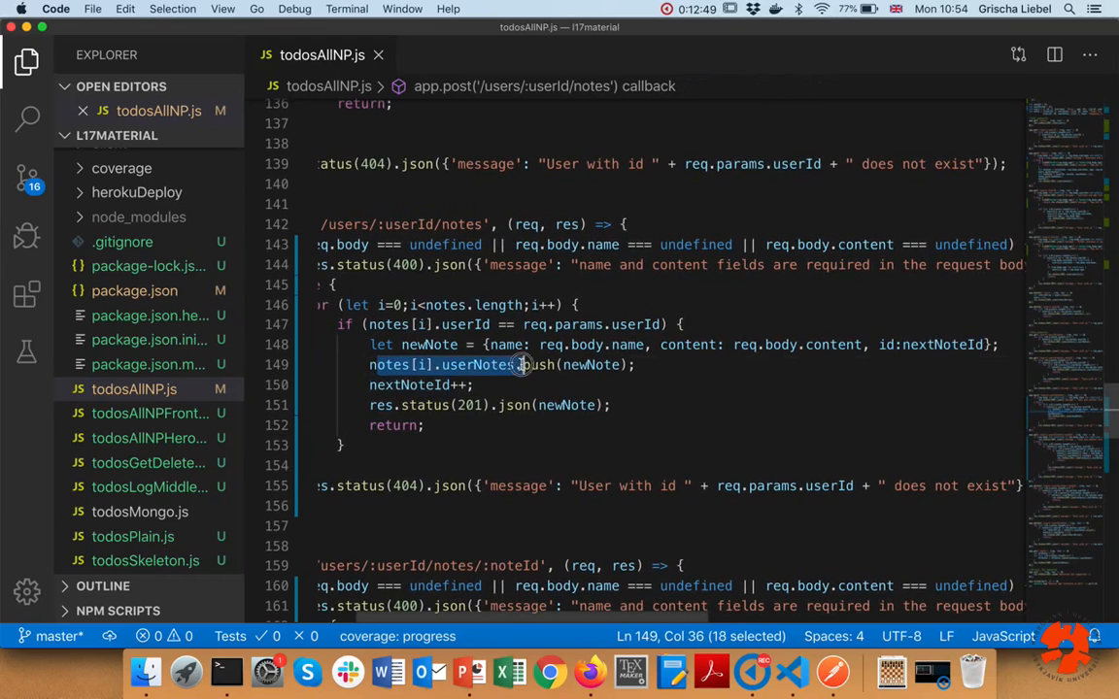
click(571, 365)
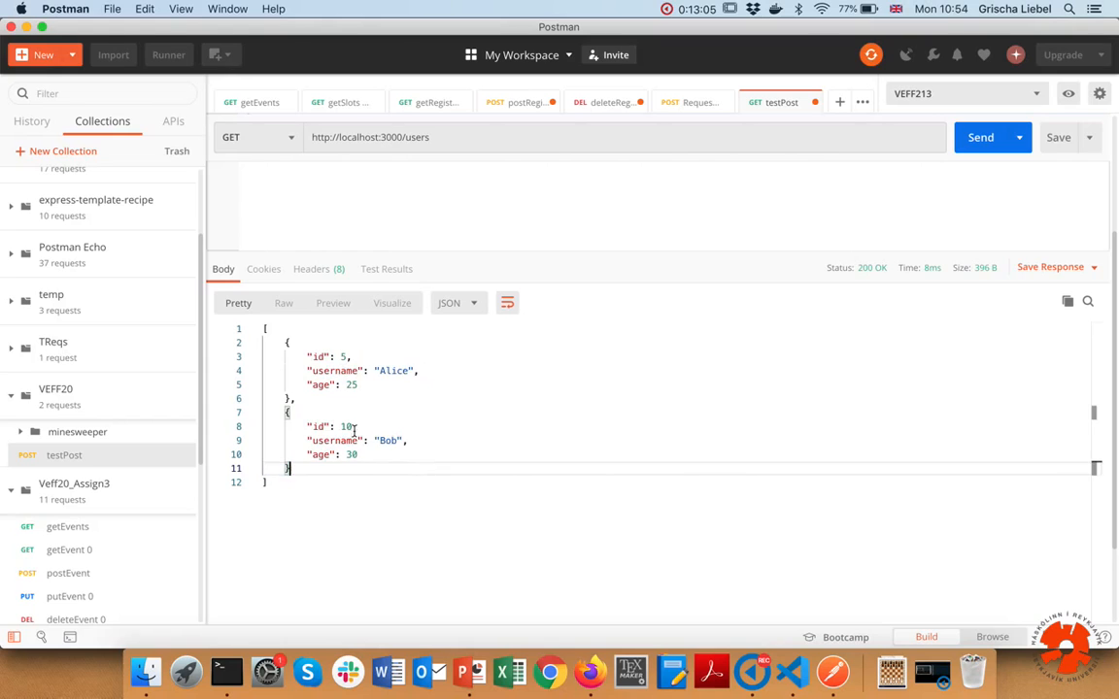
Step: Fetch user 10's notes, then submit the note POST with the wrong username/age keys
double_click(346, 427)
text(/10/note)
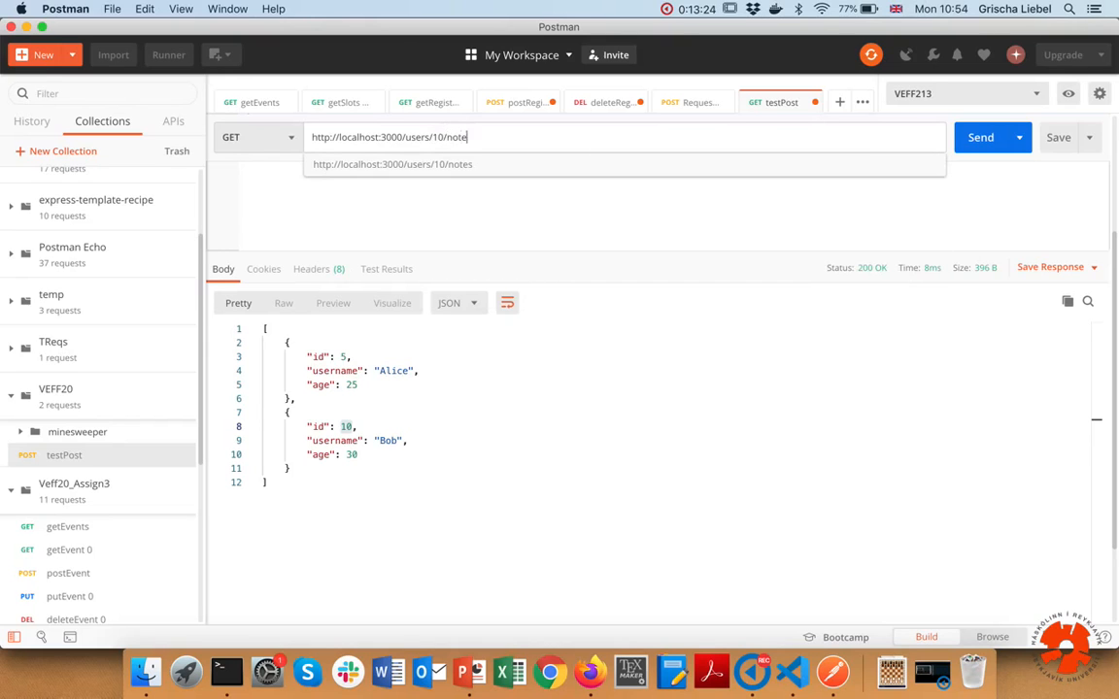
click(979, 136)
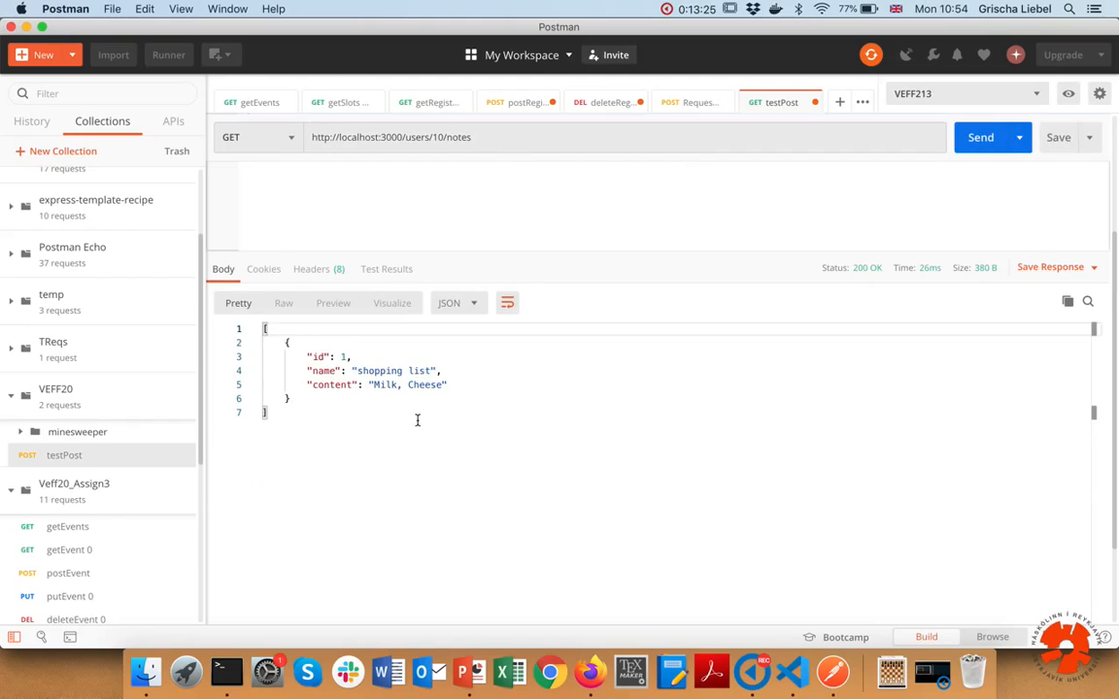
drag(309, 357, 447, 385)
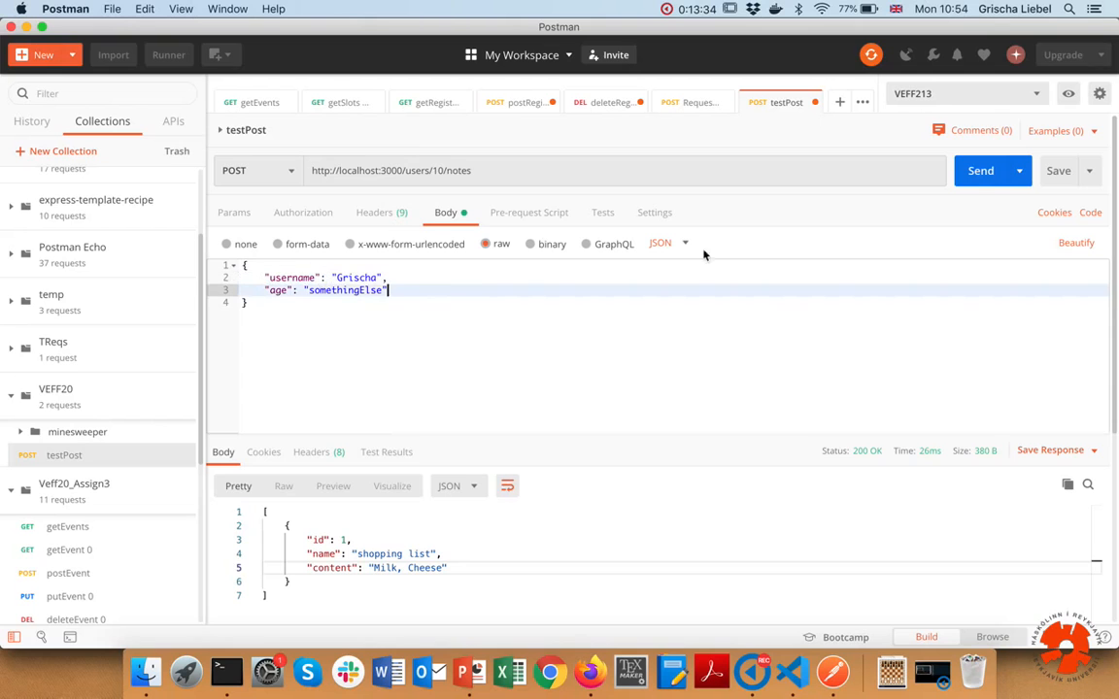
click(979, 171)
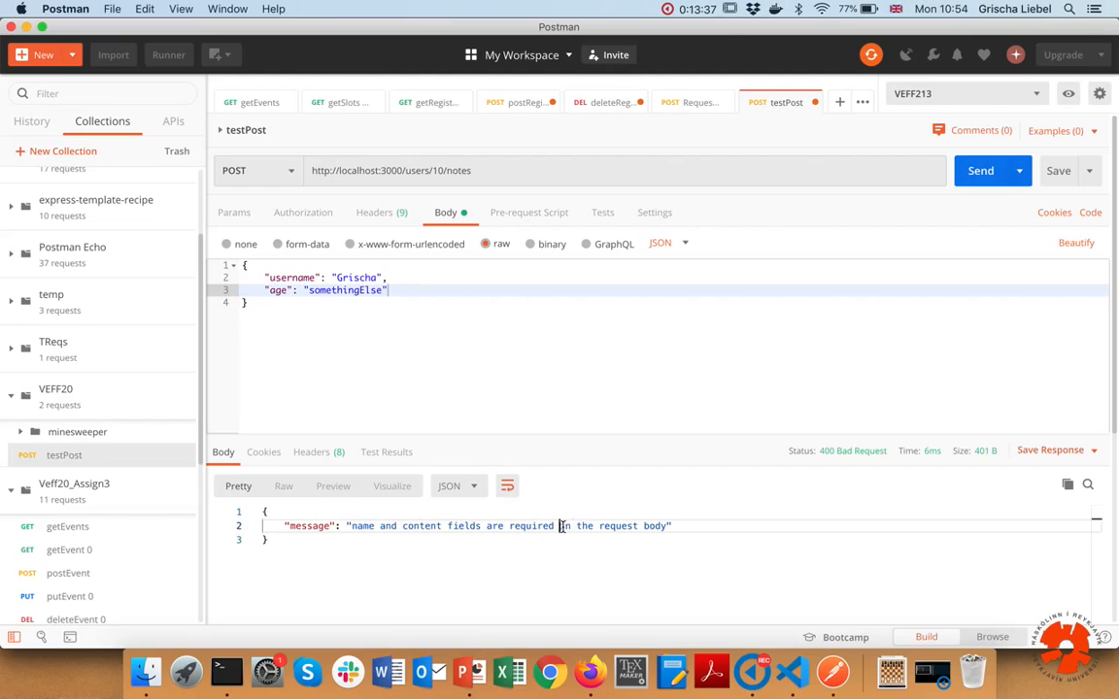
Step: Correct the body to name "MyNewNote" and content "Pick up daughter from the day care." and send it for a 201
double_click(292, 278)
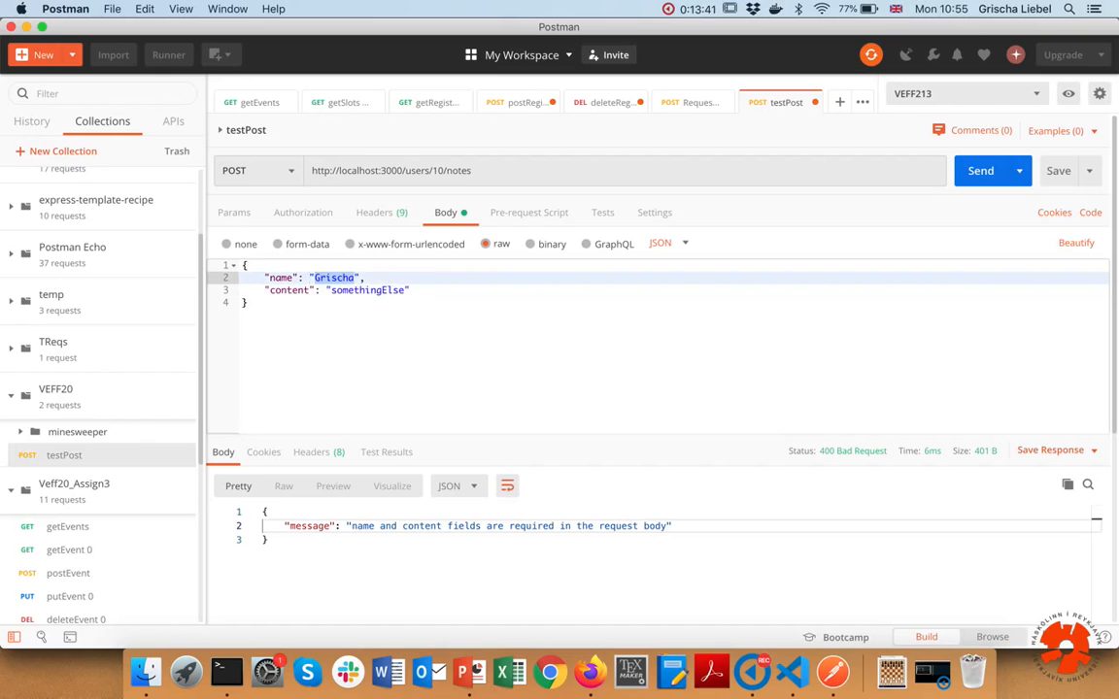
text(MyNewNote)
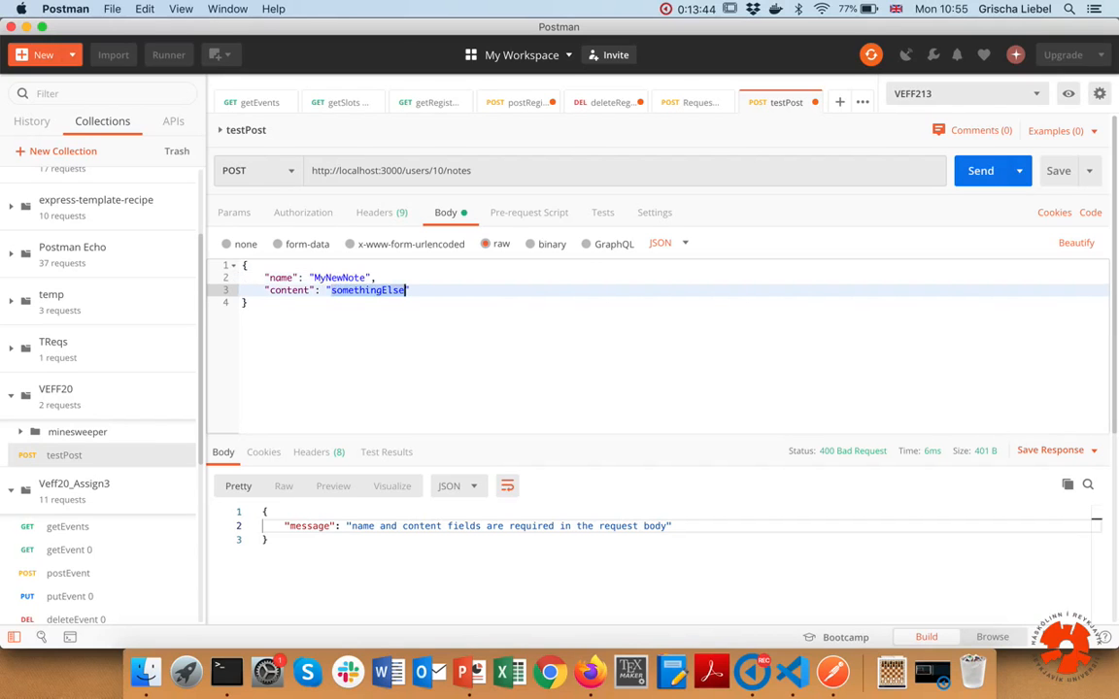
text(Pick up)
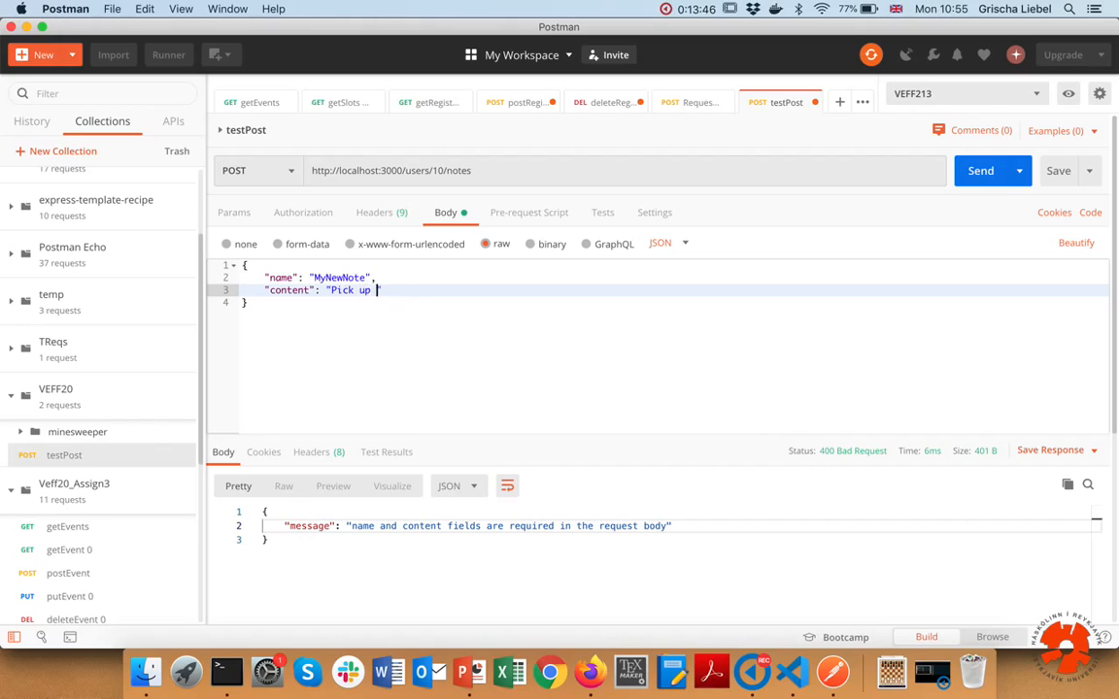
text(gau)
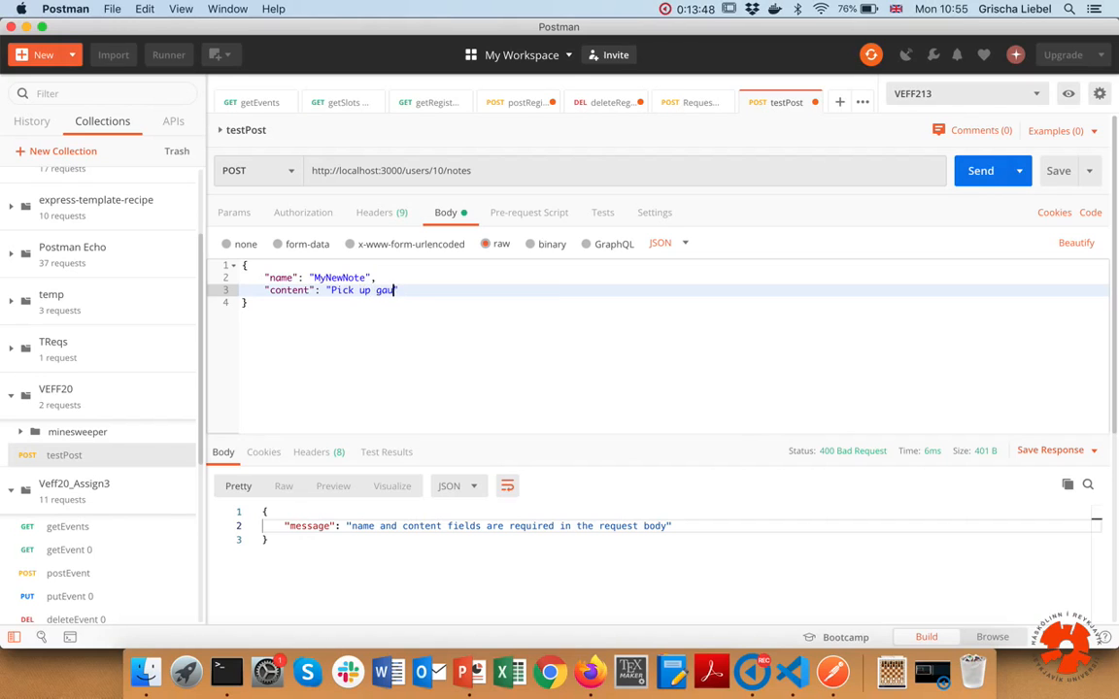
text(daughter from)
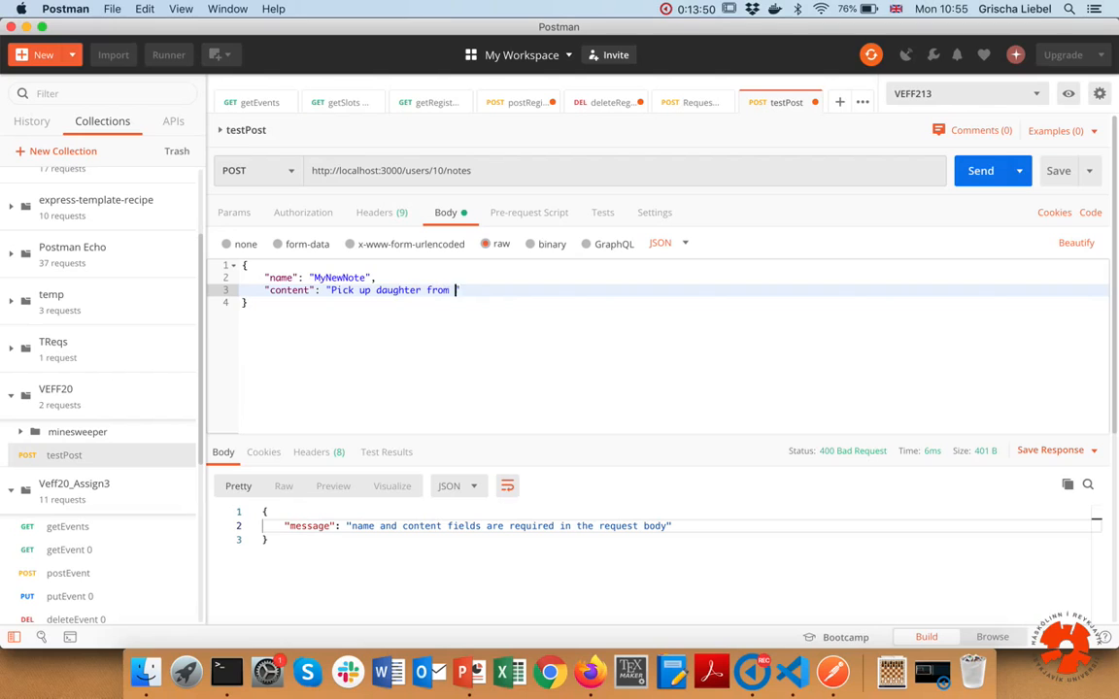
text(the day care.")
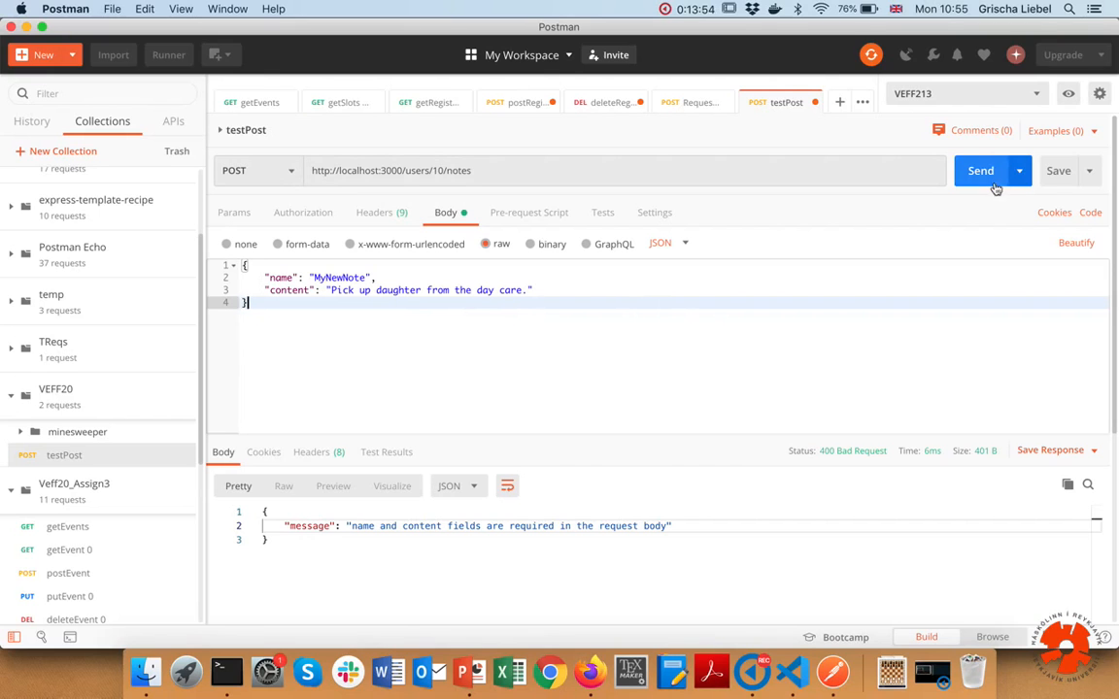
click(979, 171)
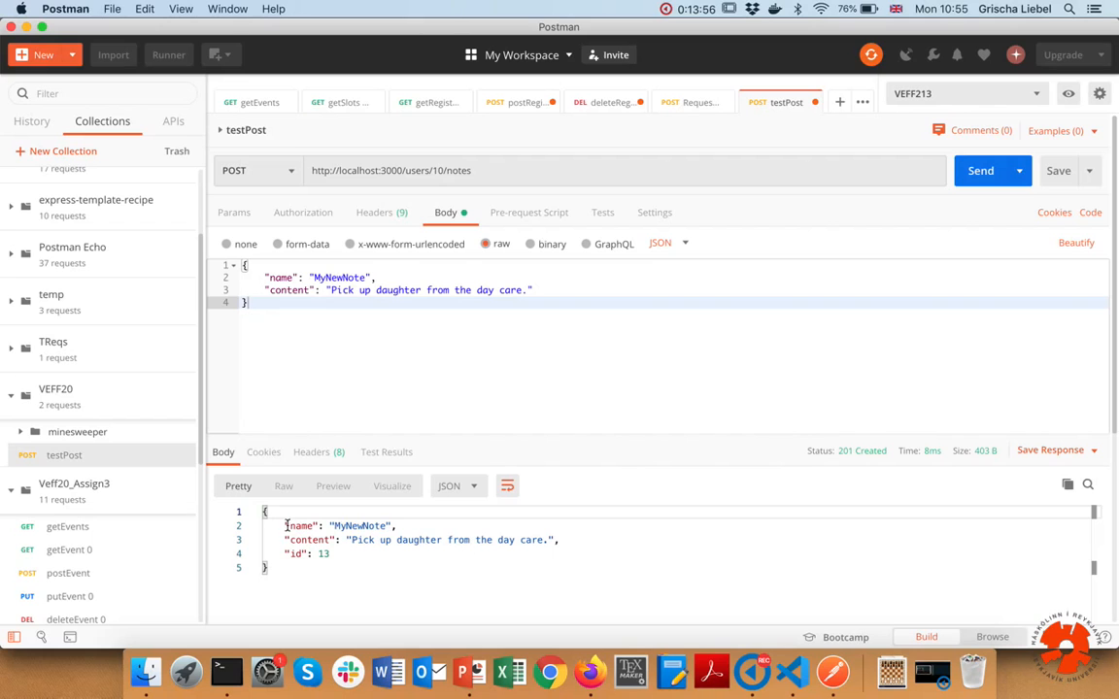
mouse_move(350, 534)
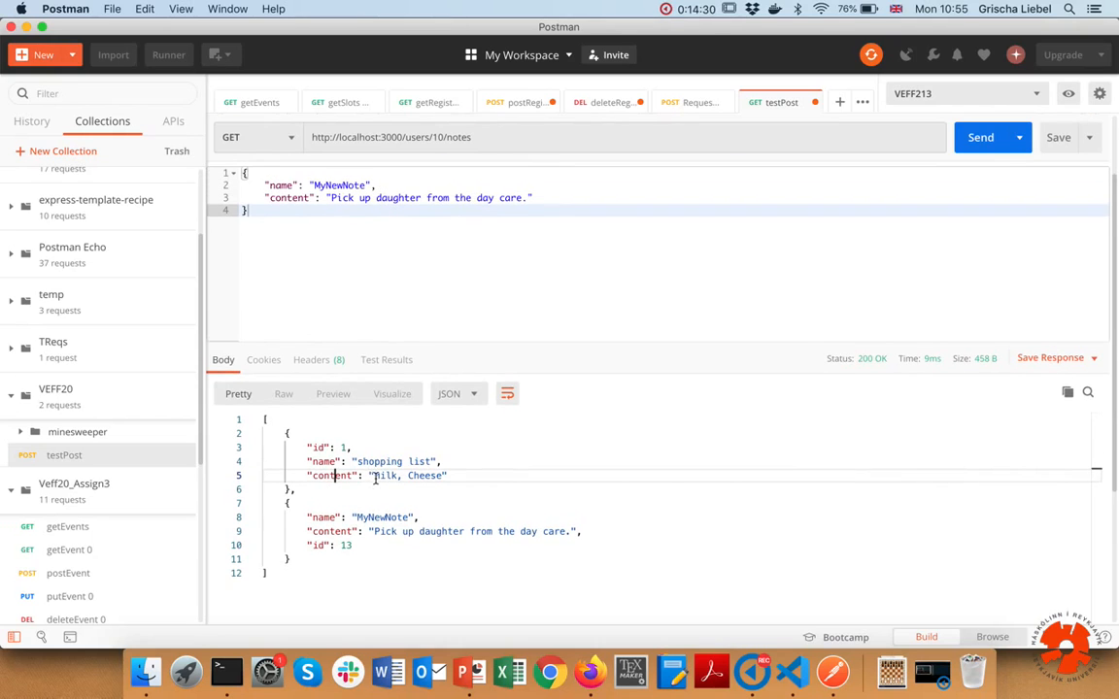
Step: Edit the request address to target note 13 of user 10
double_click(459, 136)
text(/13)
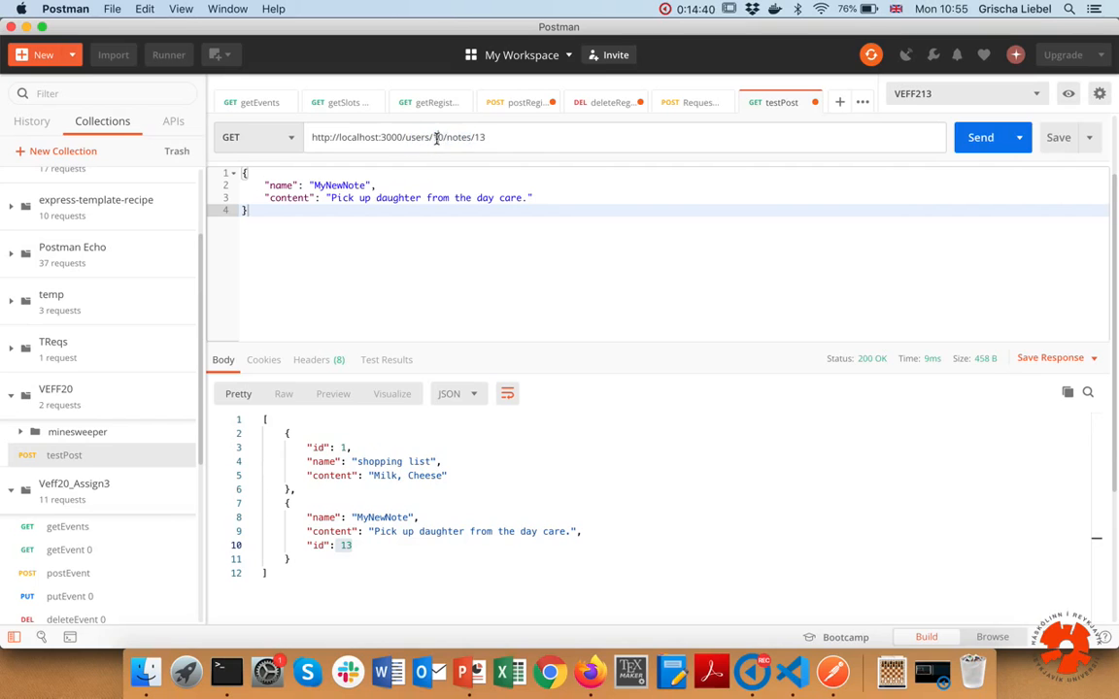
Step: Fetch note 13 for user 10 (200), then under user 5 to see the 404 message
click(979, 136)
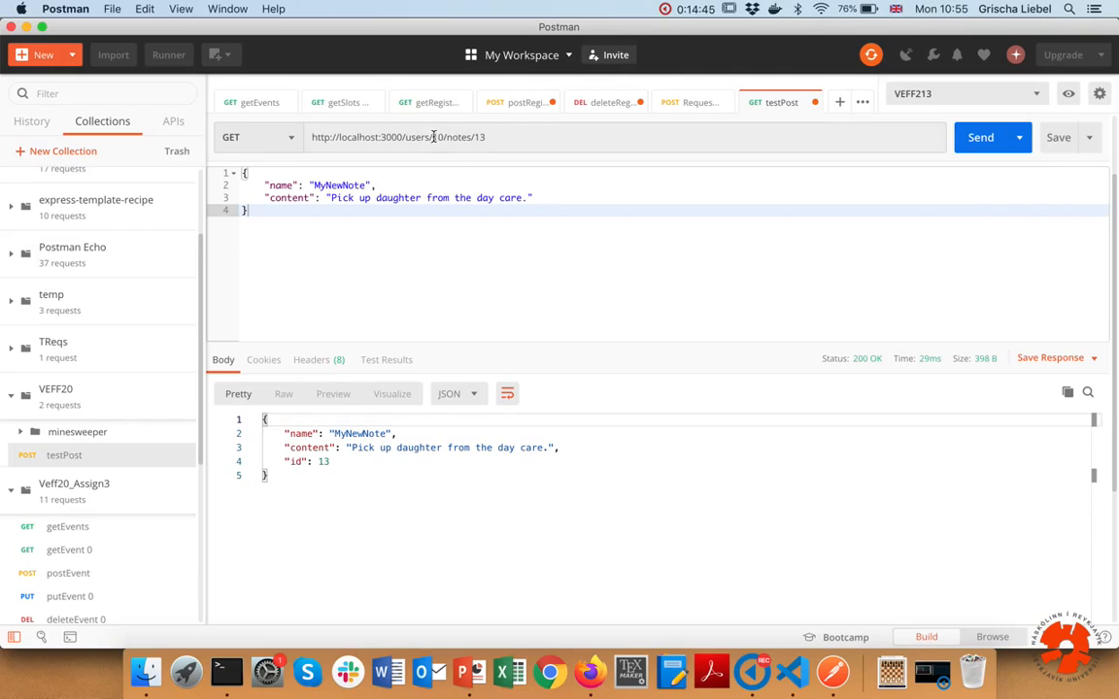
double_click(439, 136)
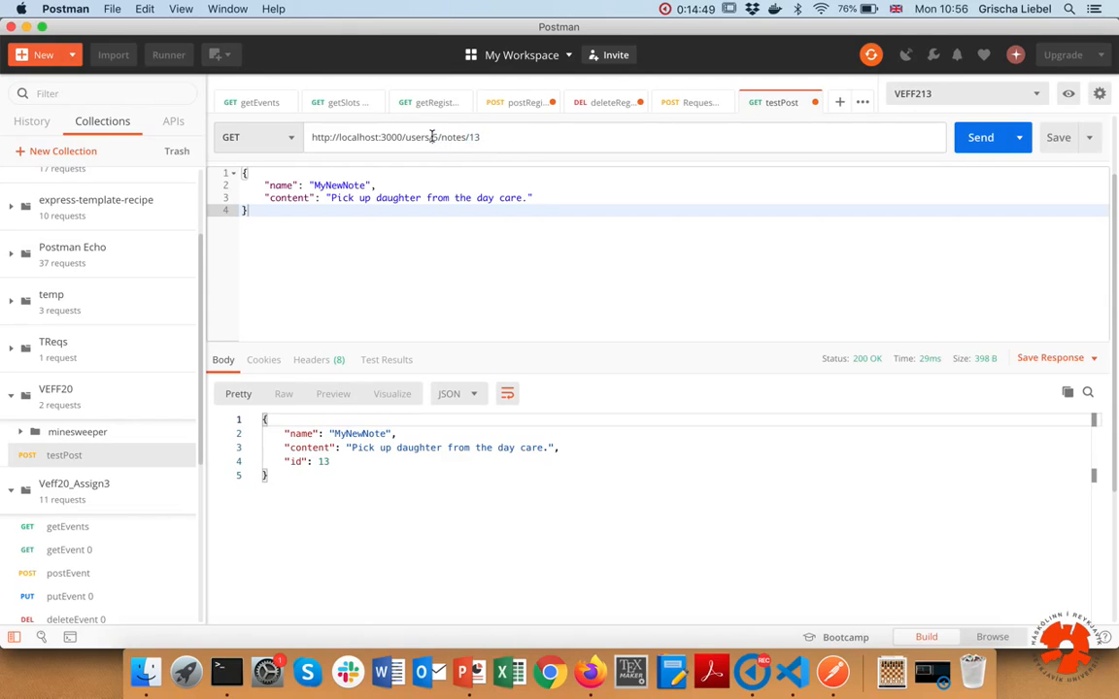
click(978, 136)
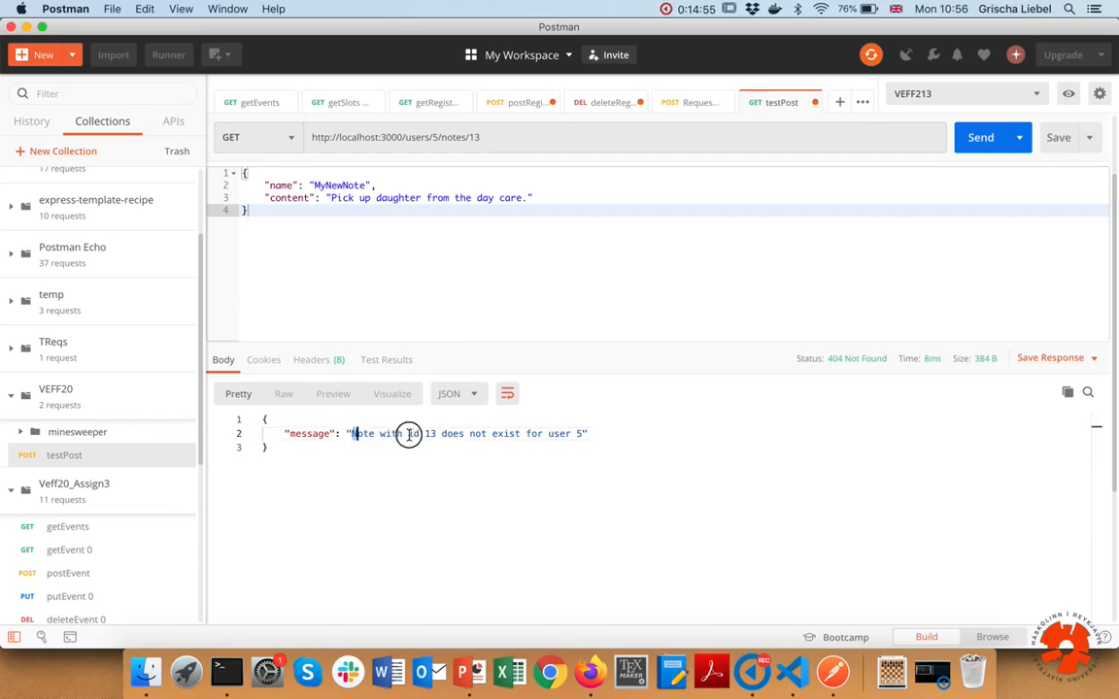
drag(408, 433, 587, 434)
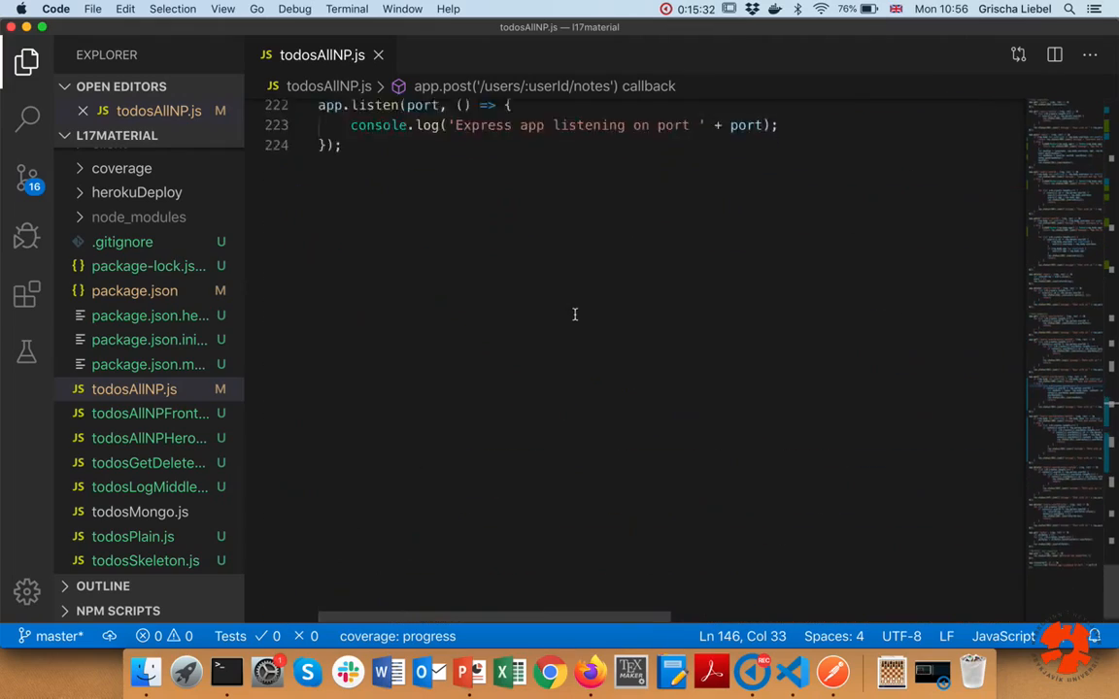
Step: Scroll to the top of todosAllNP.js showing the requires and users/notes arrays
scroll(up, 3)
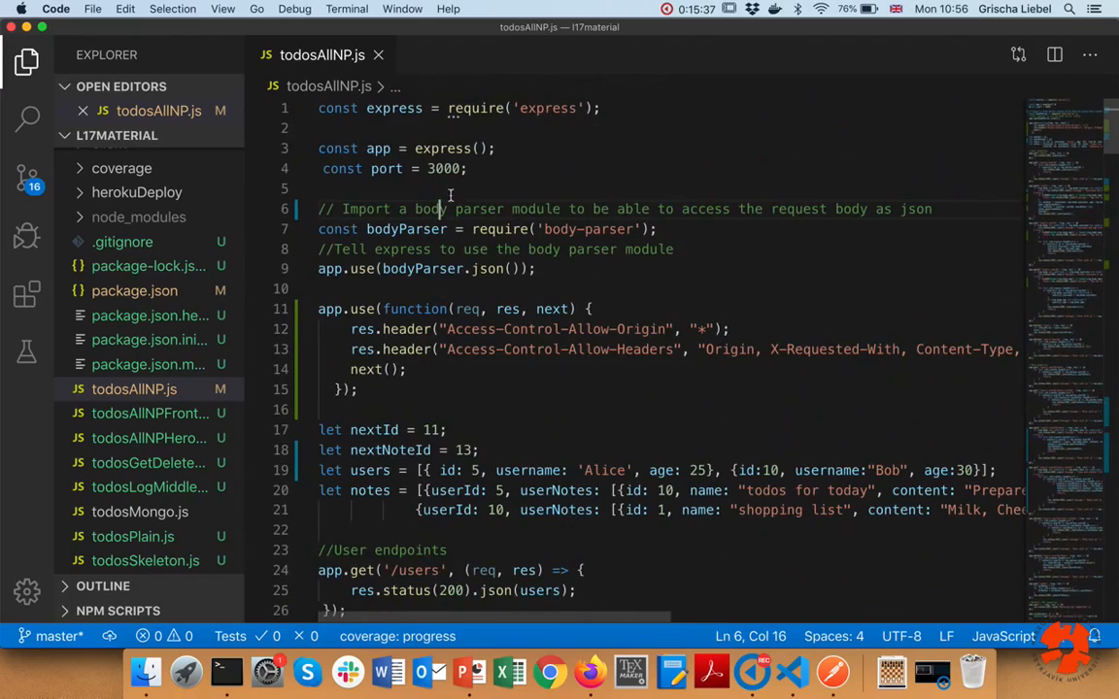
mouse_move(524, 571)
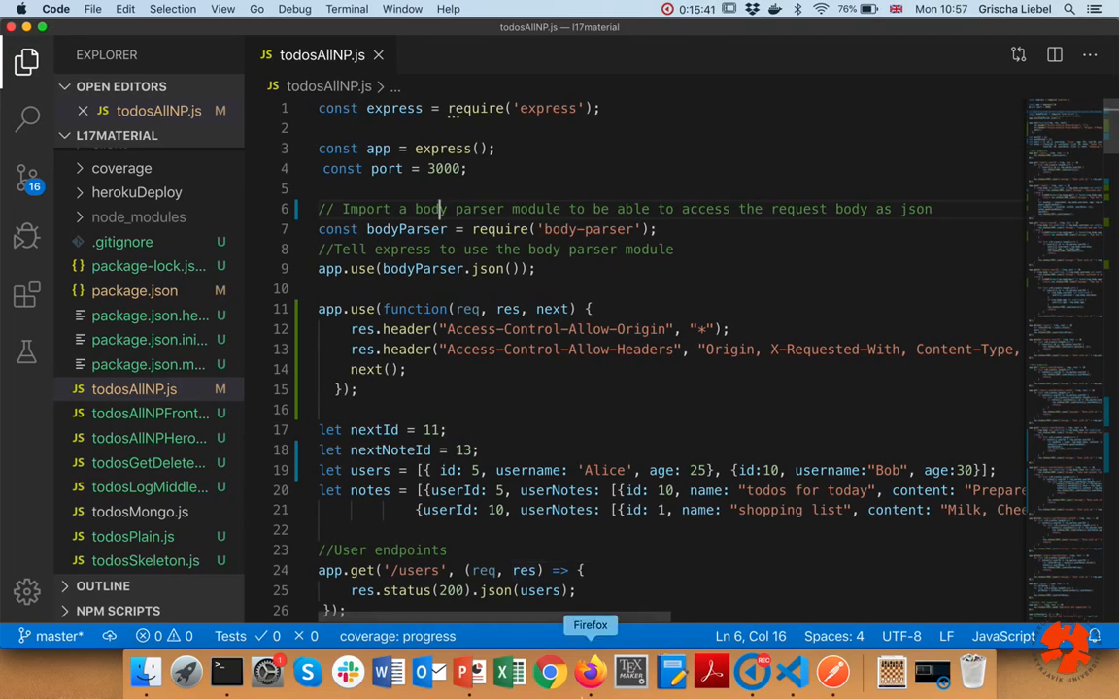
mouse_move(690, 443)
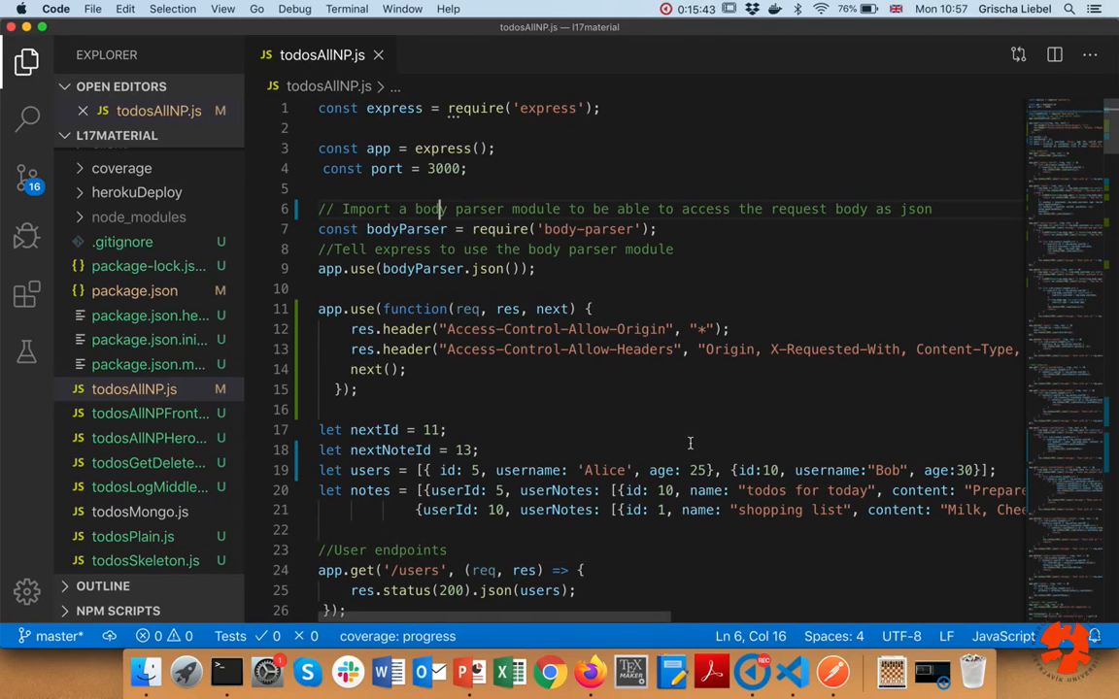